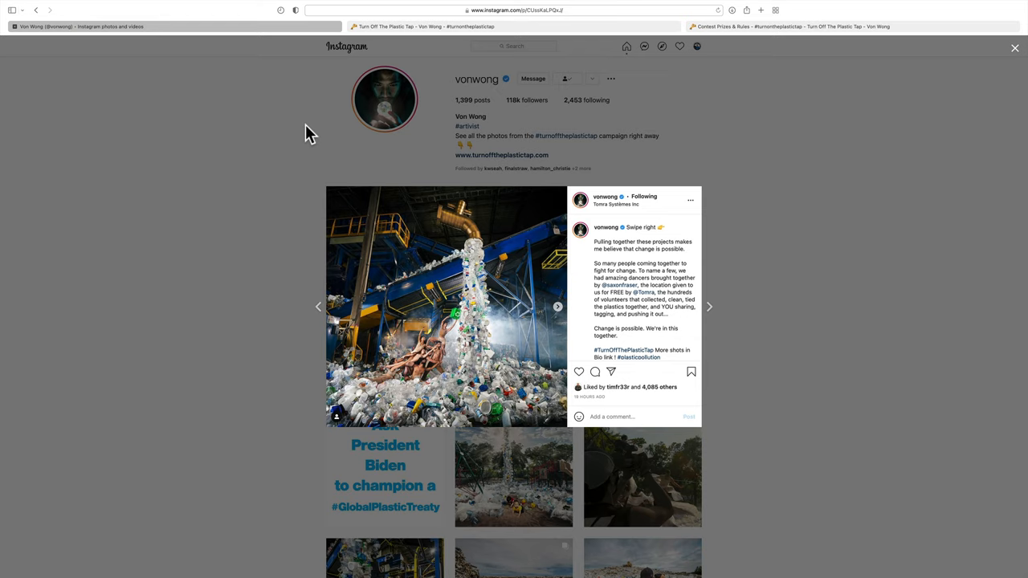
Advance through the next #TurnOffThePlasticTap posts, then go to the campaign website page.
left_click(447, 305)
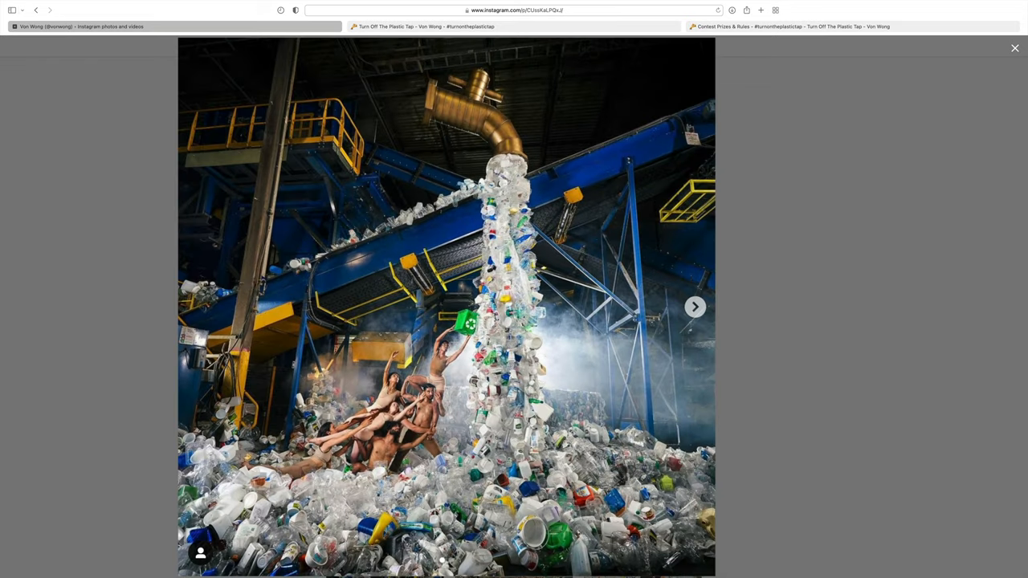
mouse_move(518, 474)
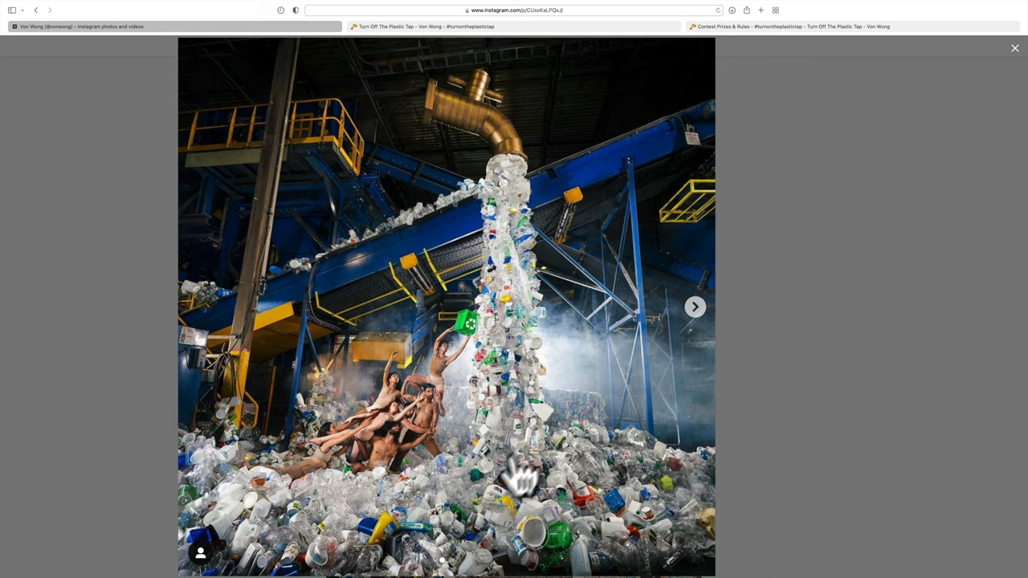
left_click(1016, 48)
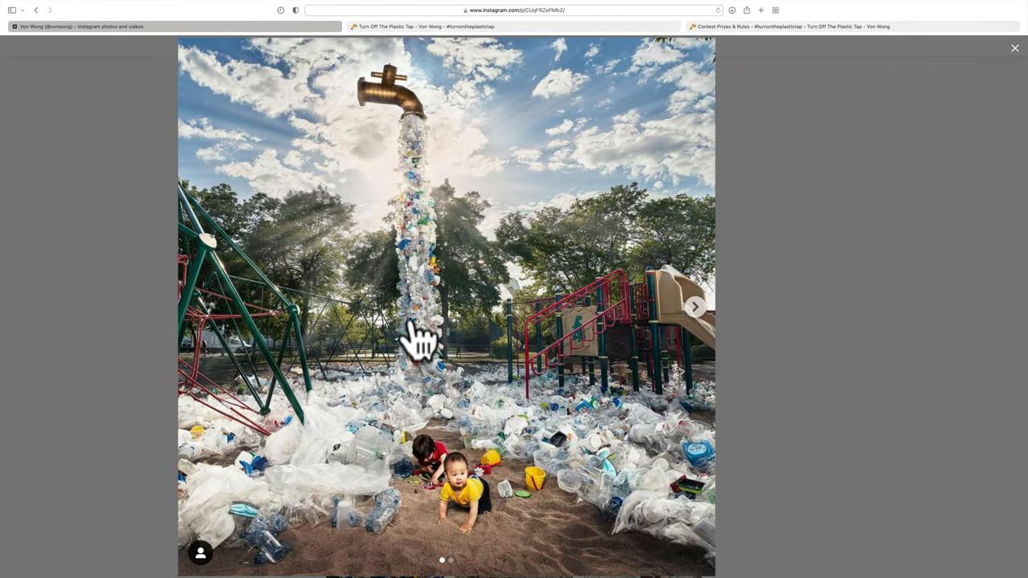
mouse_move(426, 257)
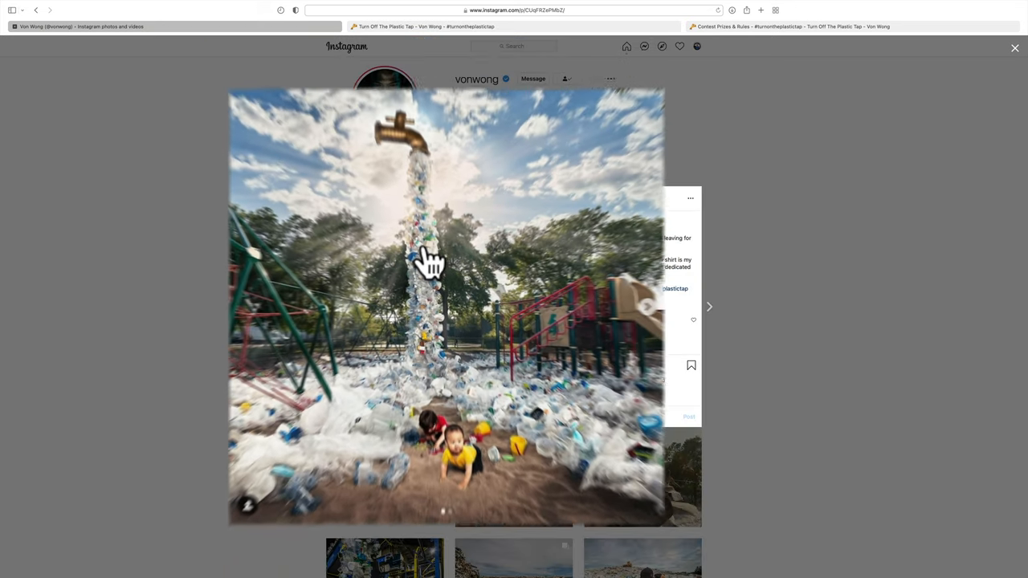
left_click(1015, 48)
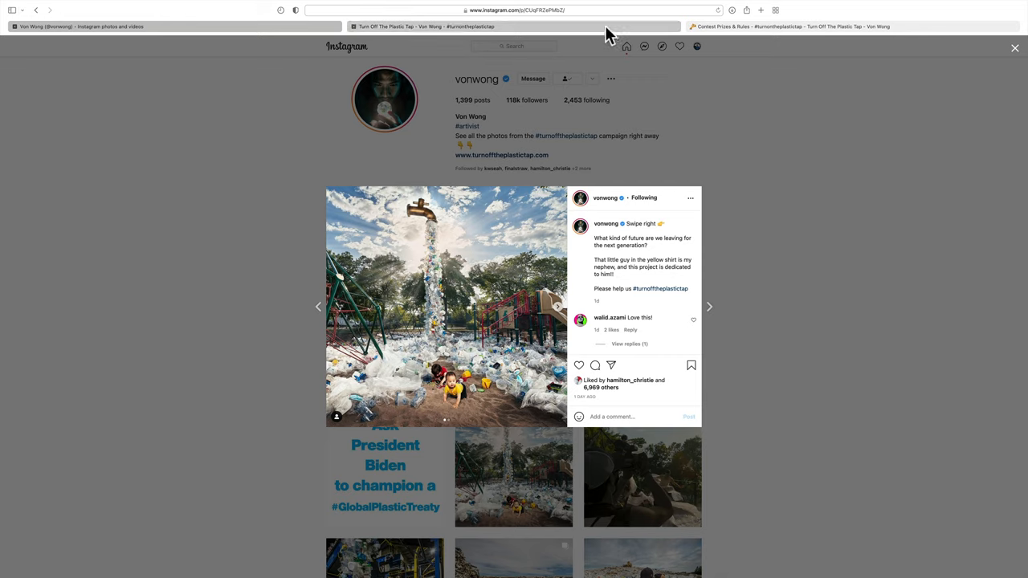
left_click(607, 25)
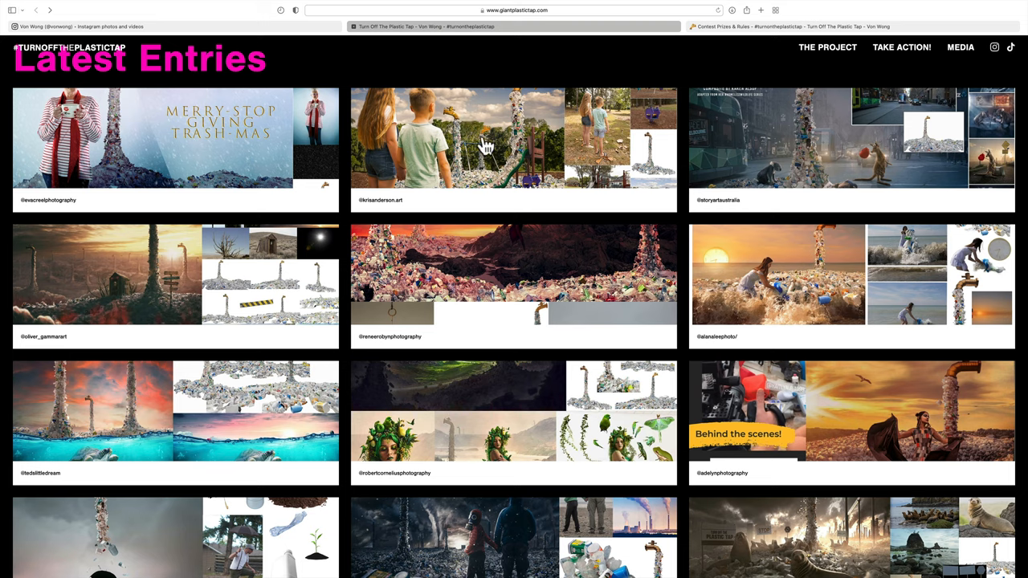
mouse_move(485, 148)
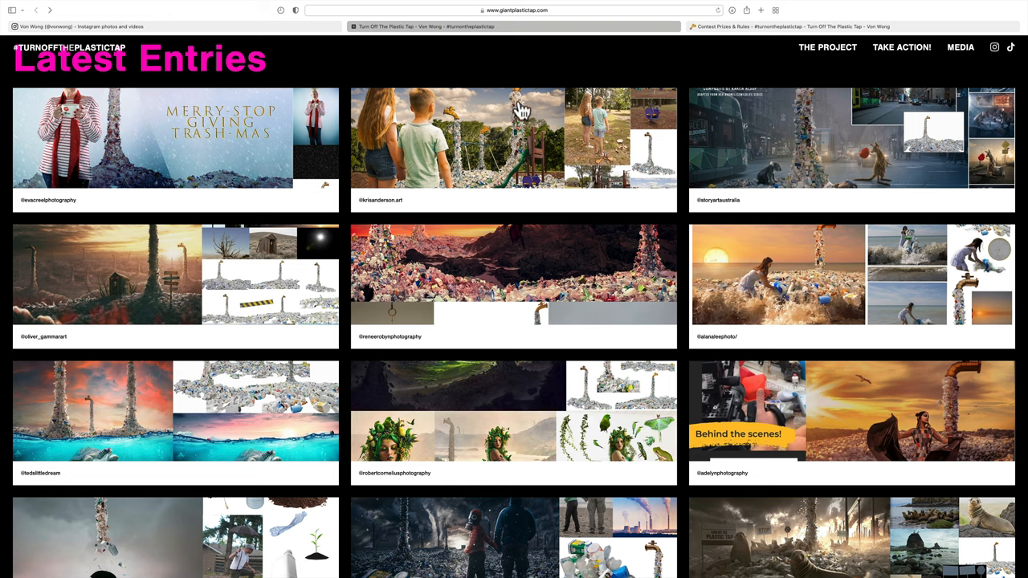
mouse_move(483, 142)
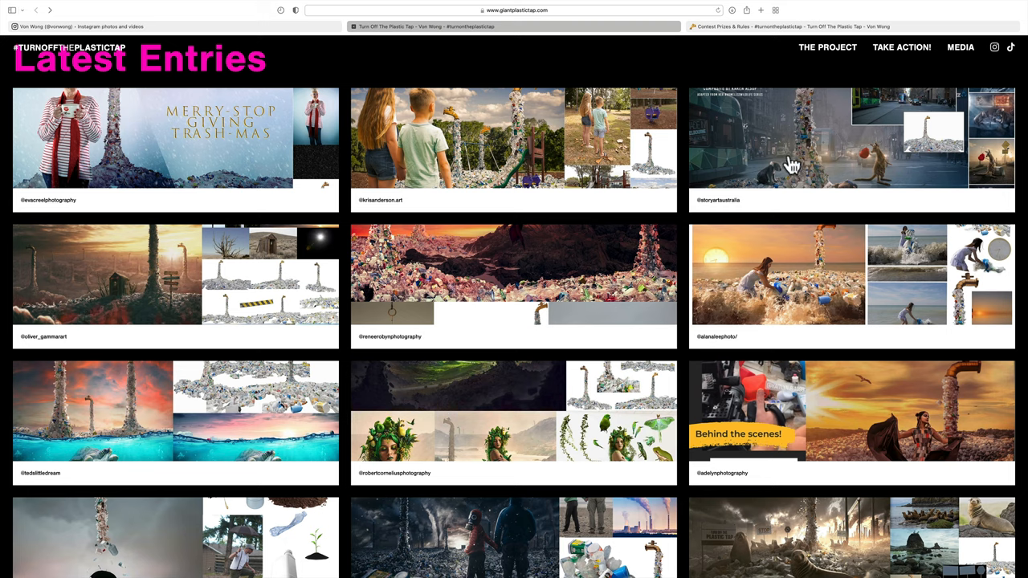
mouse_move(810, 169)
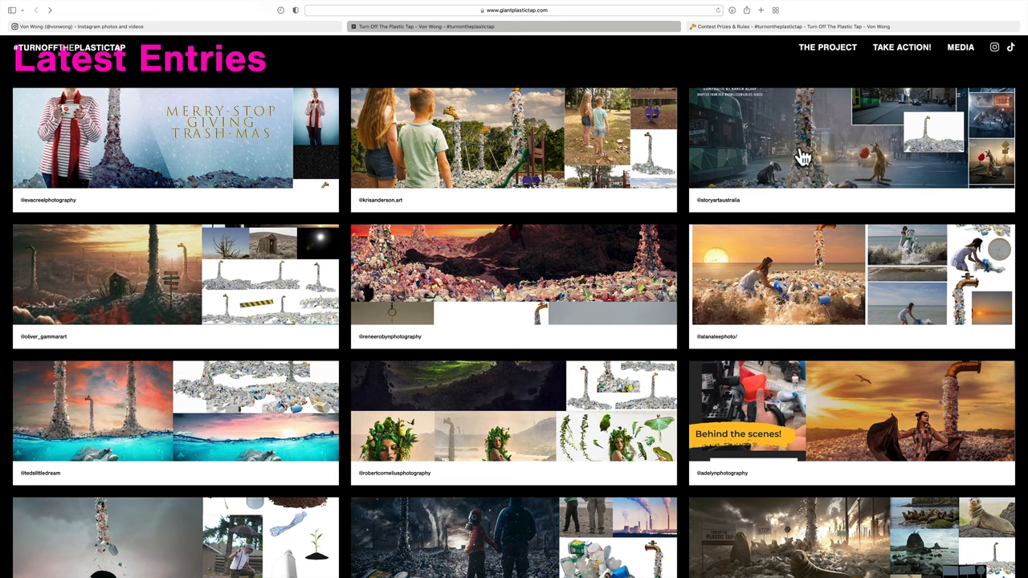
mouse_move(880, 175)
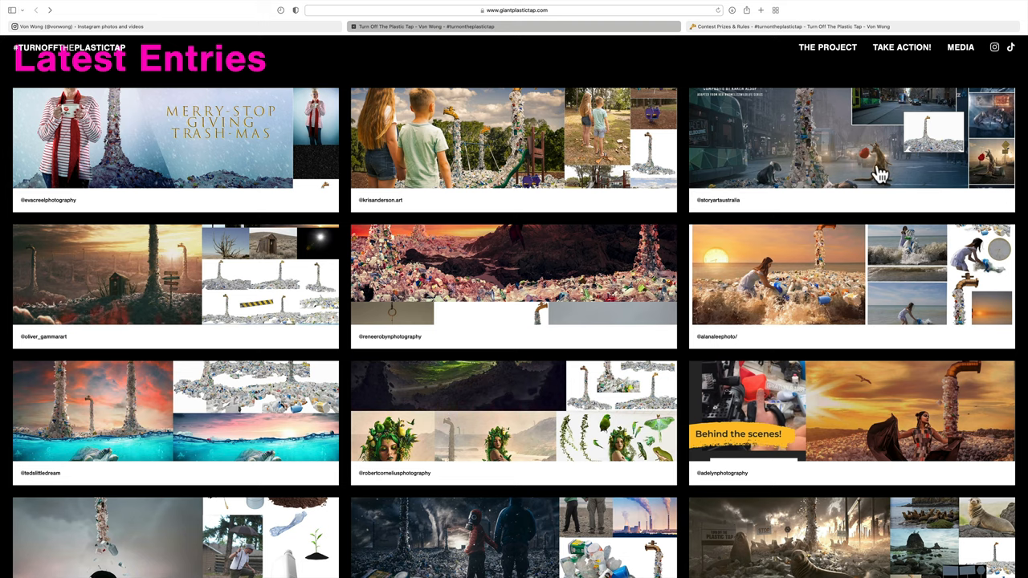
mouse_move(806, 281)
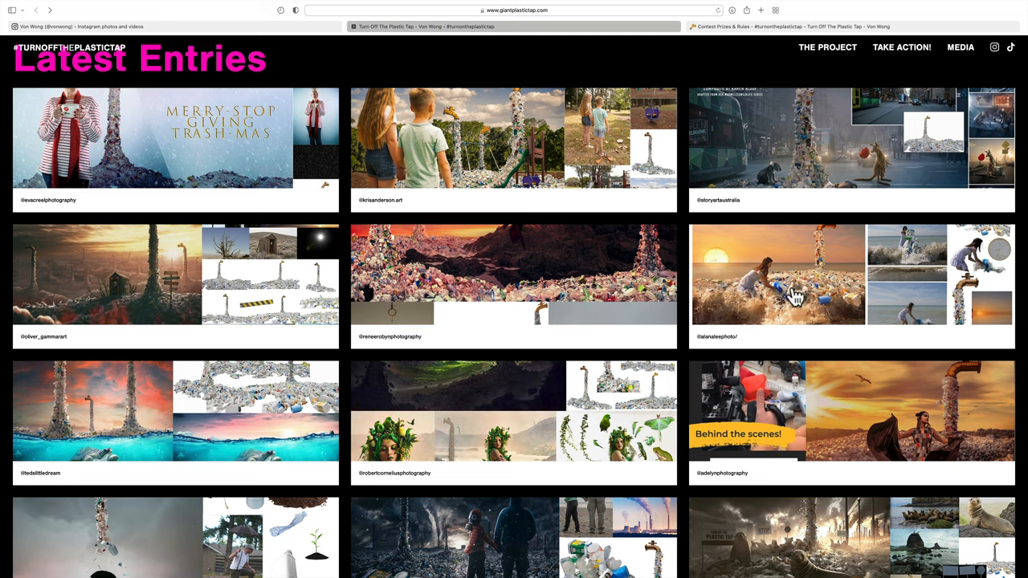
mouse_move(817, 281)
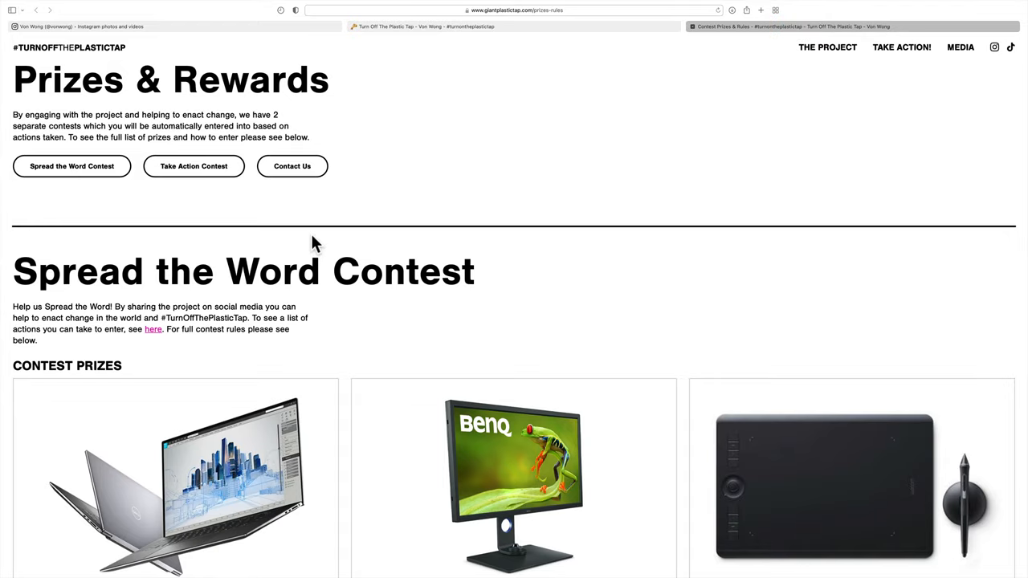
Scroll down the prizes and rules page to the Spread the Word Contest prizes.
scroll("down", 3)
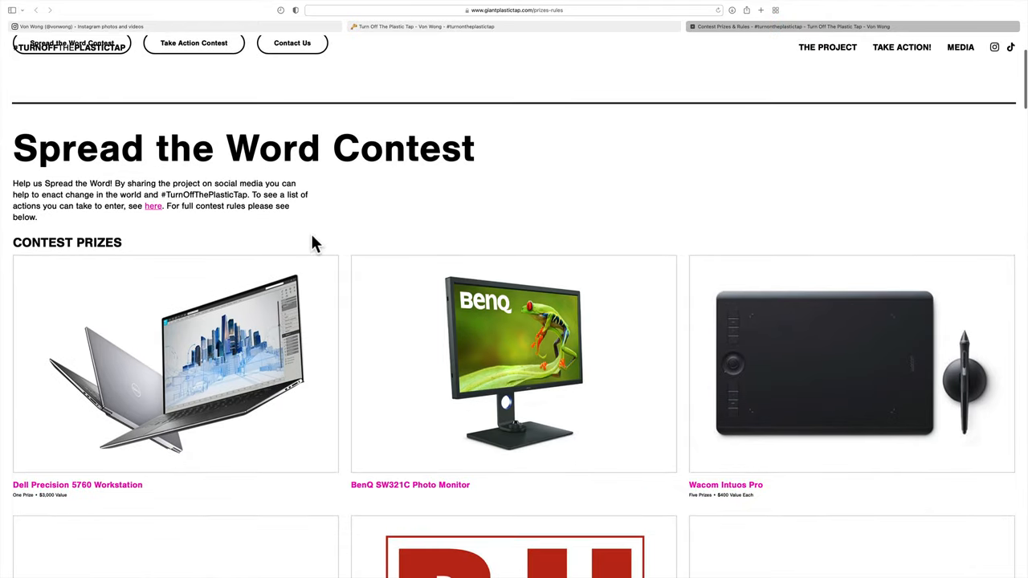
scroll("down", 3)
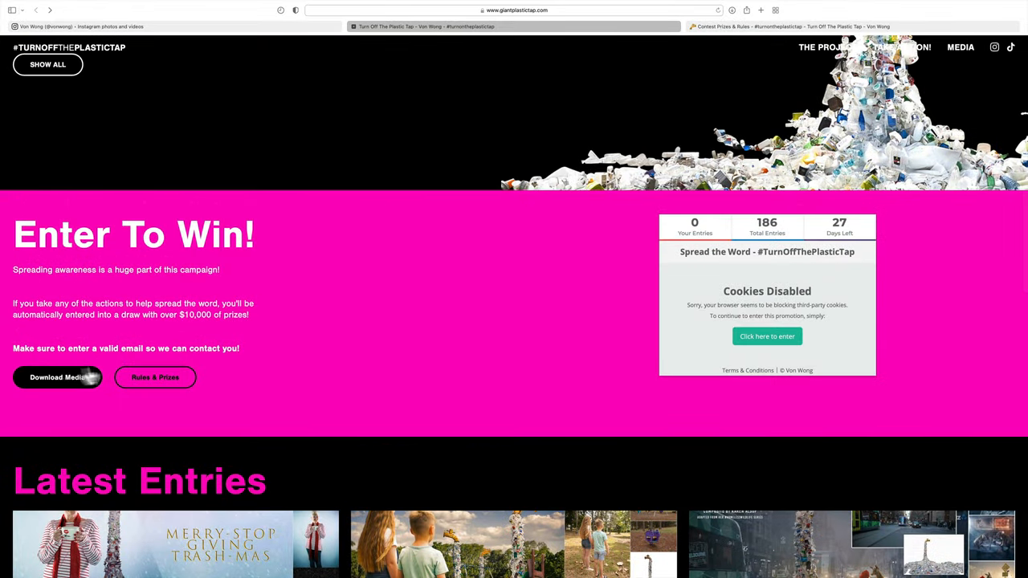
mouse_move(188, 349)
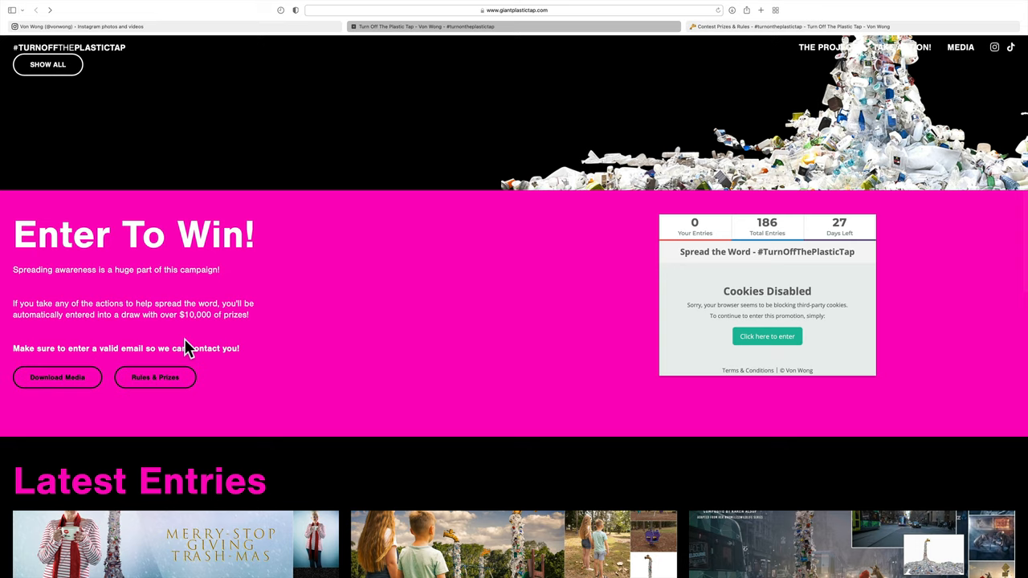
mouse_move(155, 378)
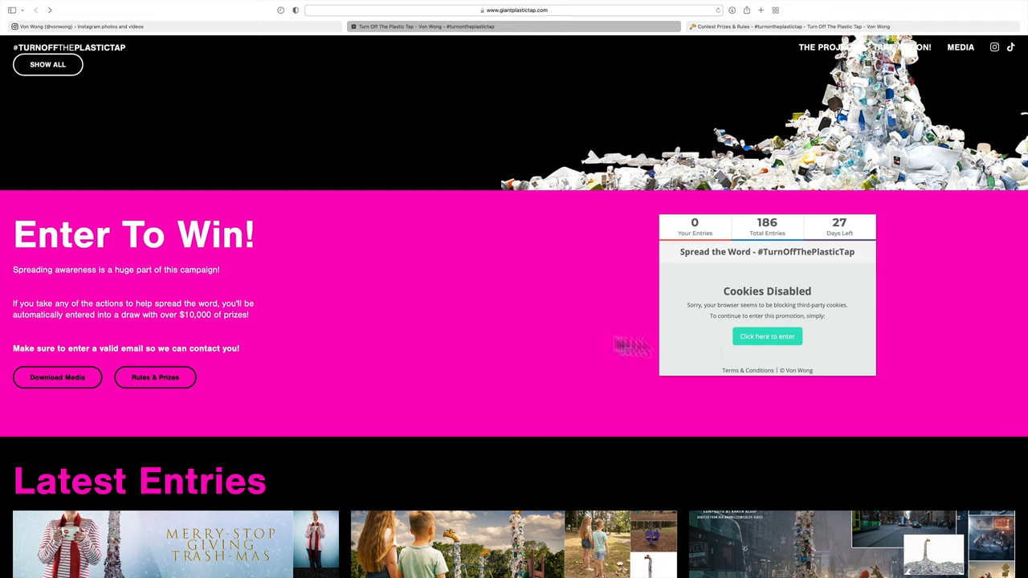
mouse_move(248, 125)
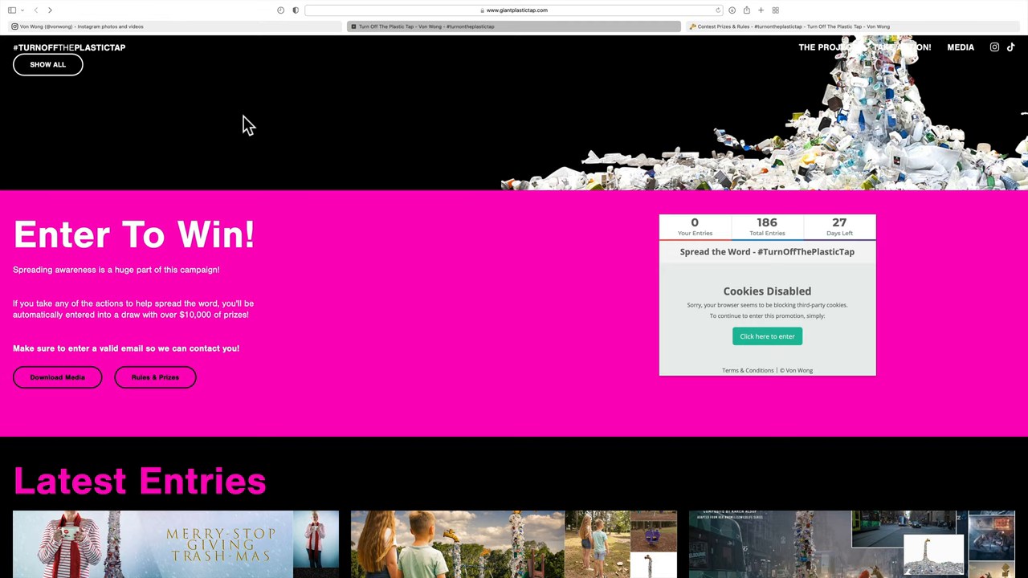
mouse_move(58, 377)
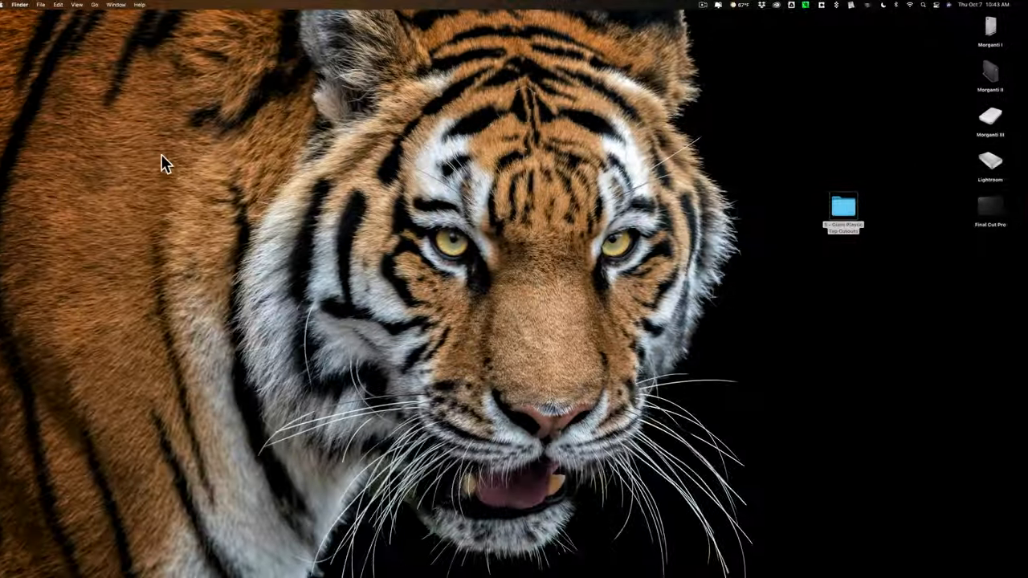
Open the giant plastic tap folder and open its five faucet PNGs together in Preview.
double_click(842, 207)
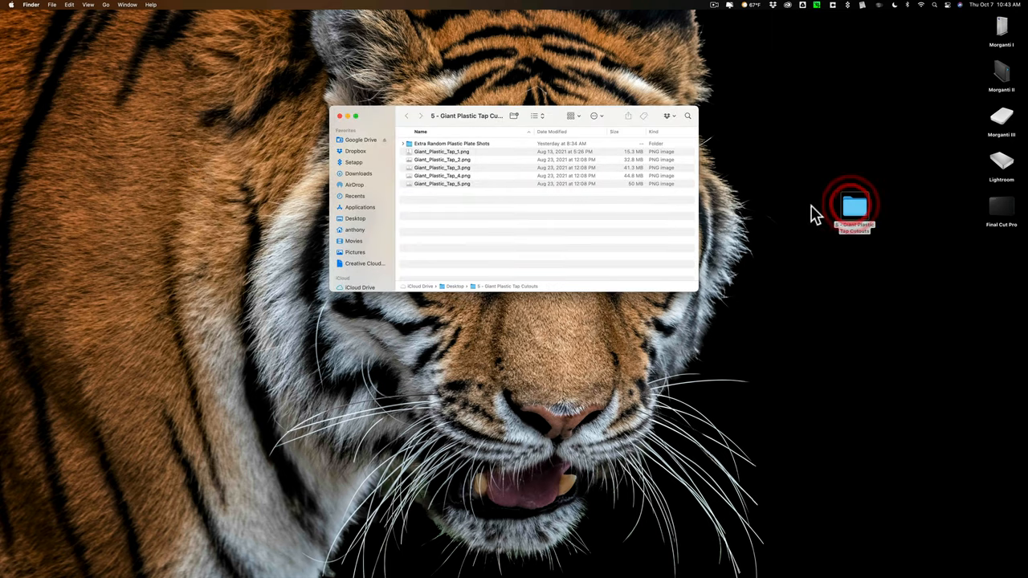
left_click(441, 151)
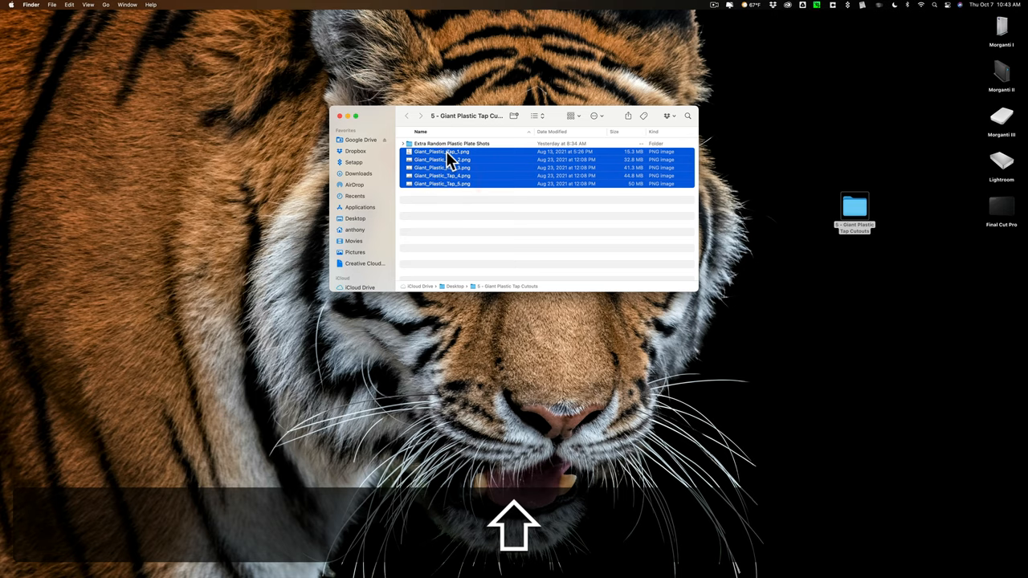
double_click(441, 151)
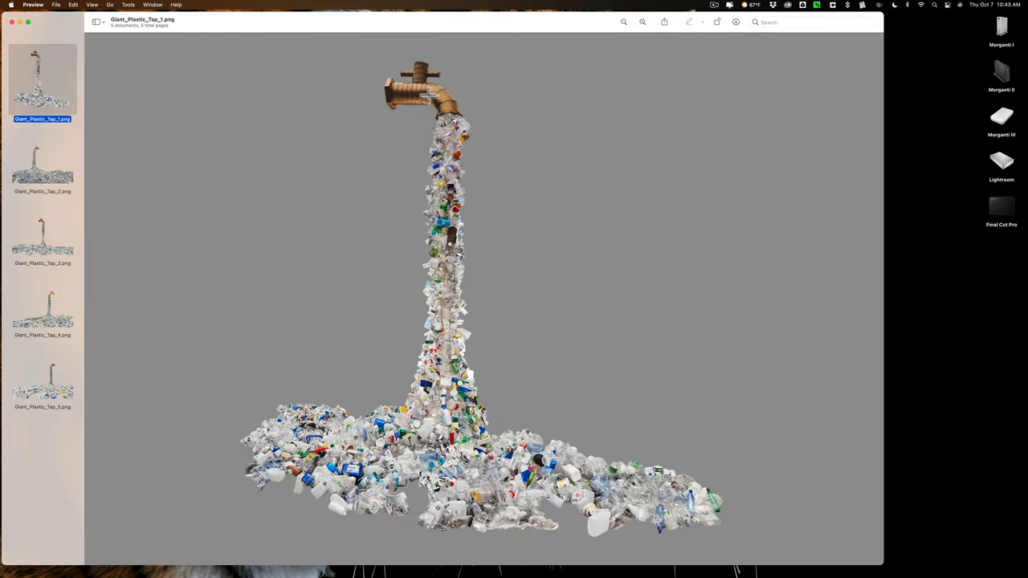
Flip through the second to fifth tap images in Preview, then close the preview windows.
left_click(42, 164)
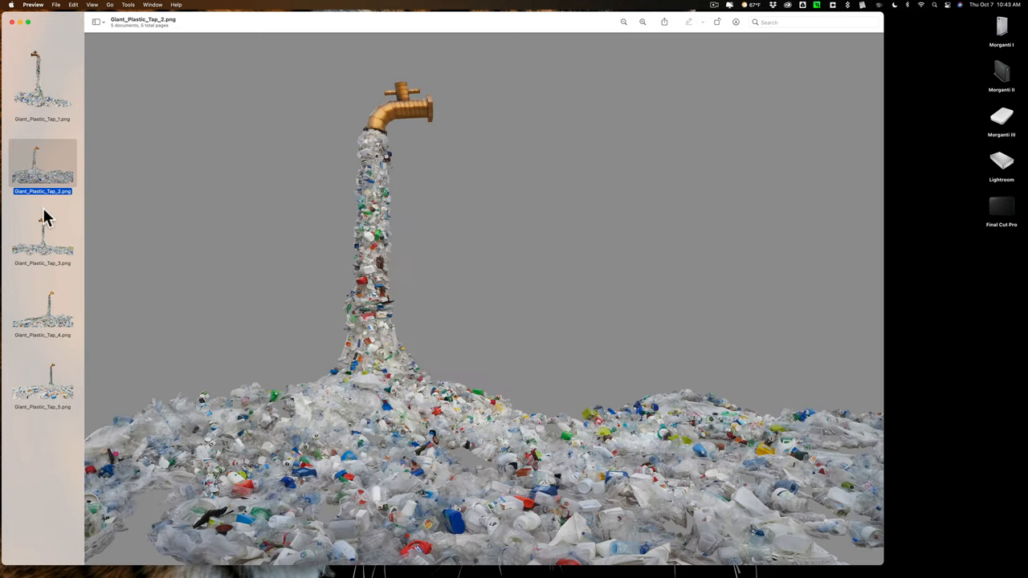
left_click(42, 238)
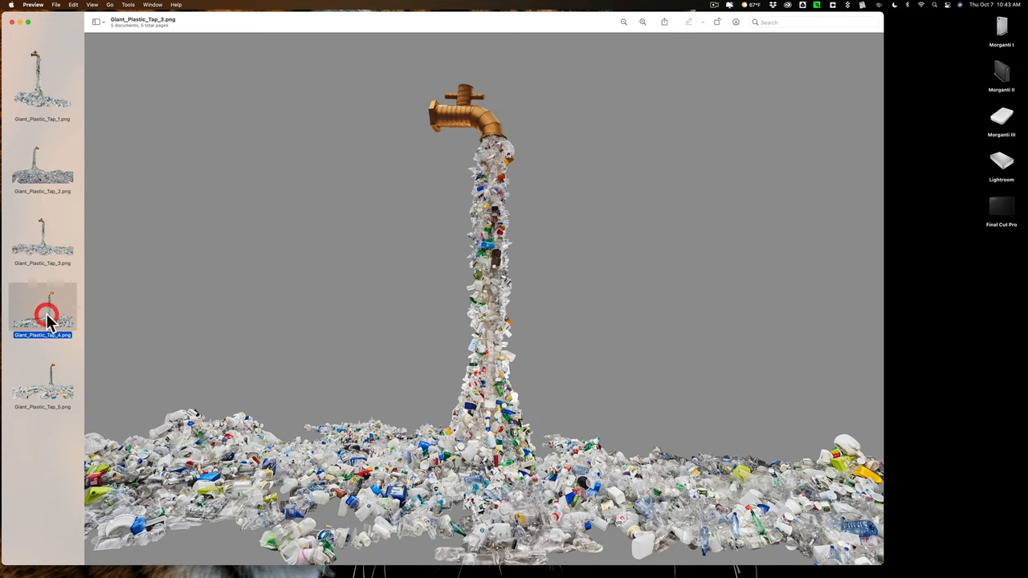
left_click(42, 312)
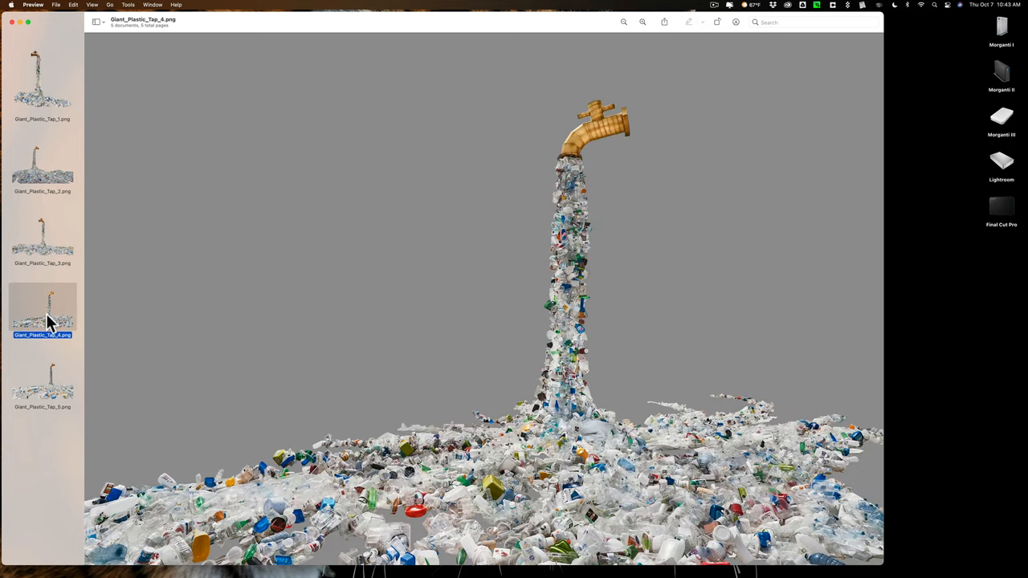
left_click(42, 383)
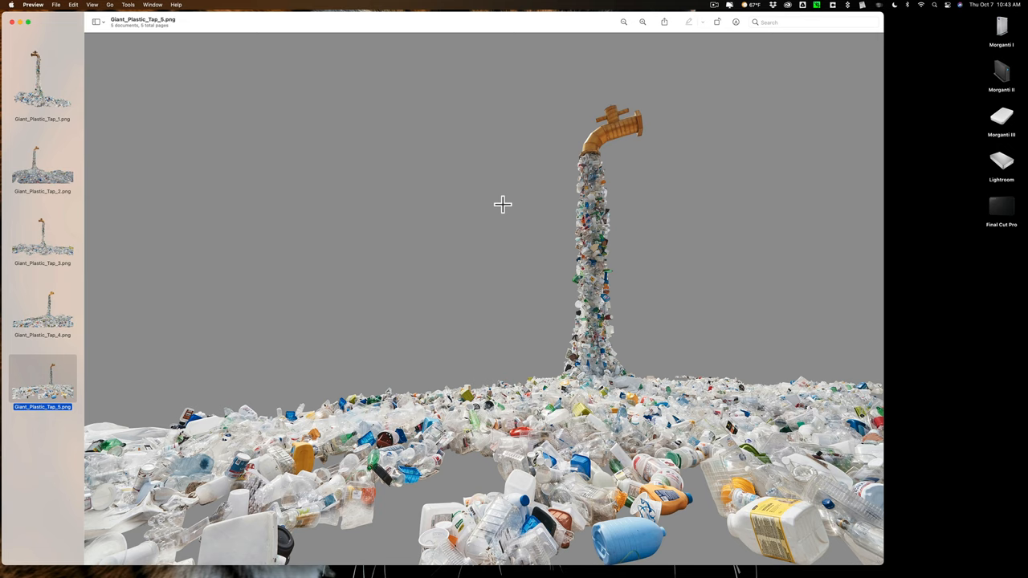
key("cmd+w")
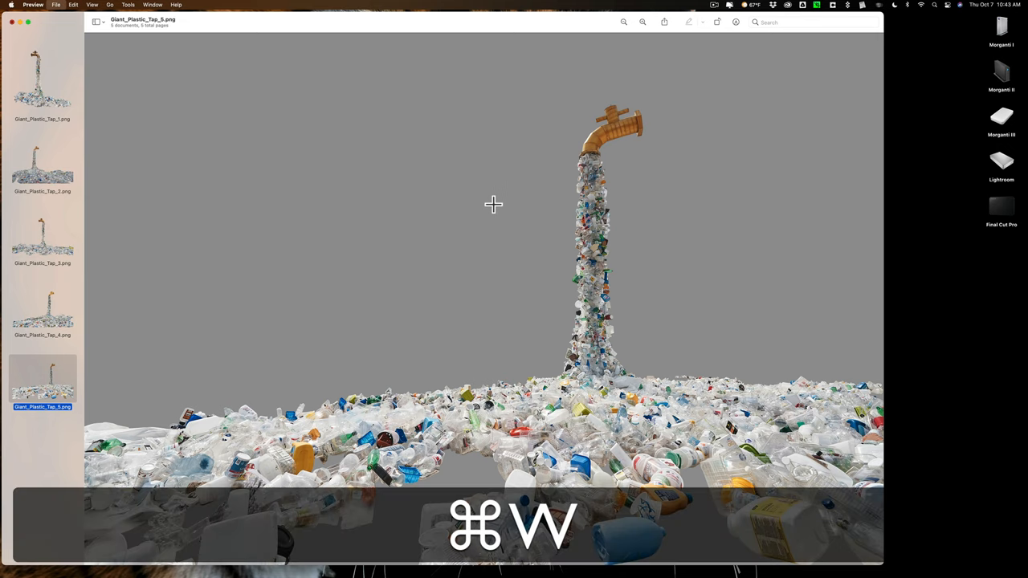
key("cmd+w")
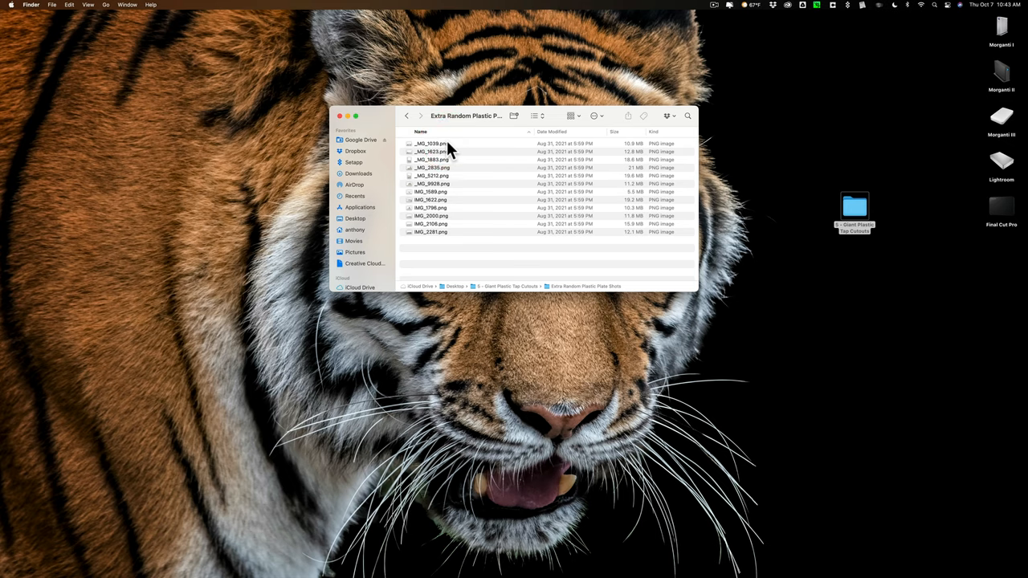
mouse_move(440, 151)
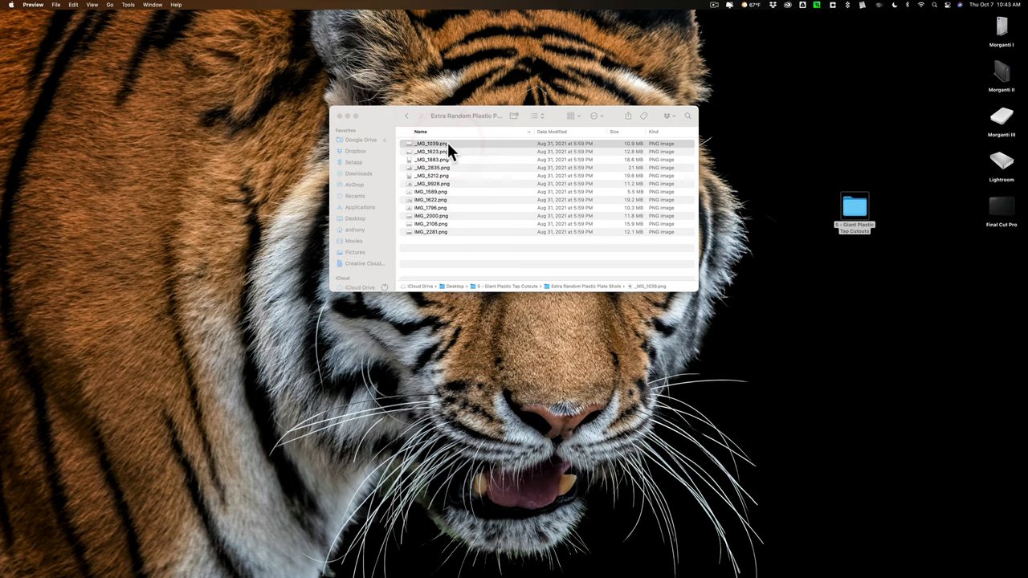
Preview three plastic photos including the plastic pile shot, then close the folder window.
double_click(428, 145)
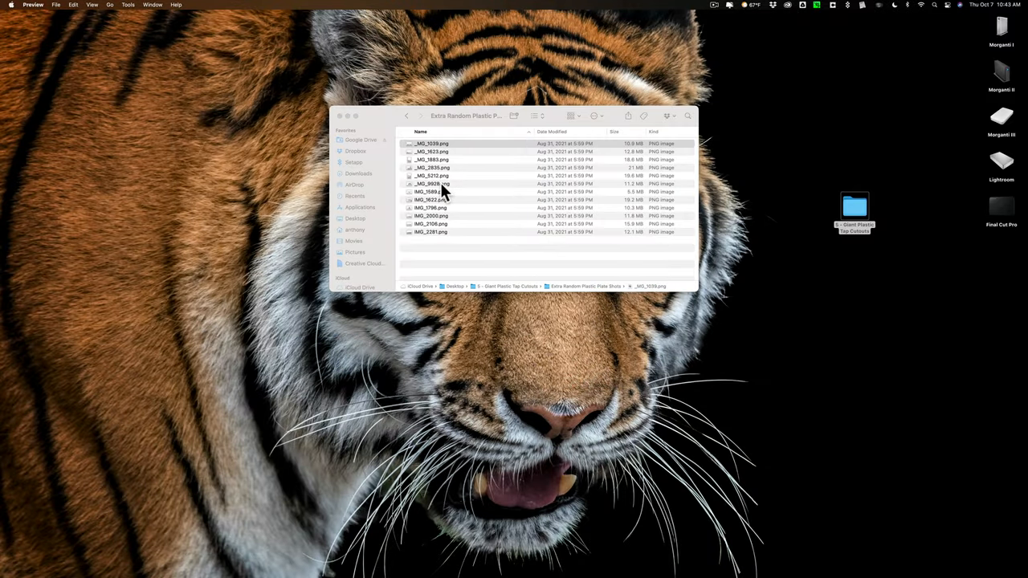
double_click(433, 183)
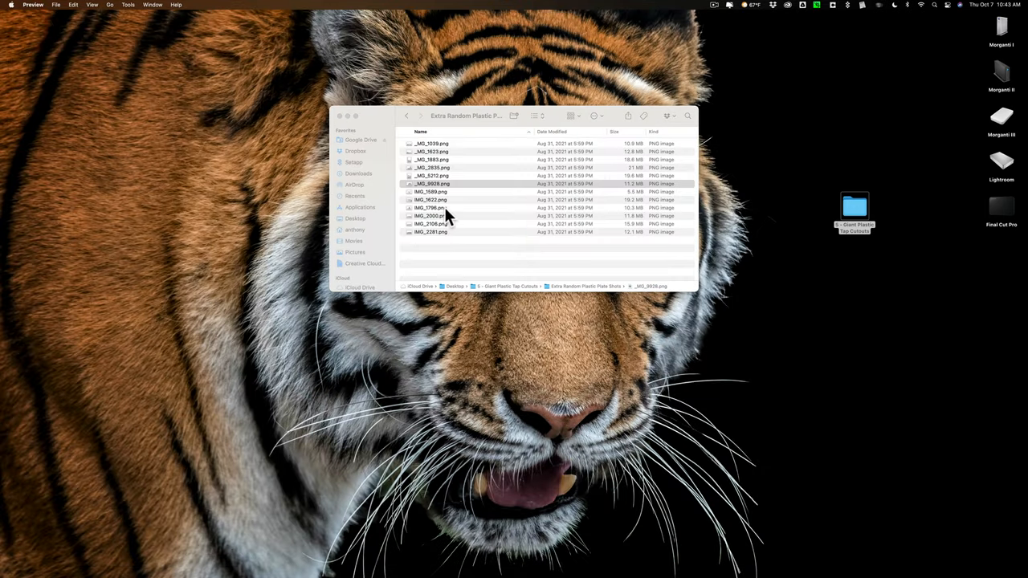
double_click(431, 209)
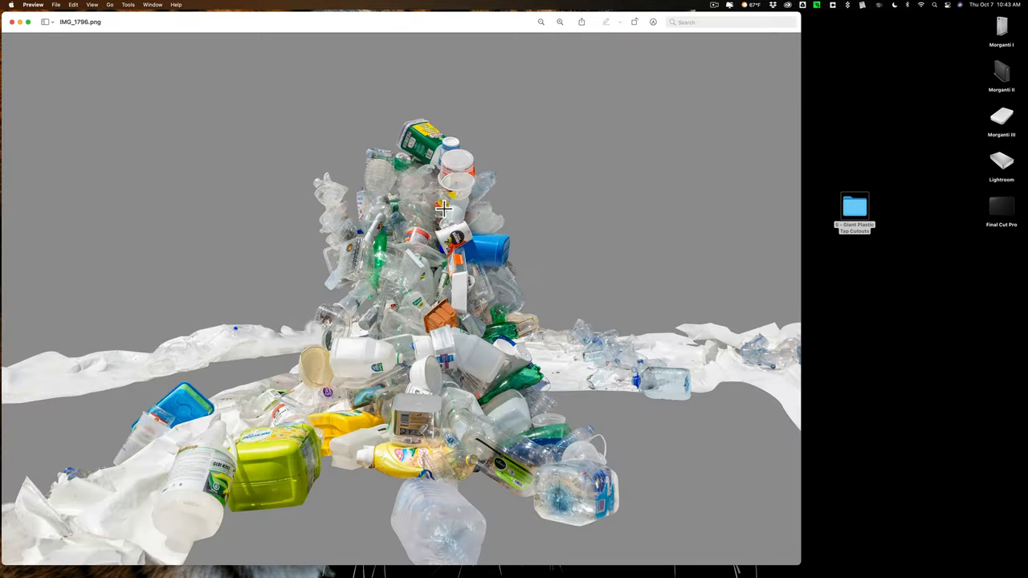
mouse_move(8, 29)
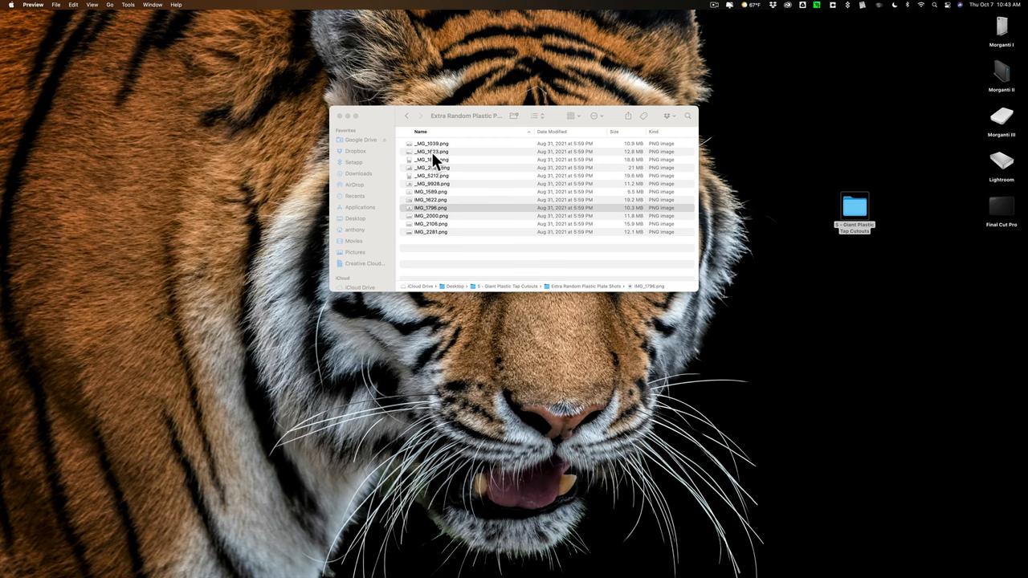
mouse_move(450, 170)
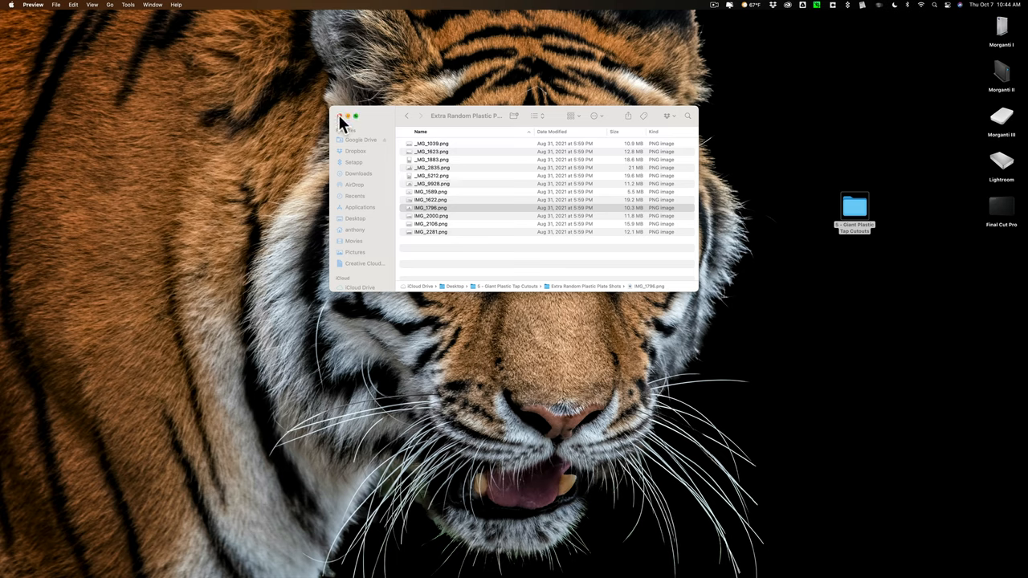
left_click(341, 116)
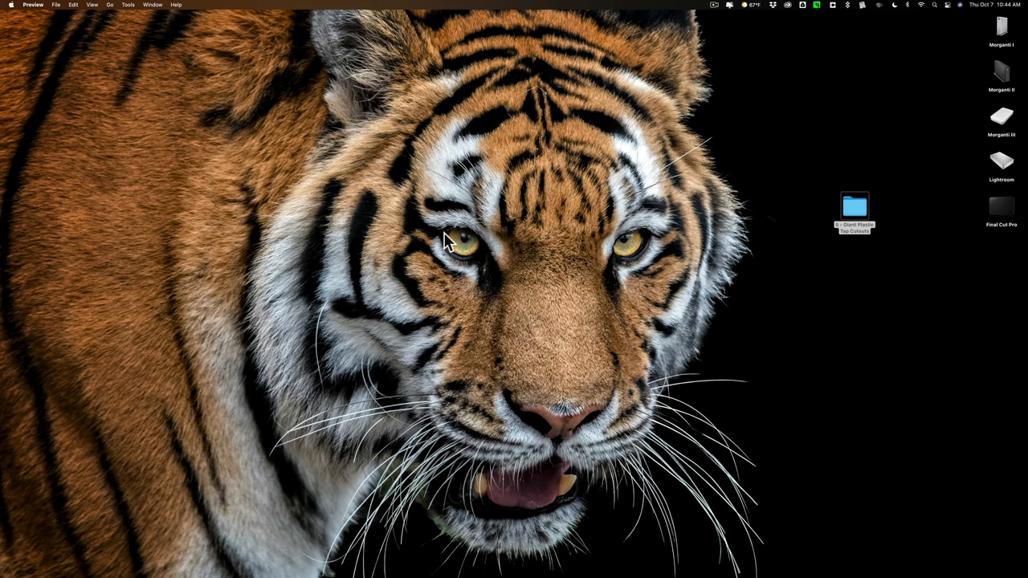
mouse_move(514, 576)
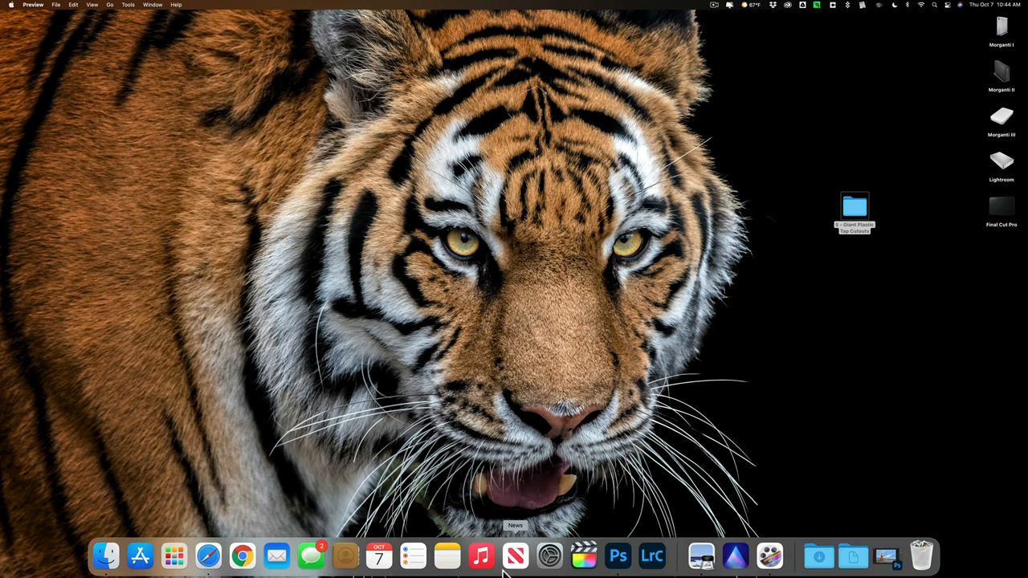
Switch to Photoshop from the Dock and show the giant faucet document.
left_click(617, 556)
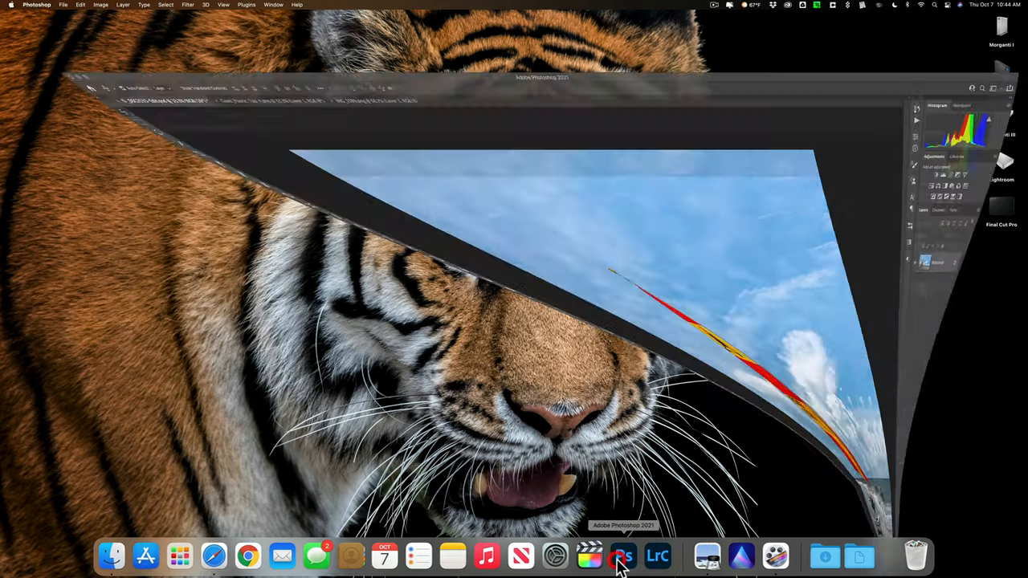
left_click(624, 556)
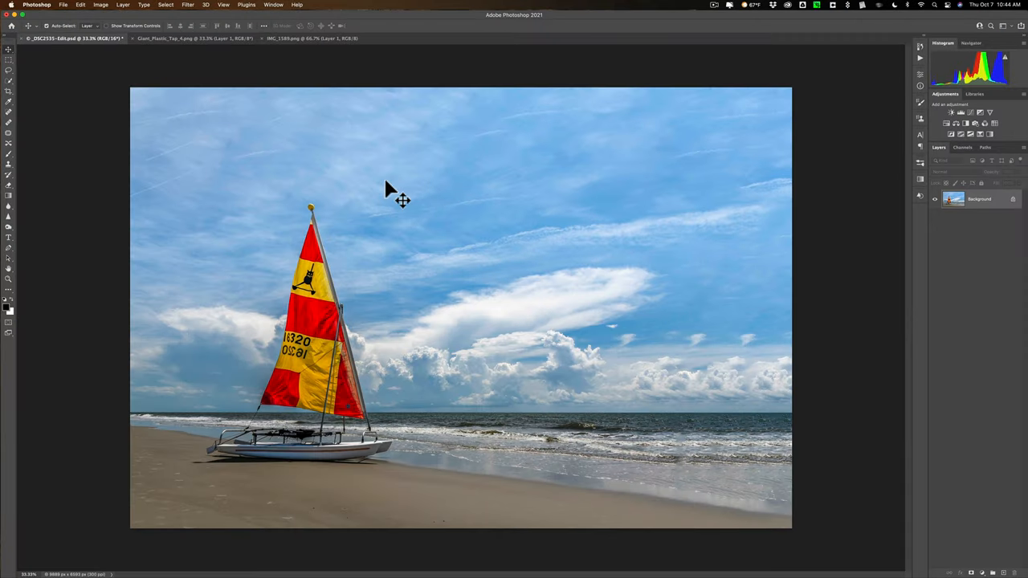
mouse_move(511, 418)
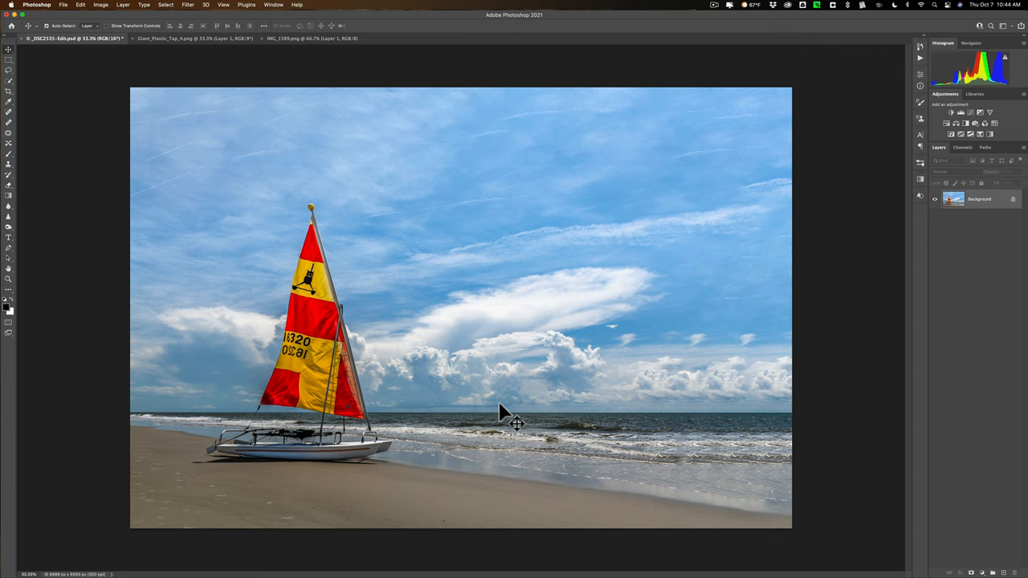
left_click(193, 38)
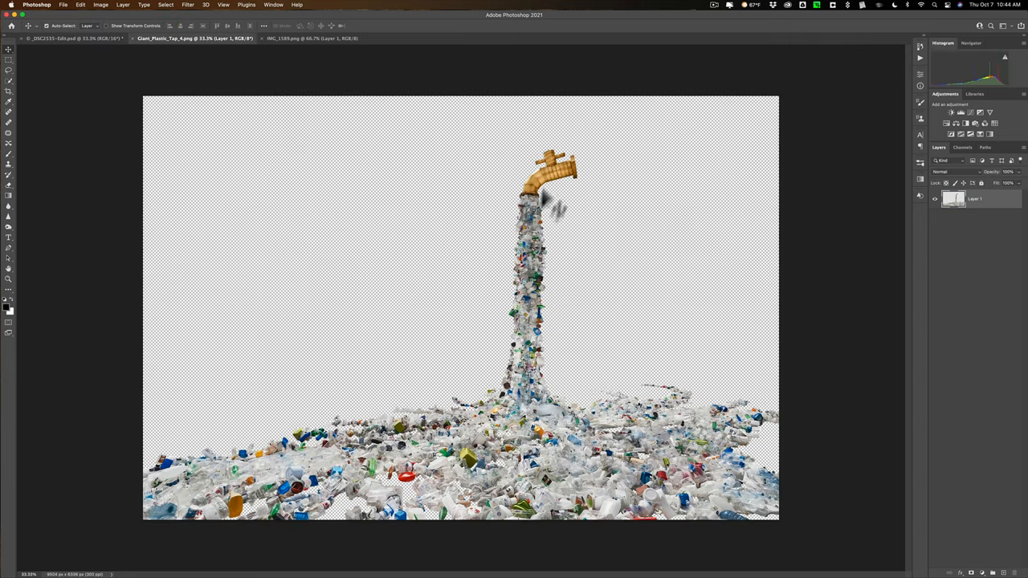
mouse_move(504, 469)
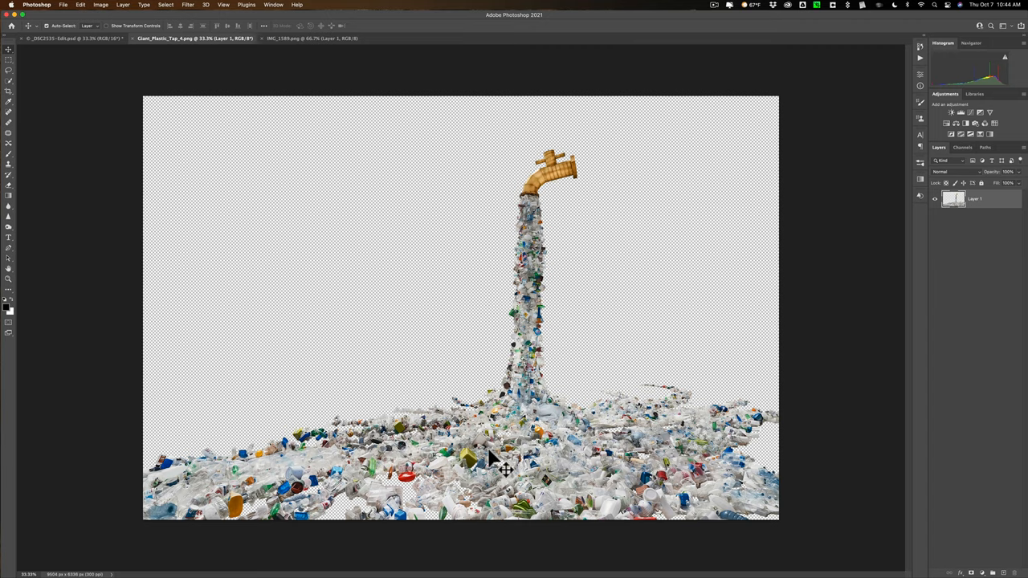
mouse_move(135, 492)
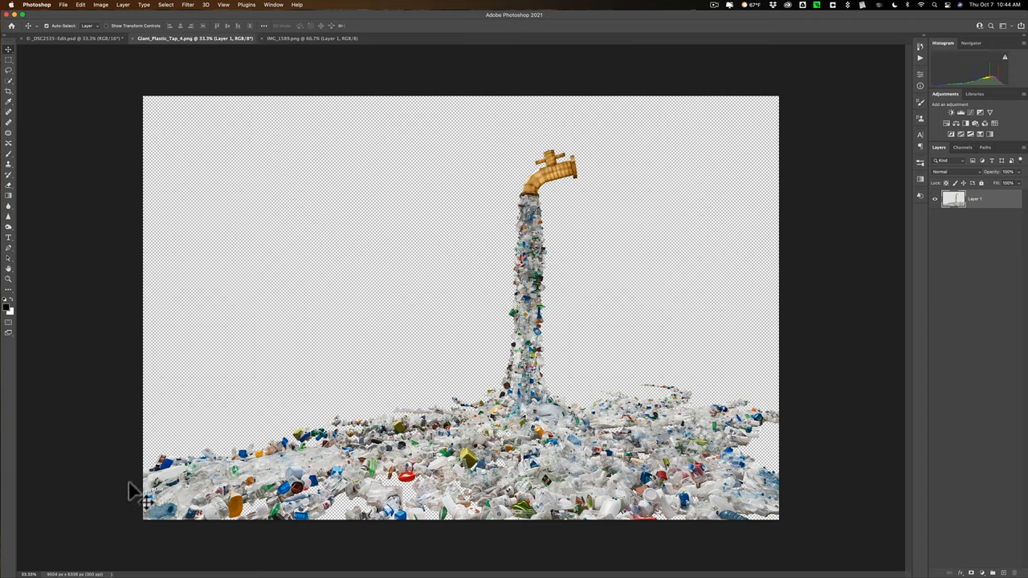
mouse_move(546, 302)
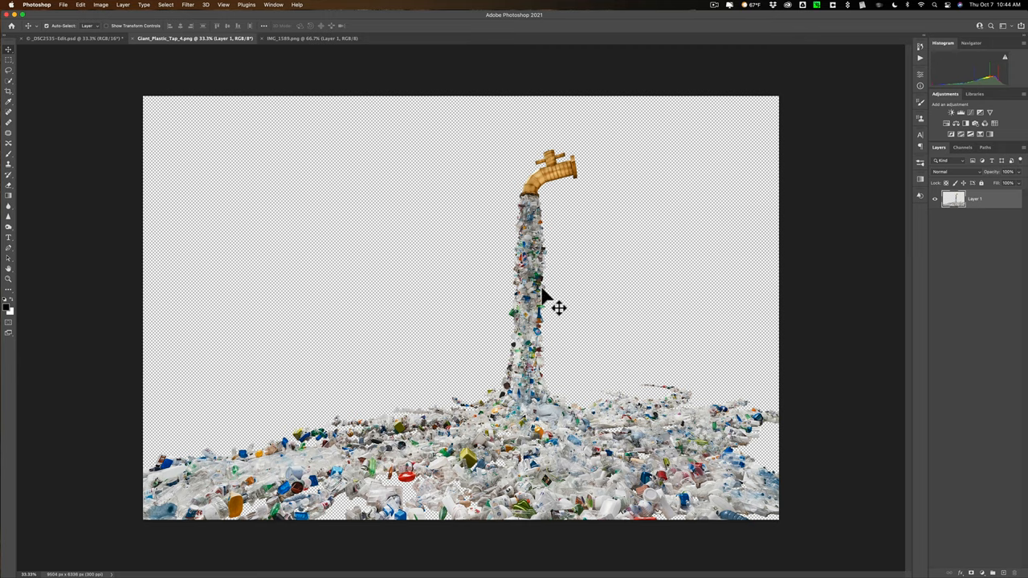
mouse_move(144, 502)
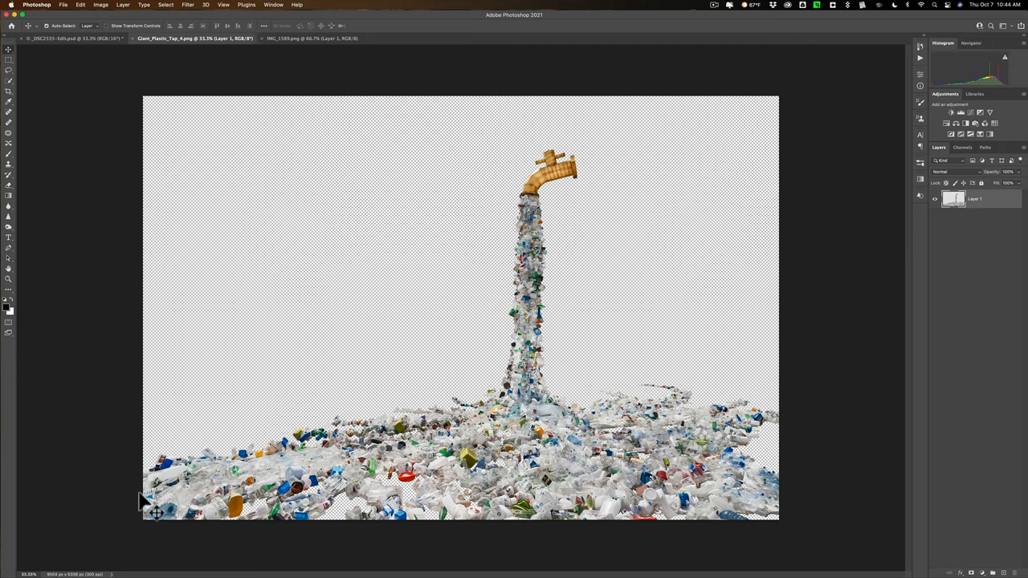
mouse_move(749, 539)
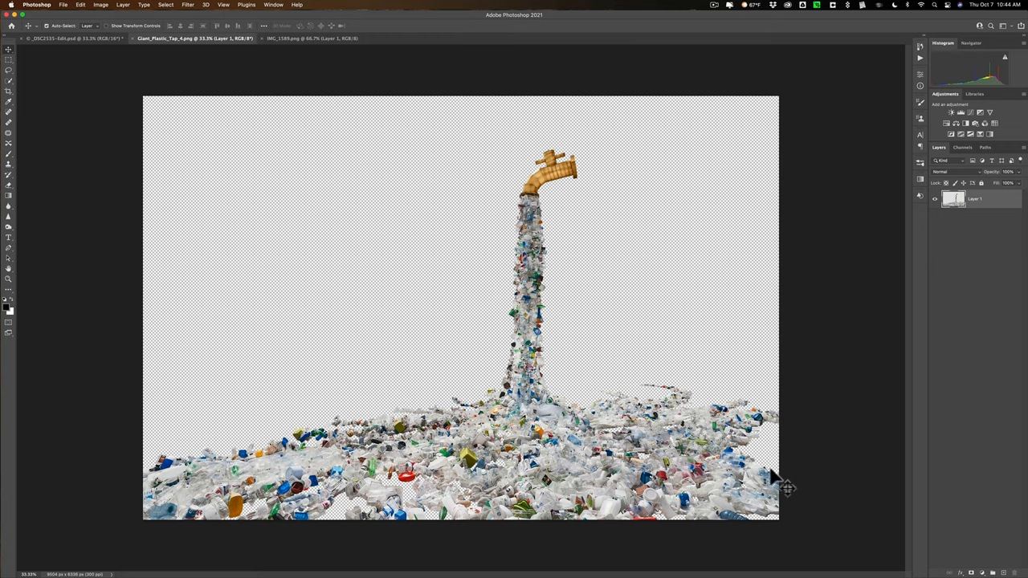
mouse_move(788, 489)
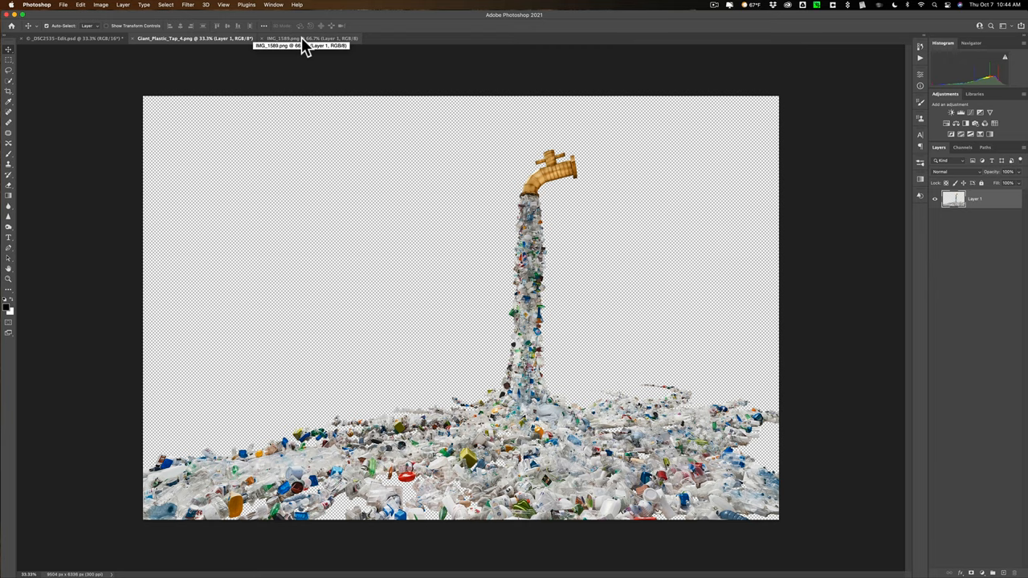
Check the plastic pile document, then drag the faucet artwork into the sailboat beach photo.
left_click(312, 39)
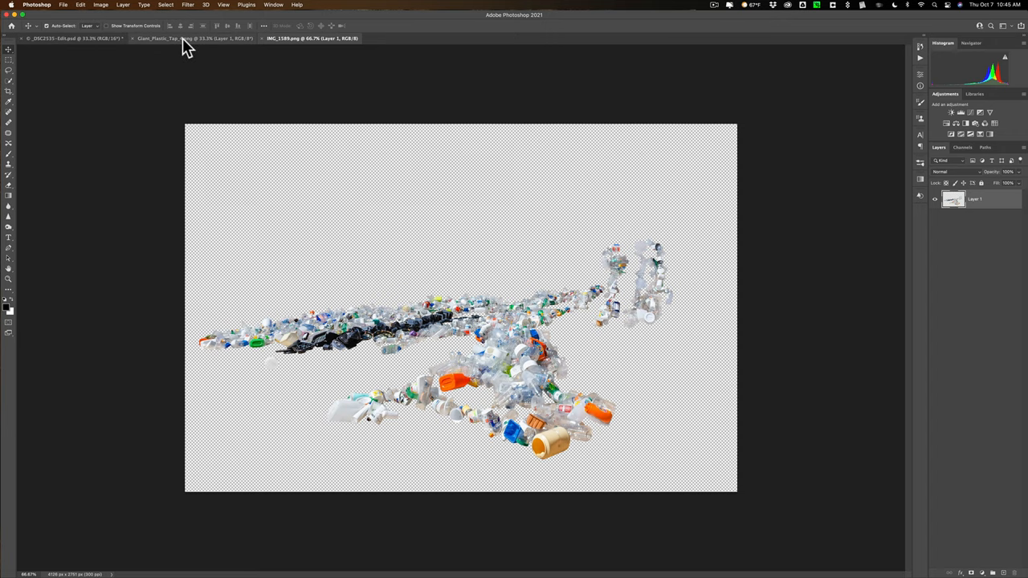
left_click(193, 38)
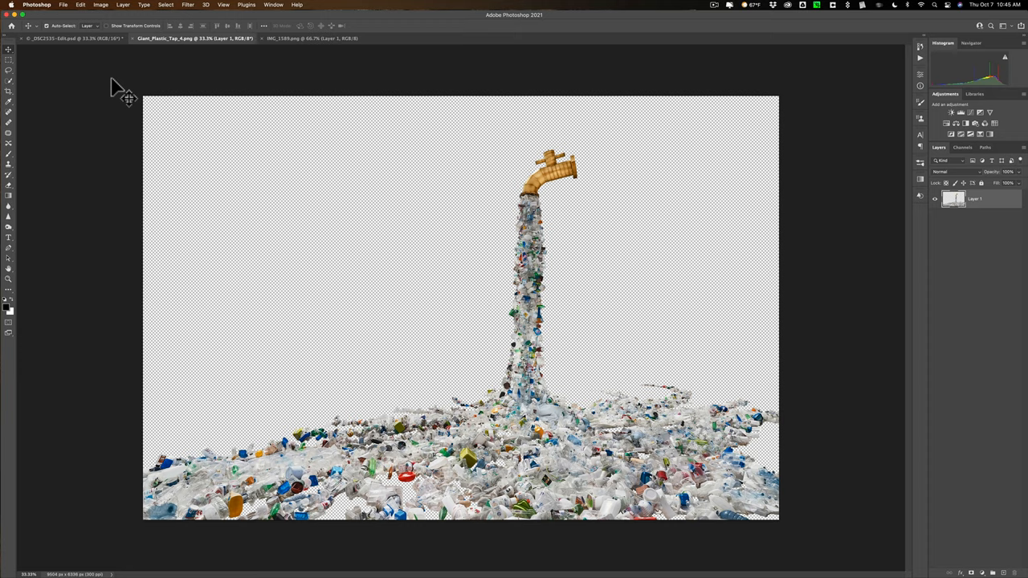
mouse_move(105, 81)
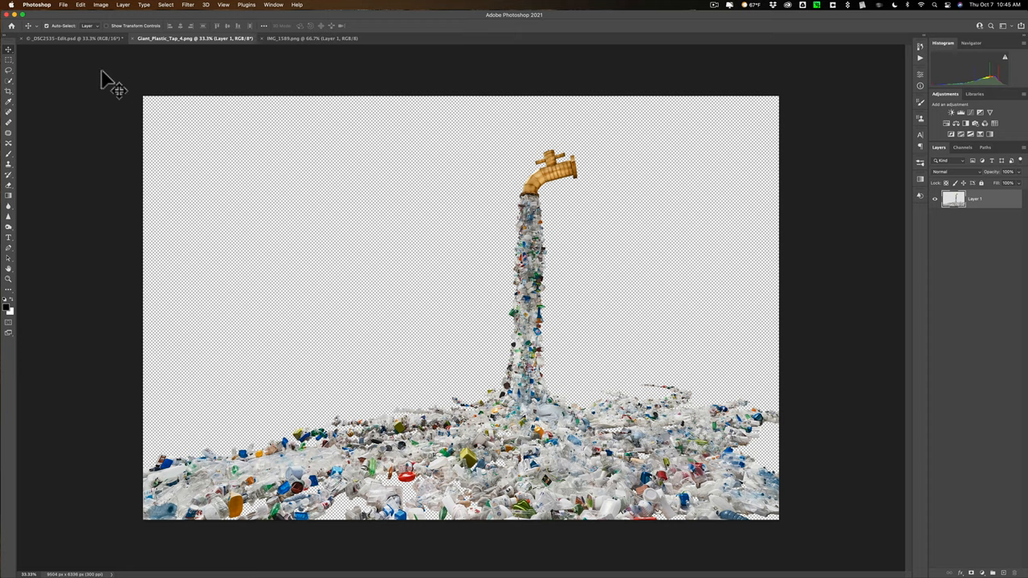
mouse_move(551, 237)
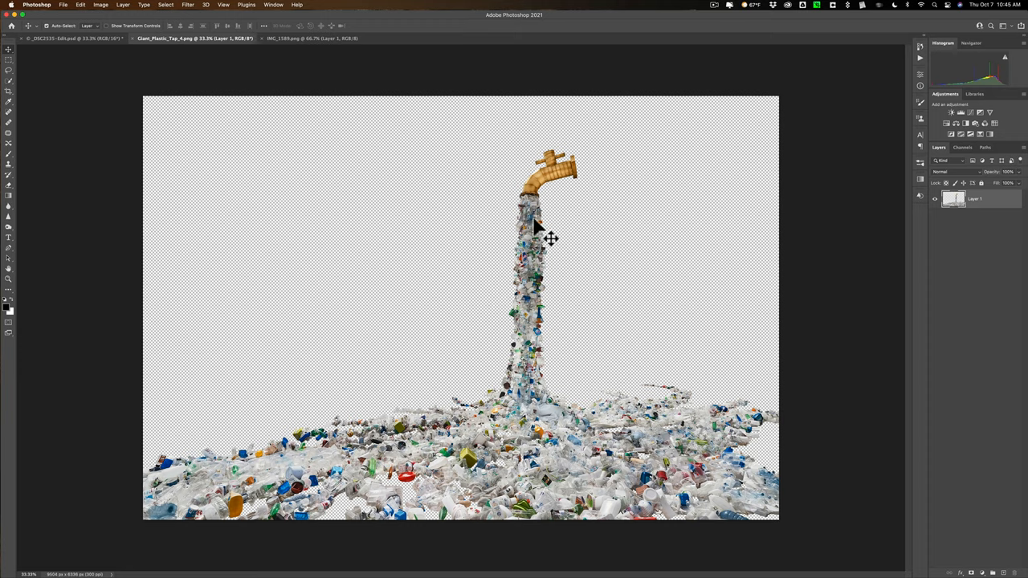
left_click_drag(549, 238, 169, 88)
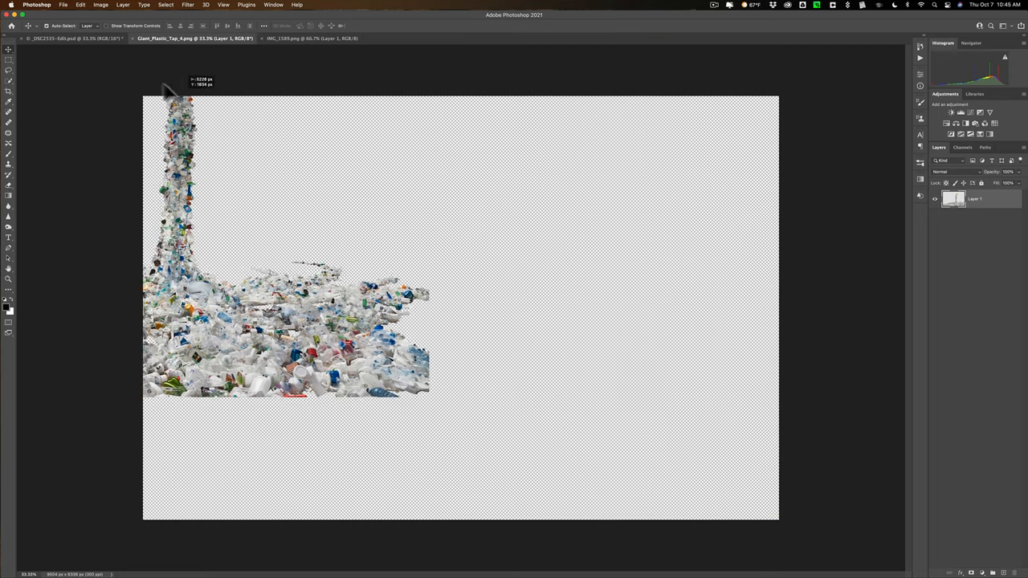
left_click(72, 39)
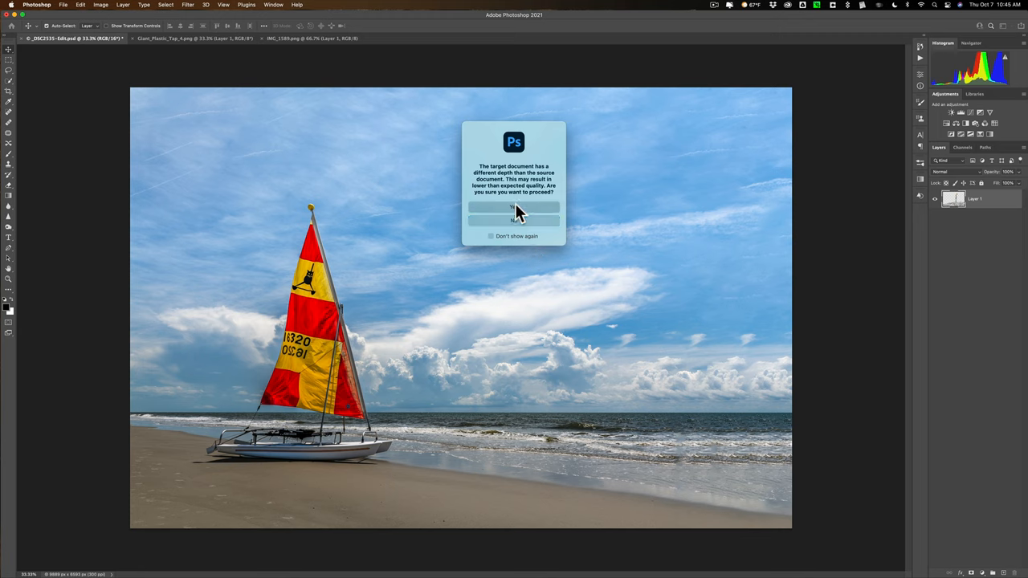
Accept the bit-depth warning and position the faucet so its plastic pours onto the beach beside the sailboat.
left_click(514, 207)
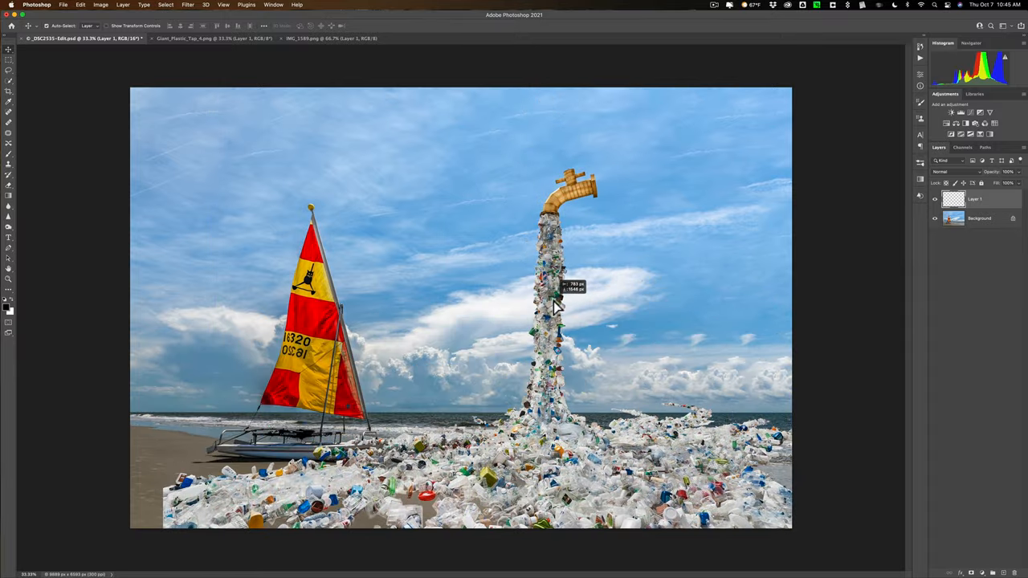
left_click_drag(554, 309, 554, 322)
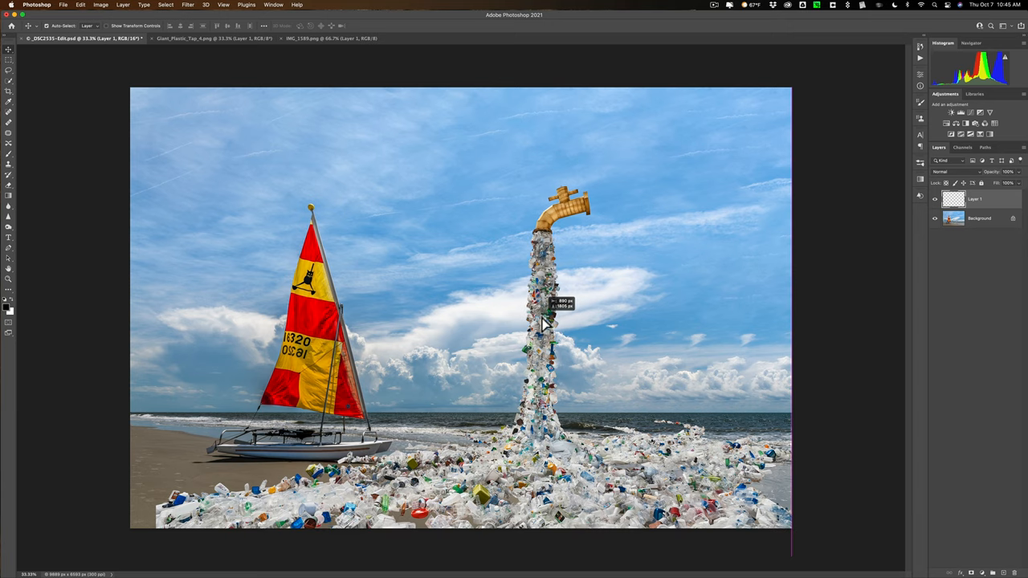
left_click_drag(546, 313, 520, 315)
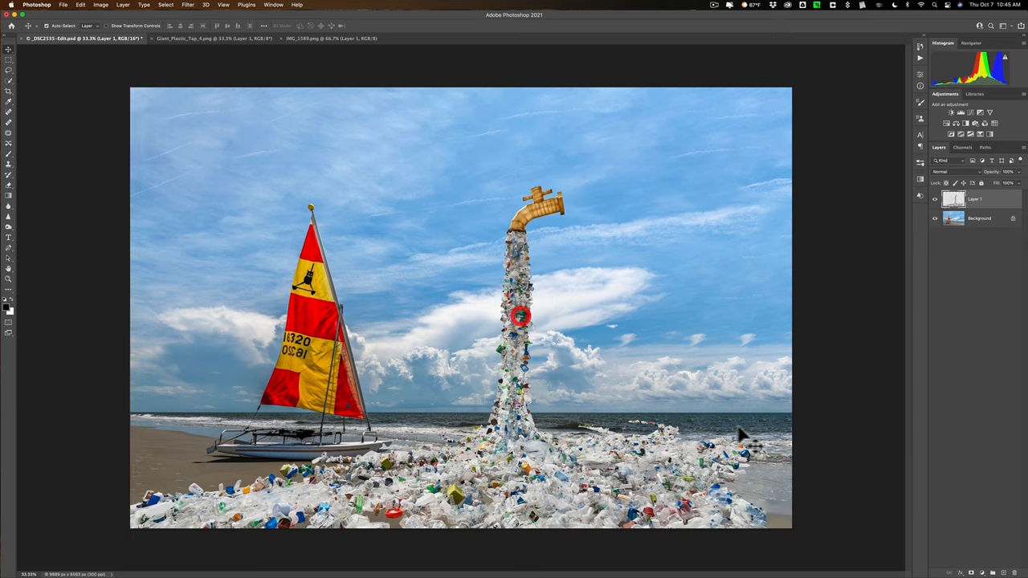
left_click_drag(521, 319, 539, 370)
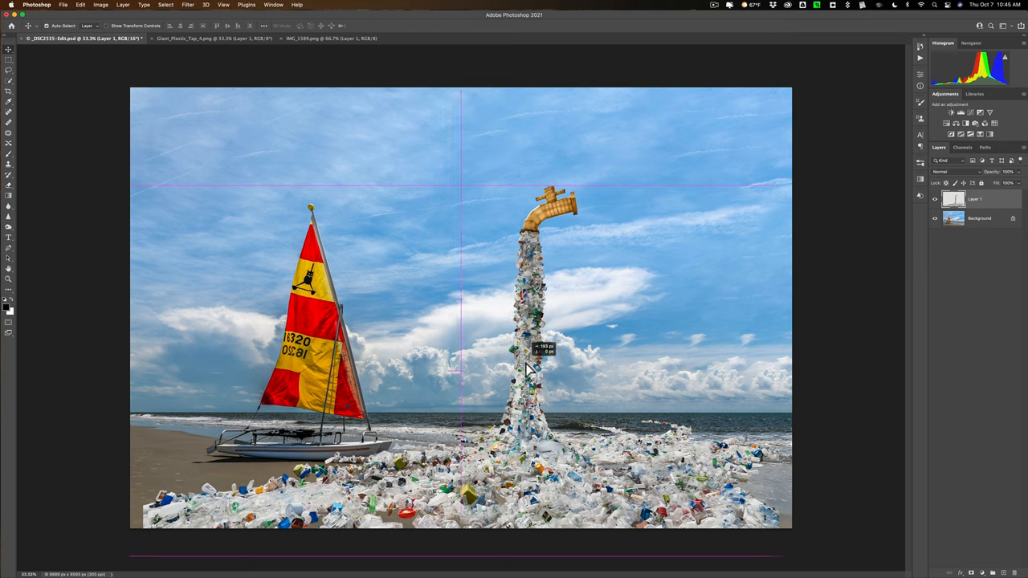
left_click_drag(543, 369, 543, 373)
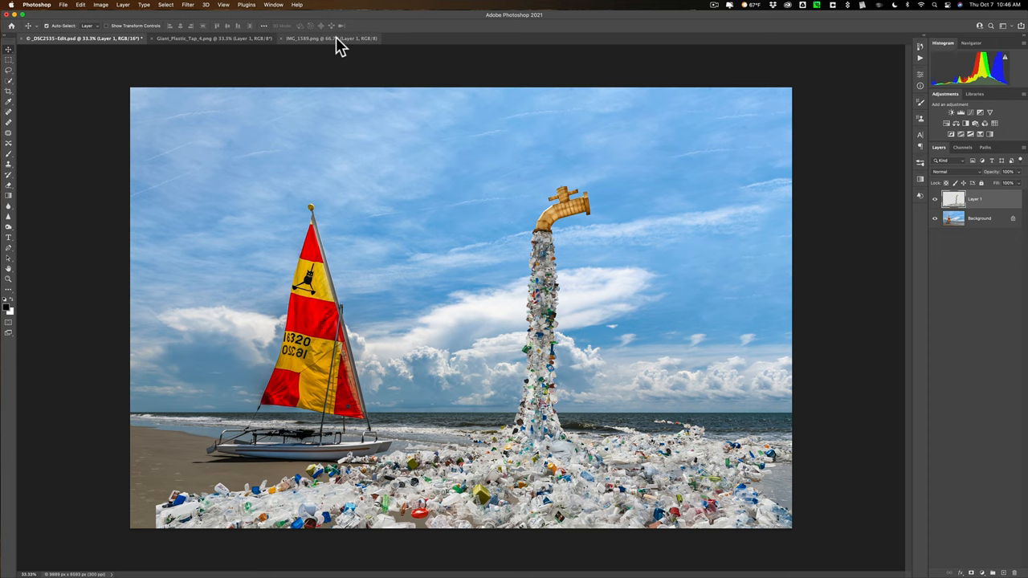
Switch to the IMG_1749.png plastic debris document and pick up the cleaned-up debris for the composite.
left_click(330, 38)
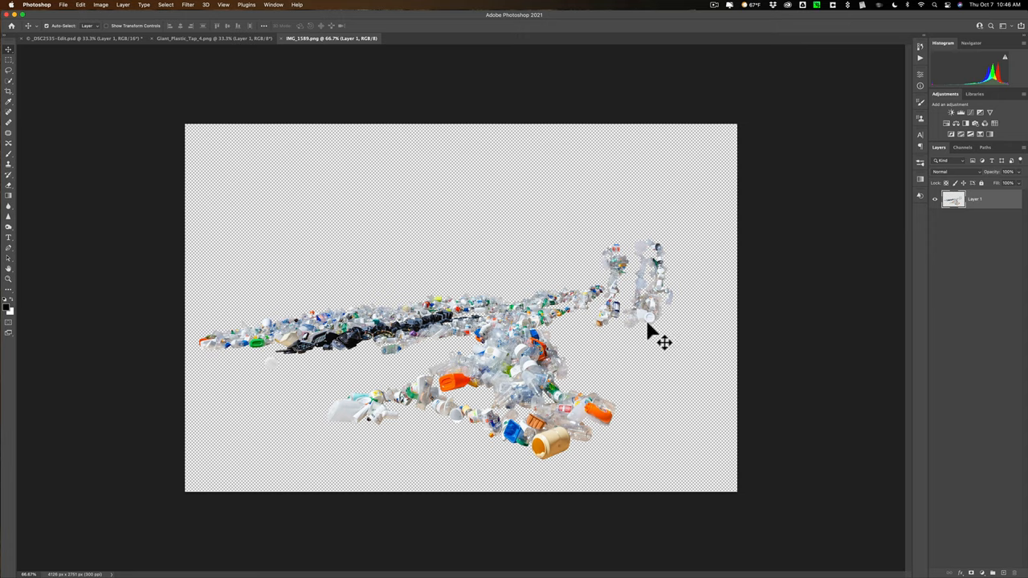
mouse_move(662, 305)
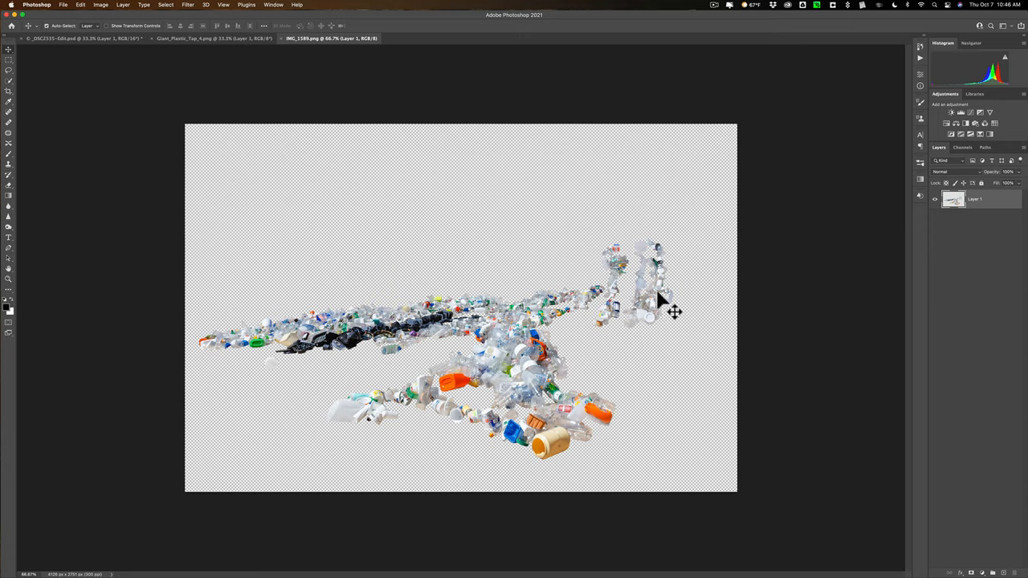
mouse_move(115, 135)
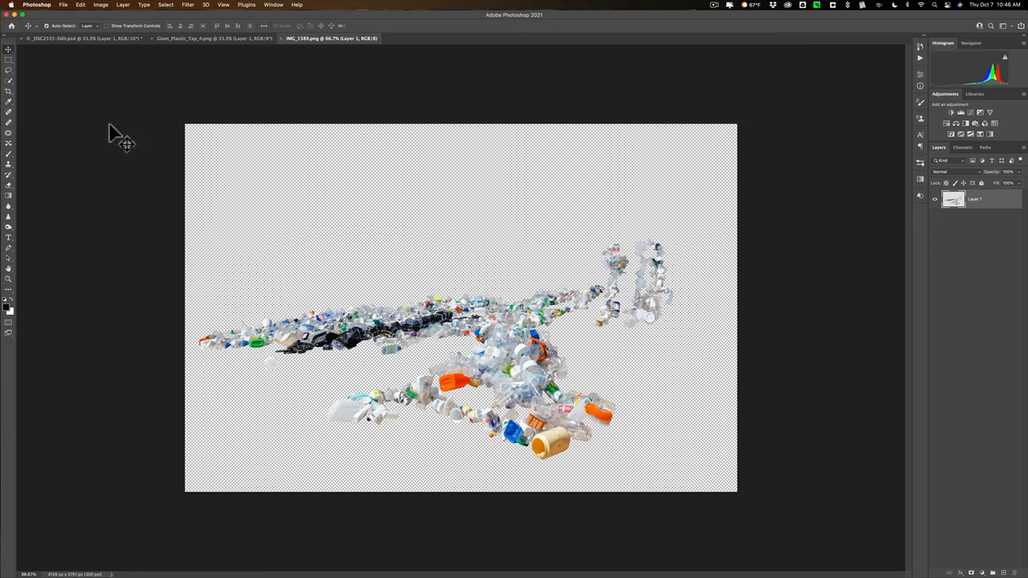
mouse_move(490, 200)
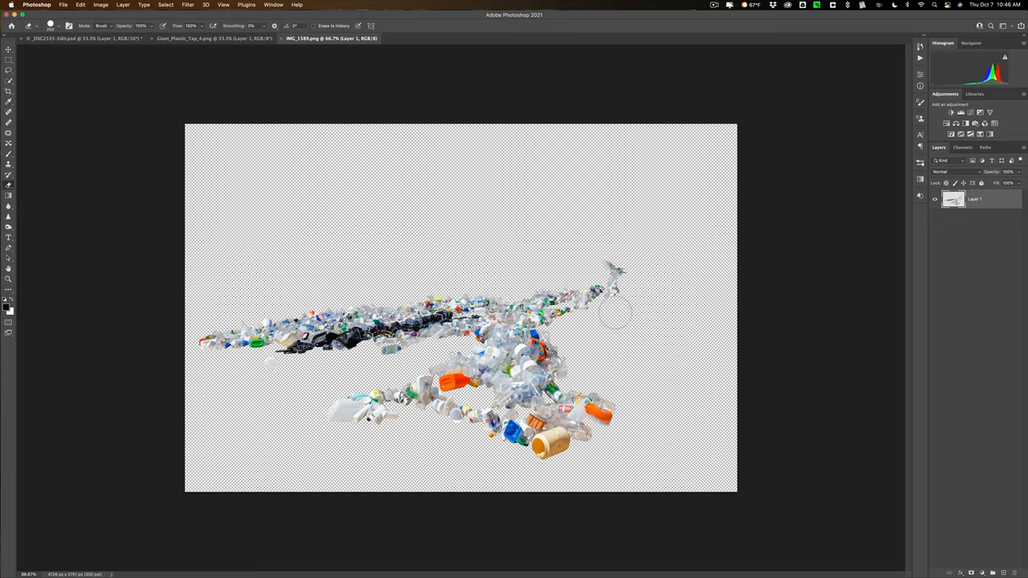
mouse_move(623, 296)
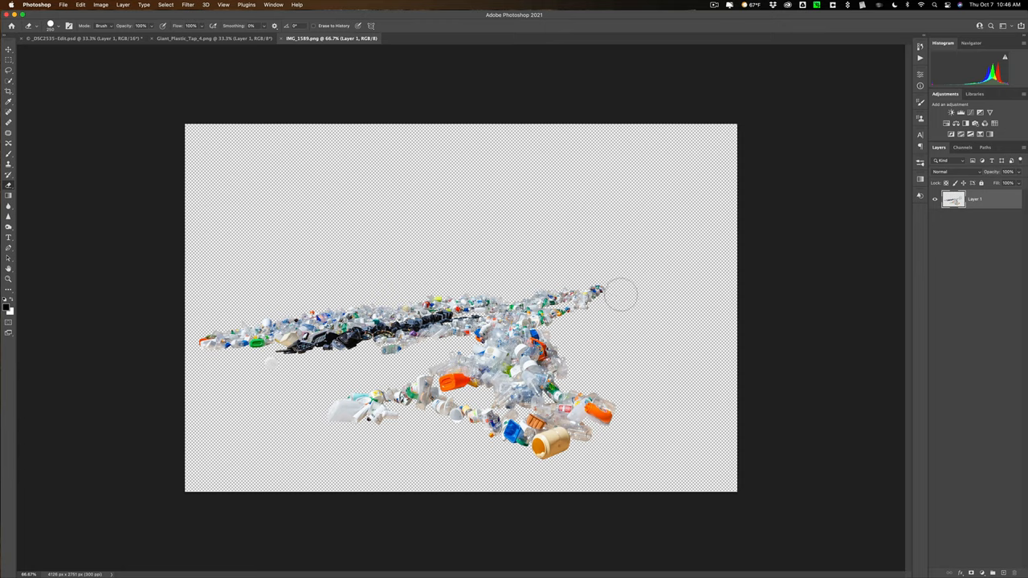
mouse_move(671, 318)
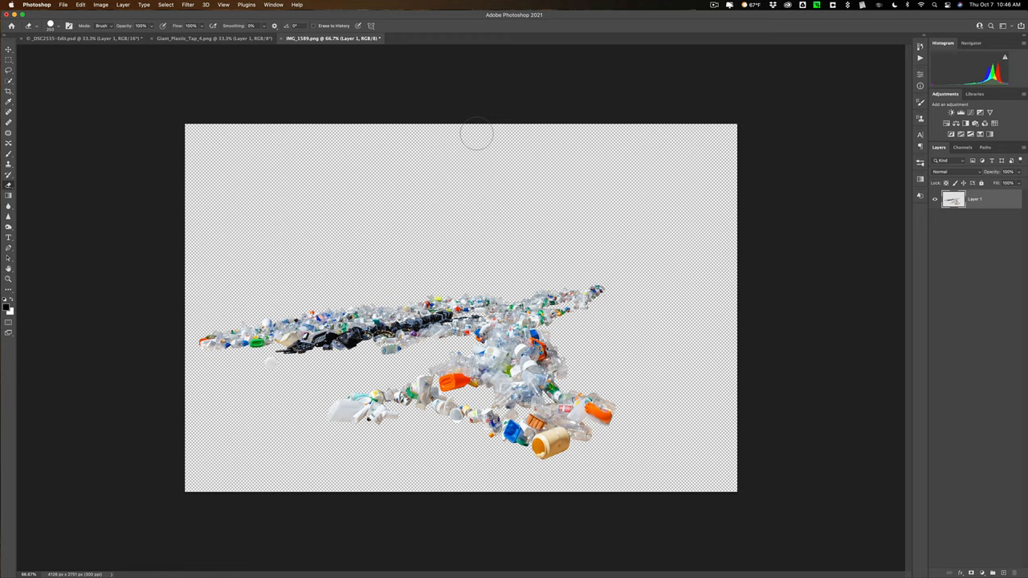
key("v")
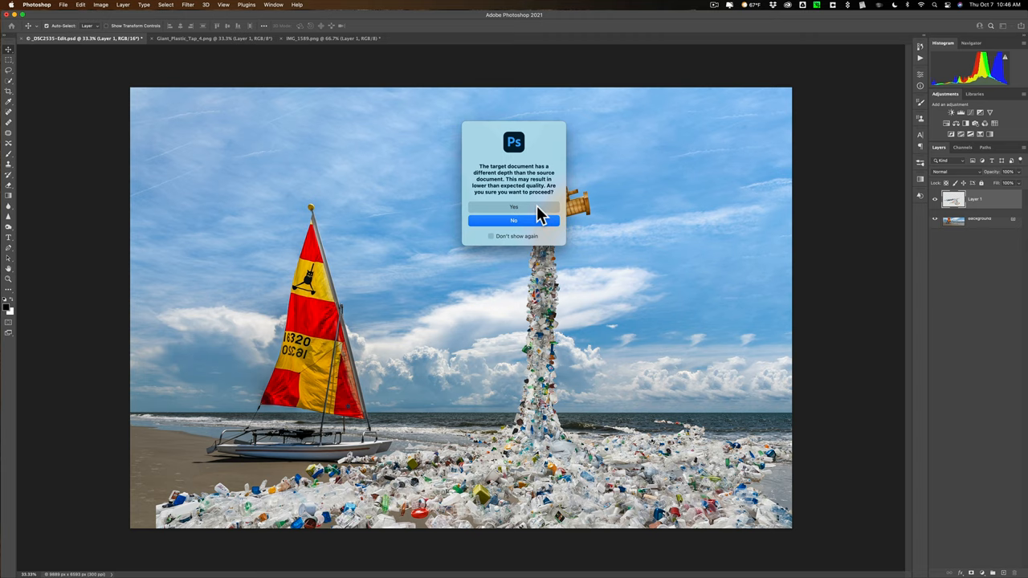
Confirm the depth warning so the debris lands as a new layer, check the faucet document, and return to the composite.
left_click(514, 206)
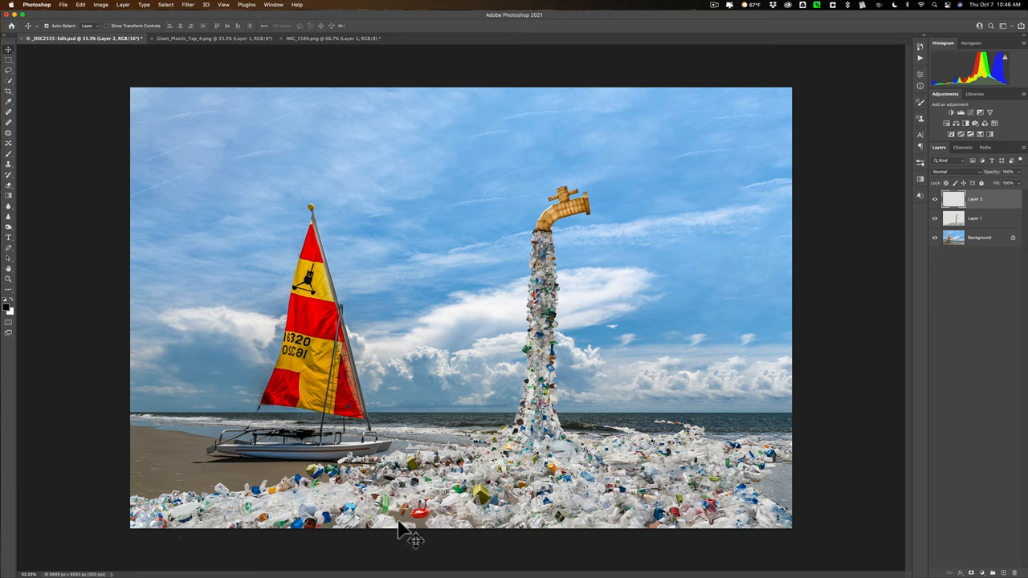
mouse_move(587, 212)
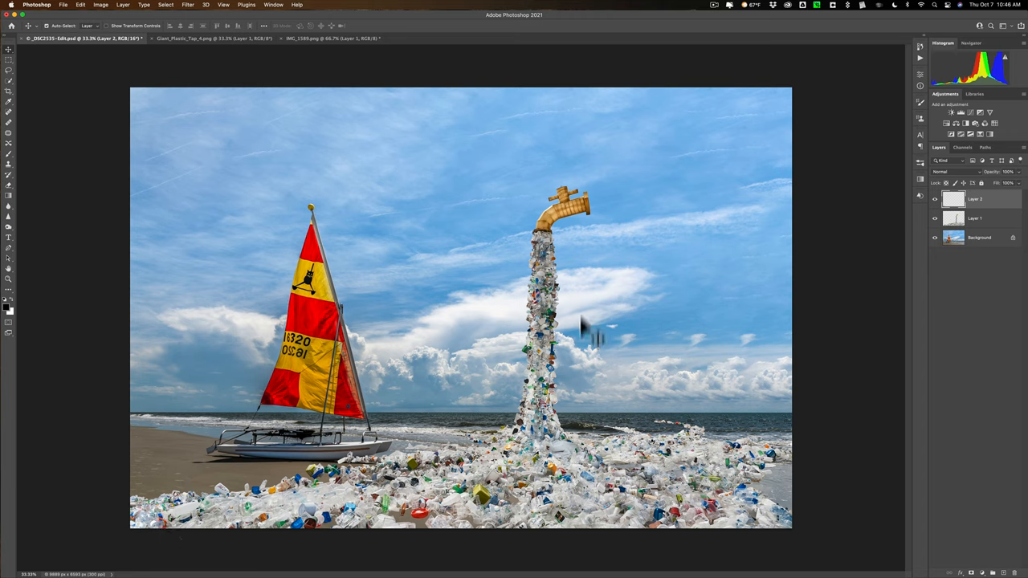
mouse_move(659, 482)
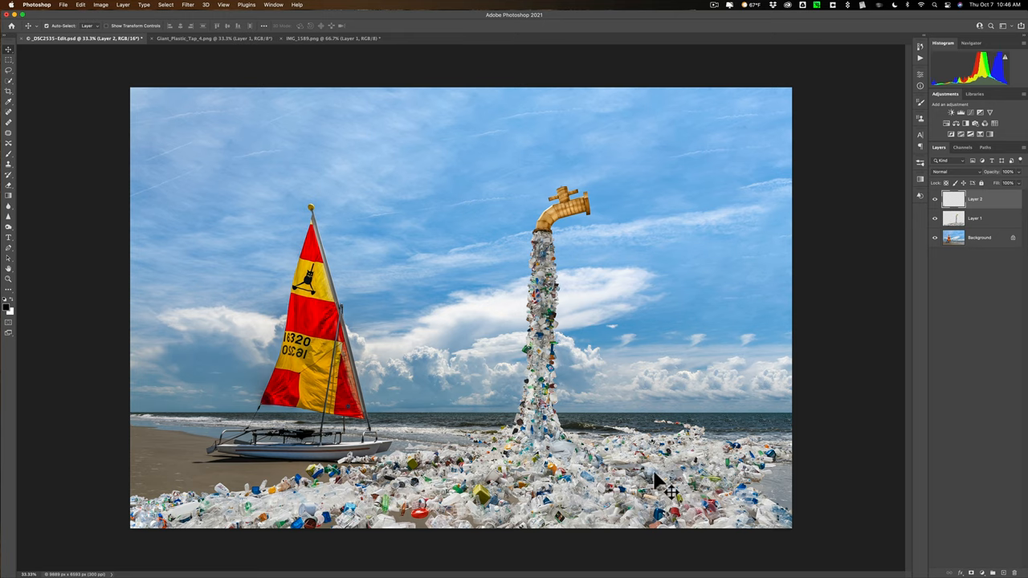
left_click(212, 39)
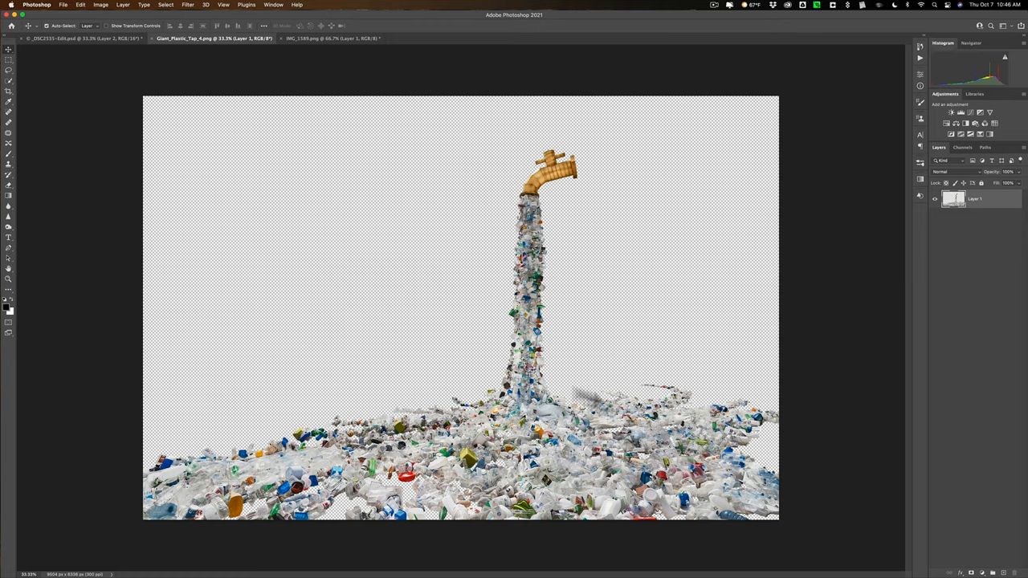
left_click(80, 38)
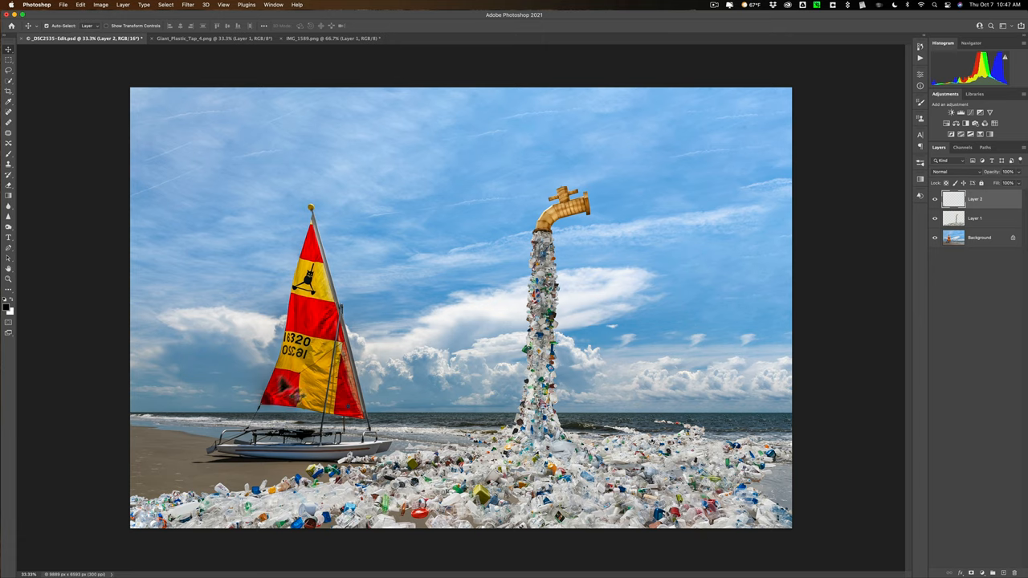
mouse_move(658, 414)
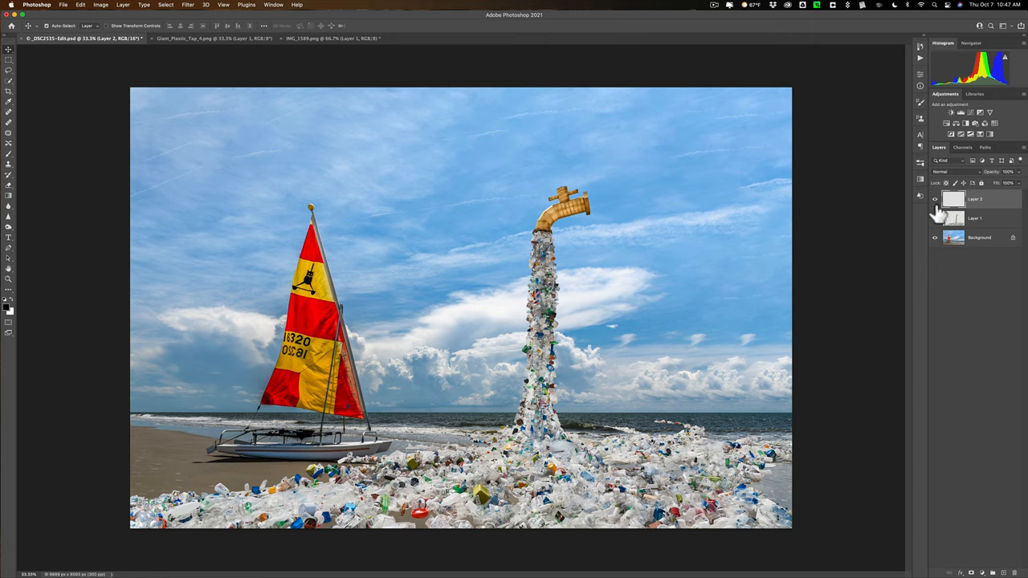
left_click(935, 199)
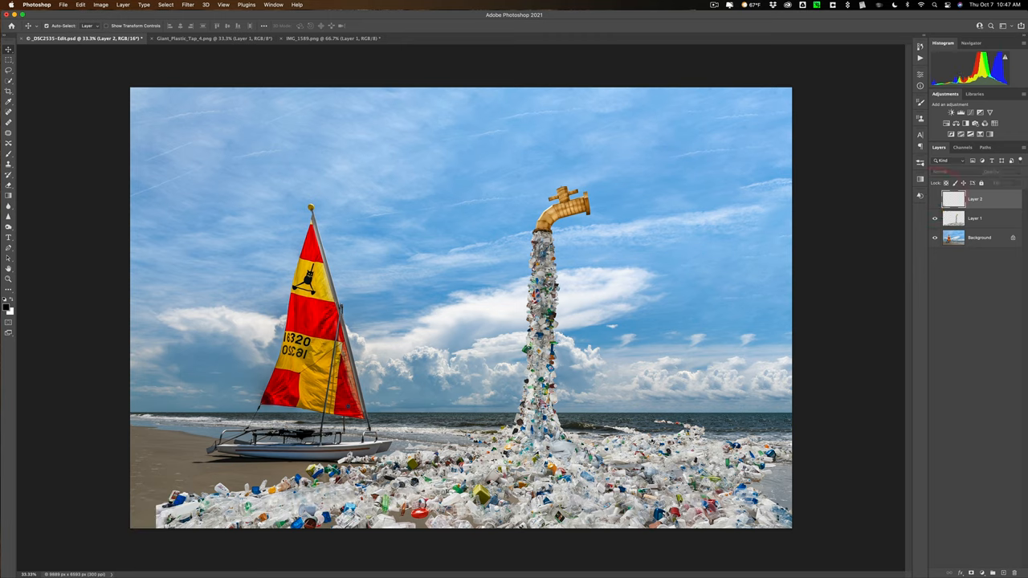
left_click(973, 219)
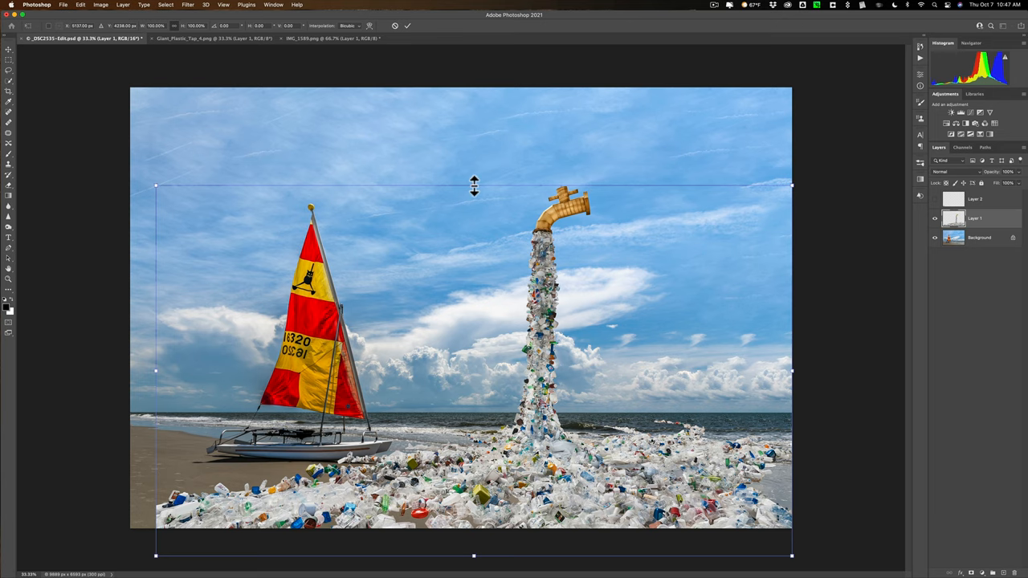
left_click_drag(474, 186, 474, 131)
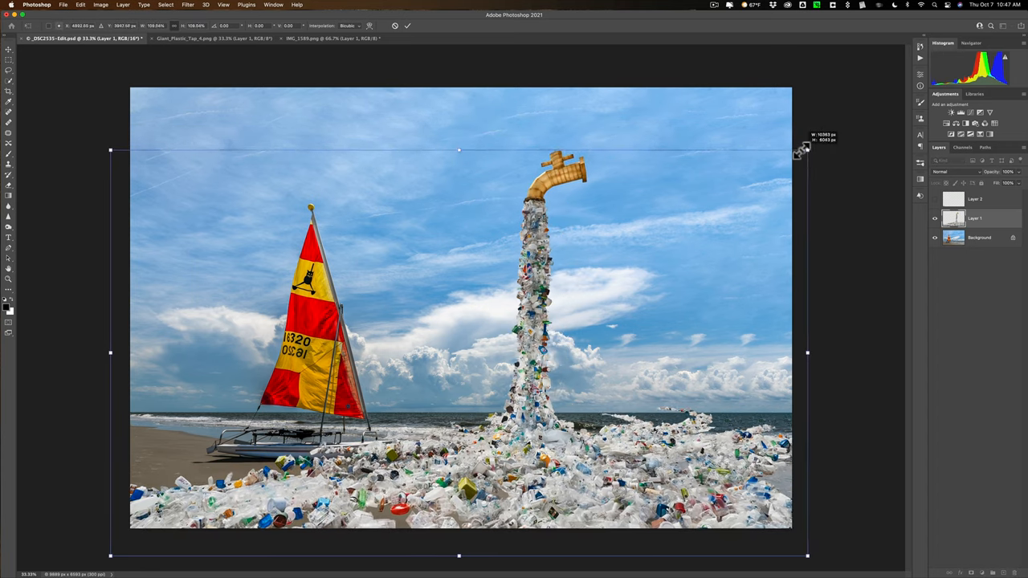
left_click(408, 25)
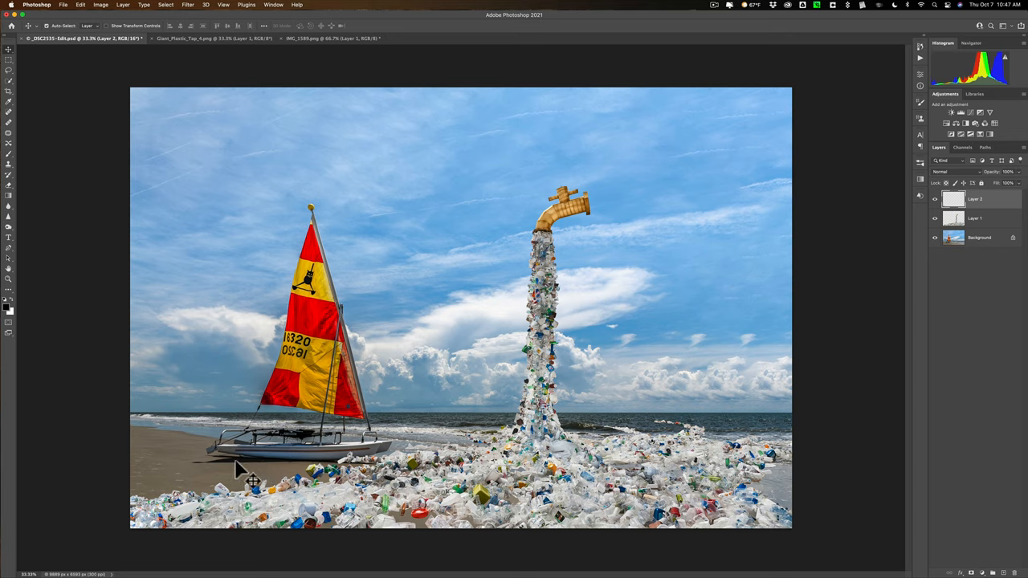
mouse_move(450, 148)
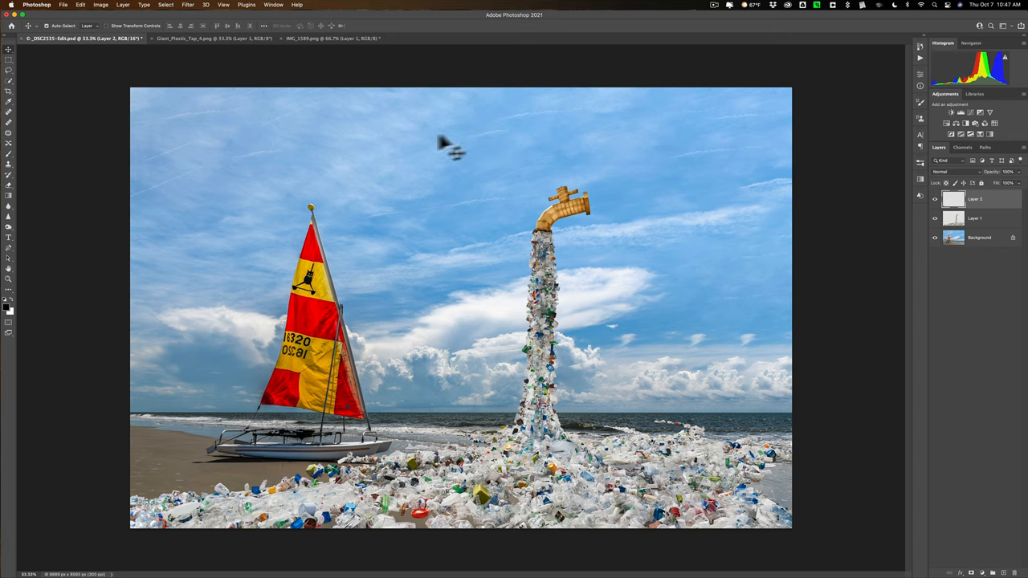
mouse_move(538, 319)
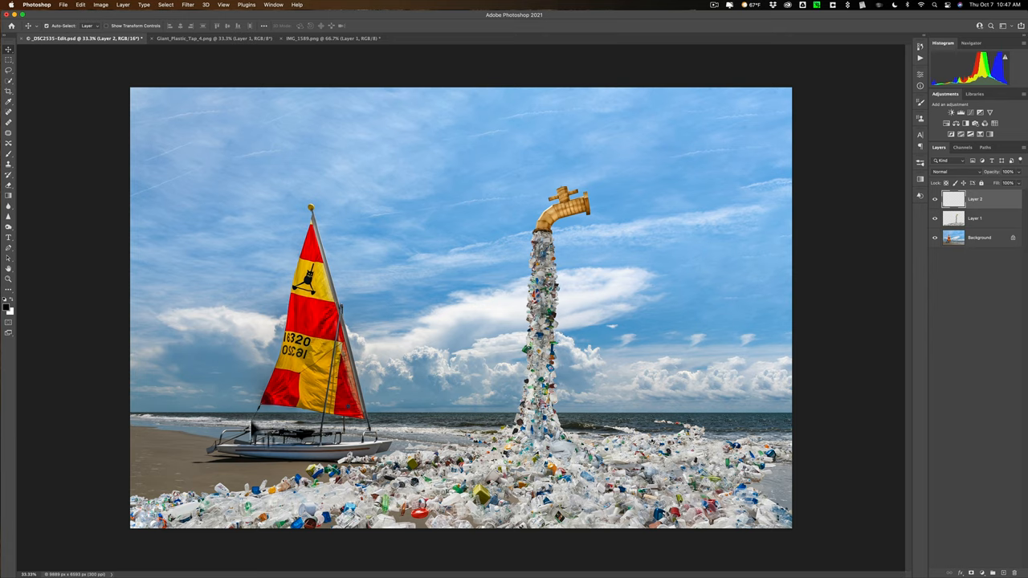
mouse_move(273, 469)
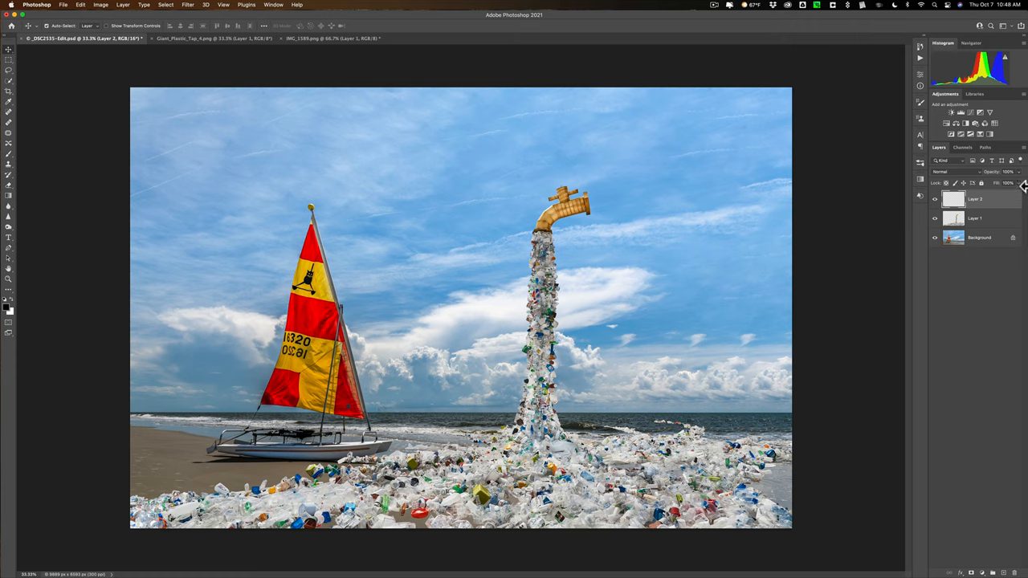
mouse_move(190, 516)
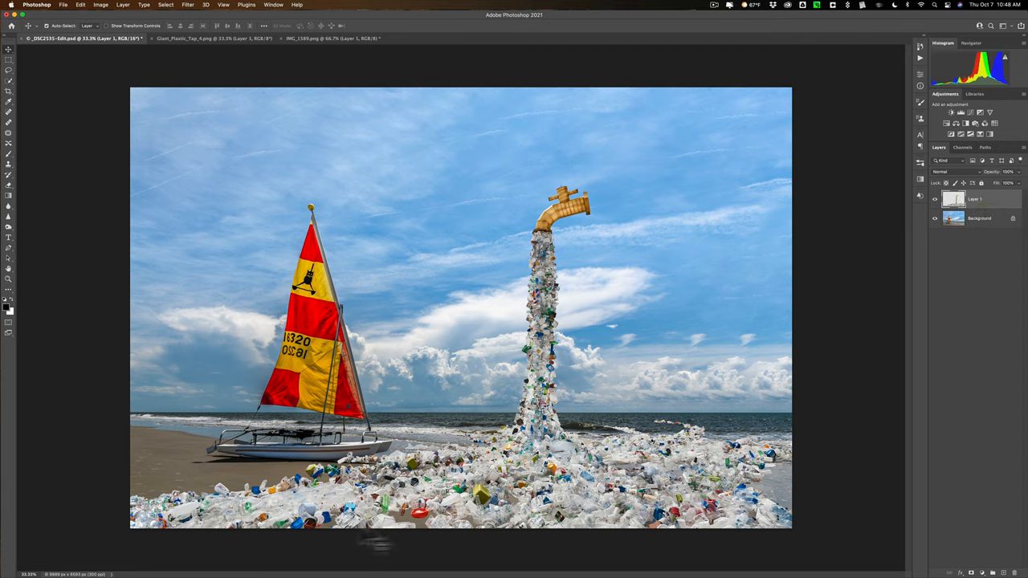
mouse_move(771, 495)
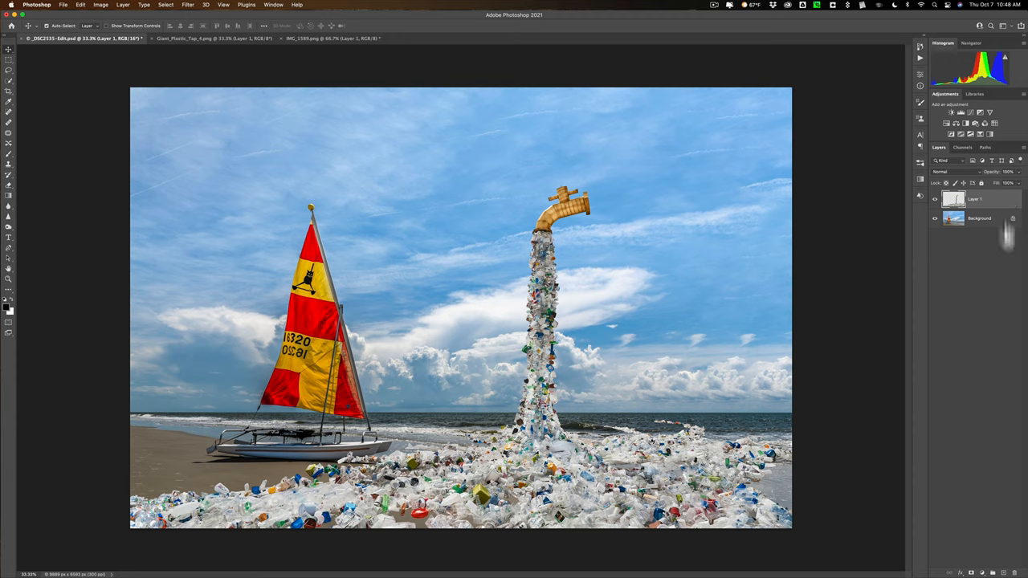
Select the merged faucet-and-debris layer and apply a Drop Shadow layer style to it.
left_click(843, 564)
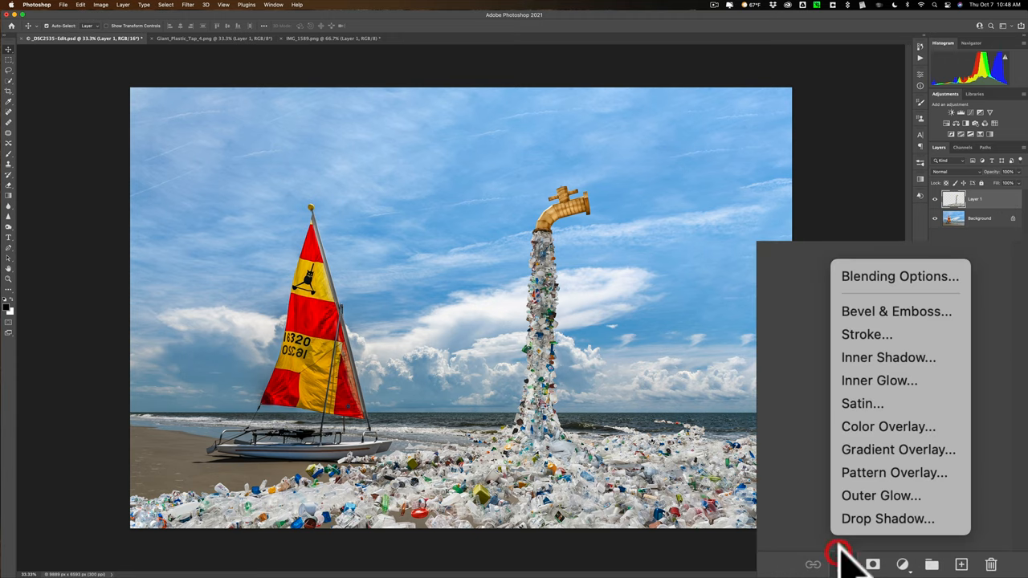
left_click(887, 517)
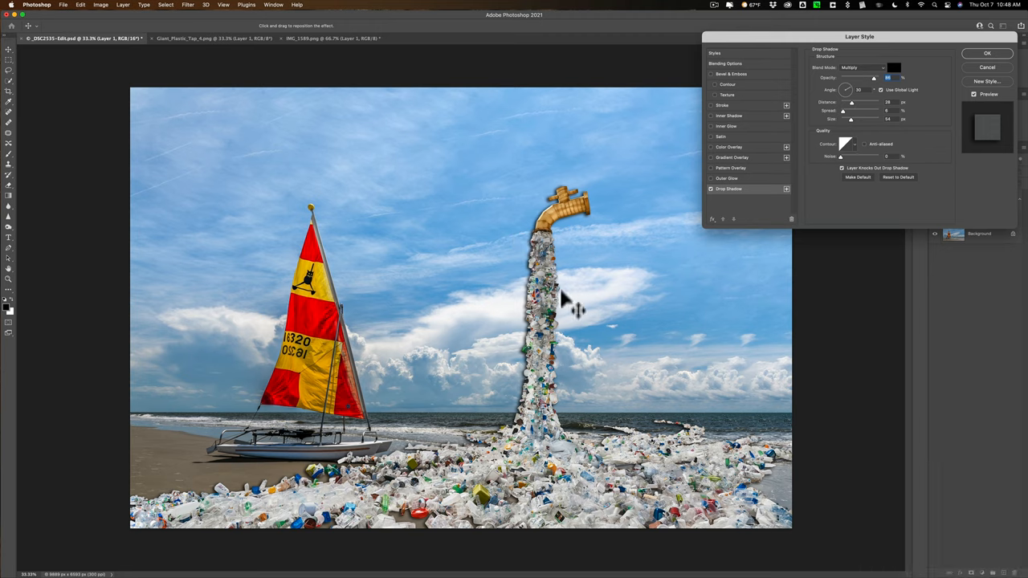
mouse_move(993, 71)
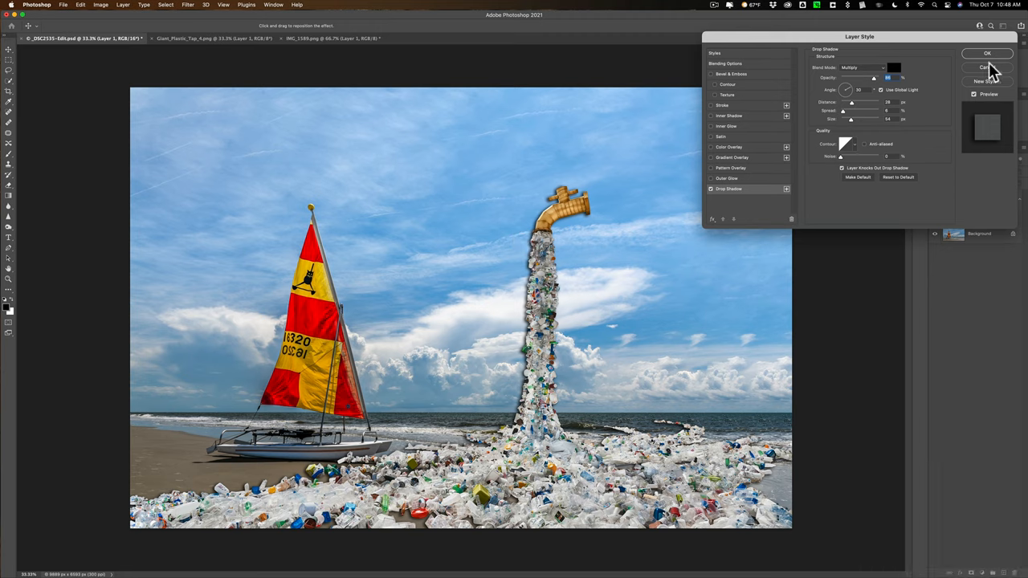
left_click(986, 53)
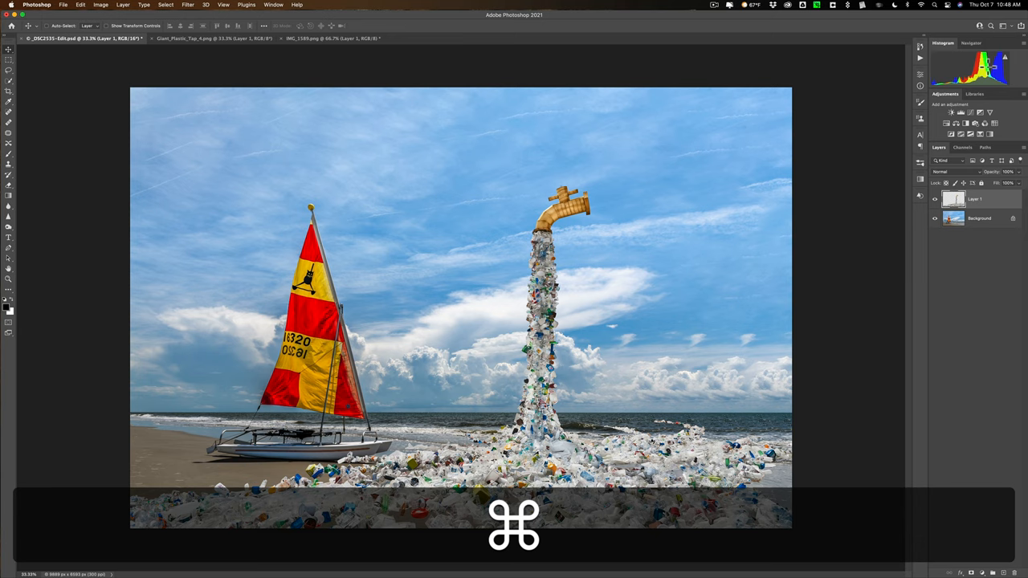
Duplicate the merged faucet layer and apply a default Drop Shadow to the copy.
key("cmd+j")
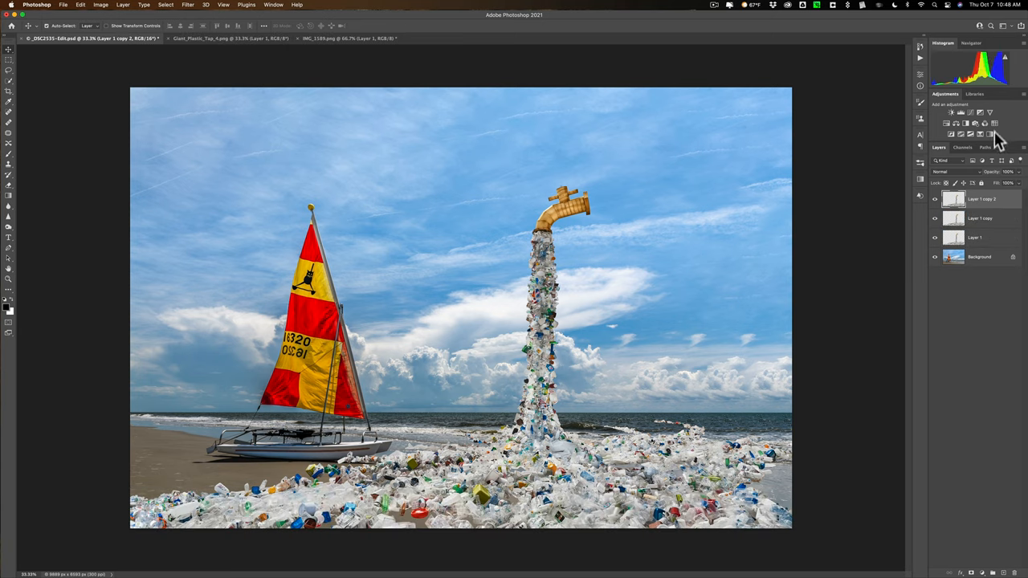
left_click(981, 218)
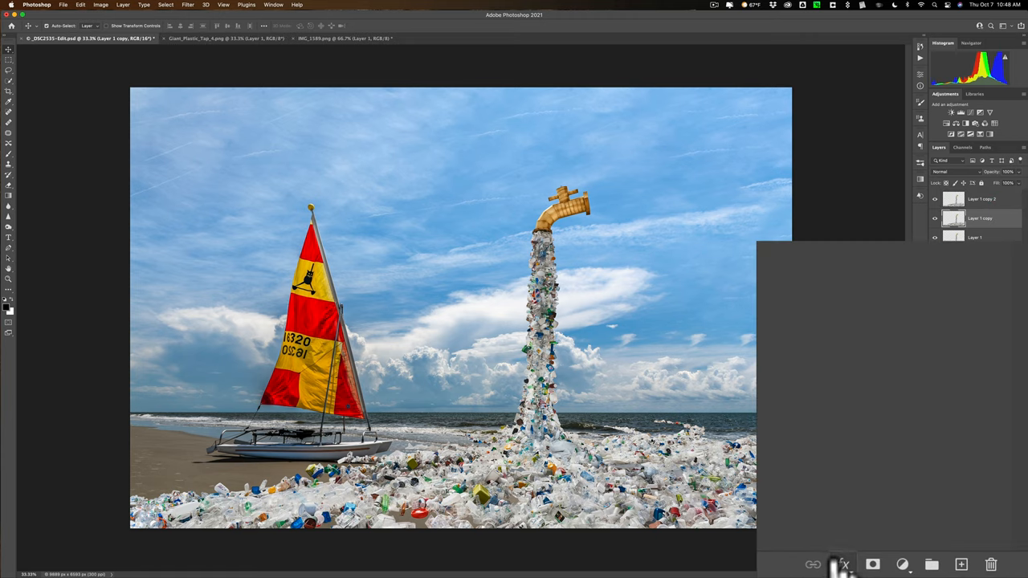
left_click(842, 565)
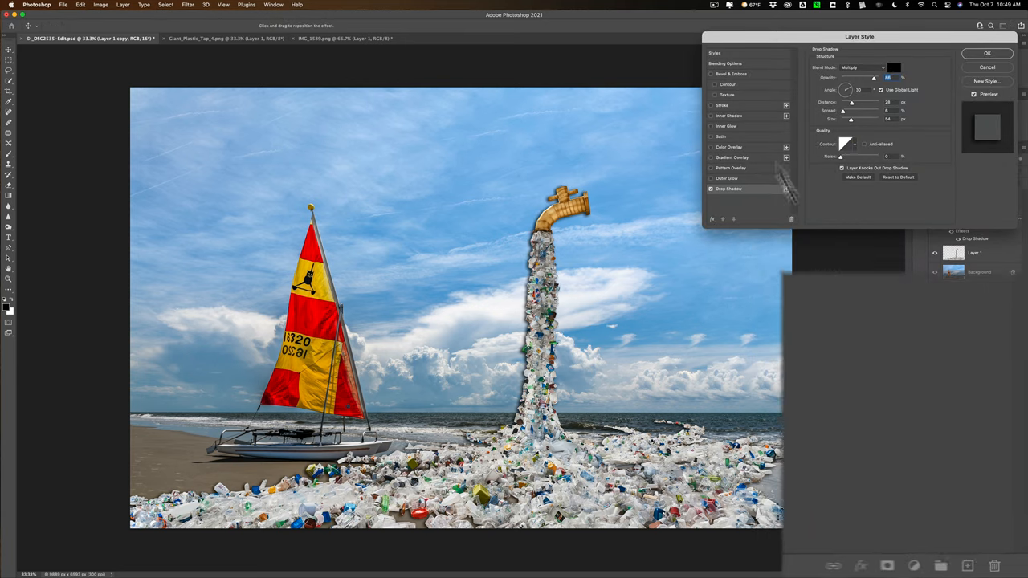
left_click(987, 53)
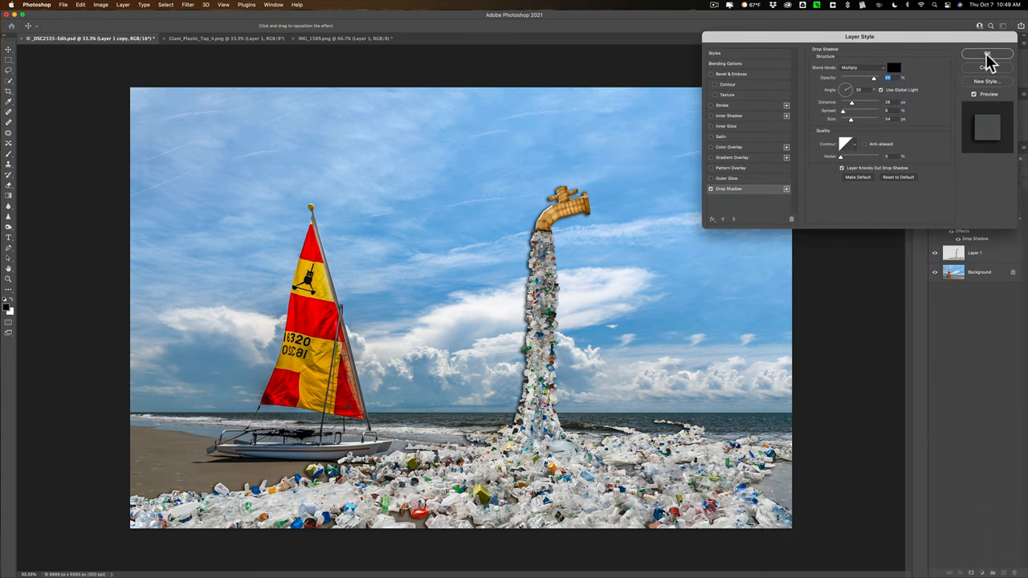
left_click(987, 54)
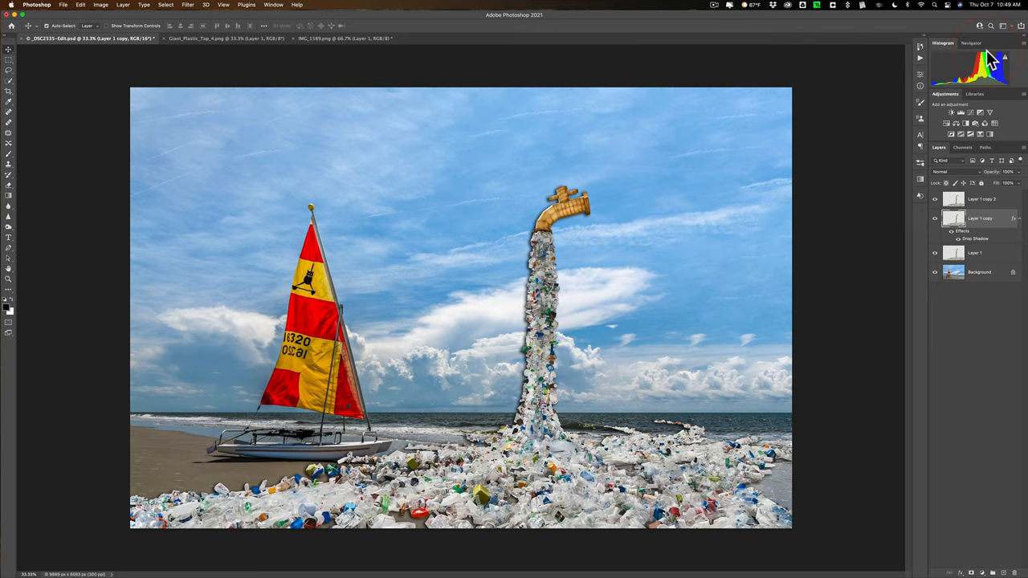
mouse_move(958, 207)
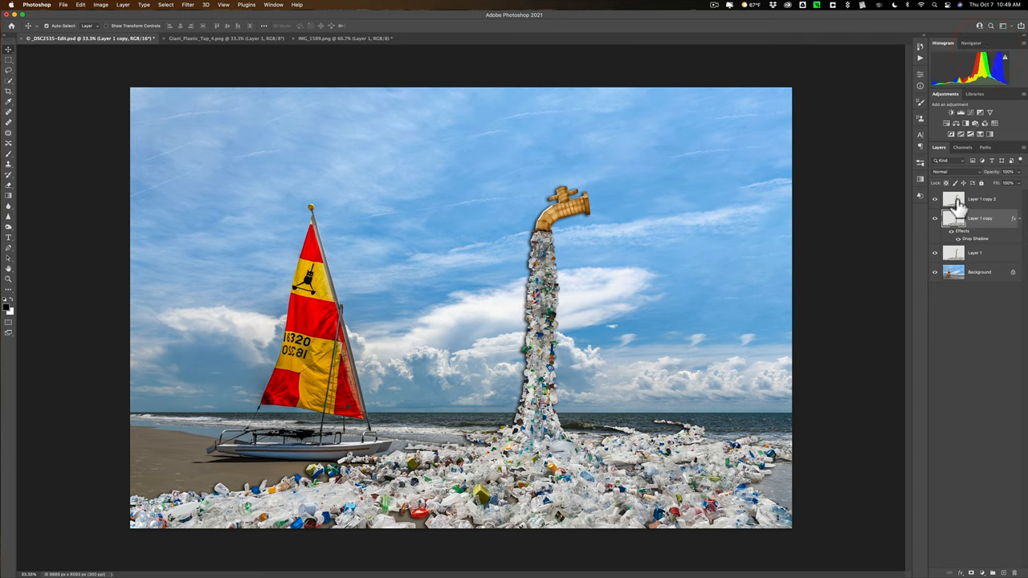
mouse_move(959, 207)
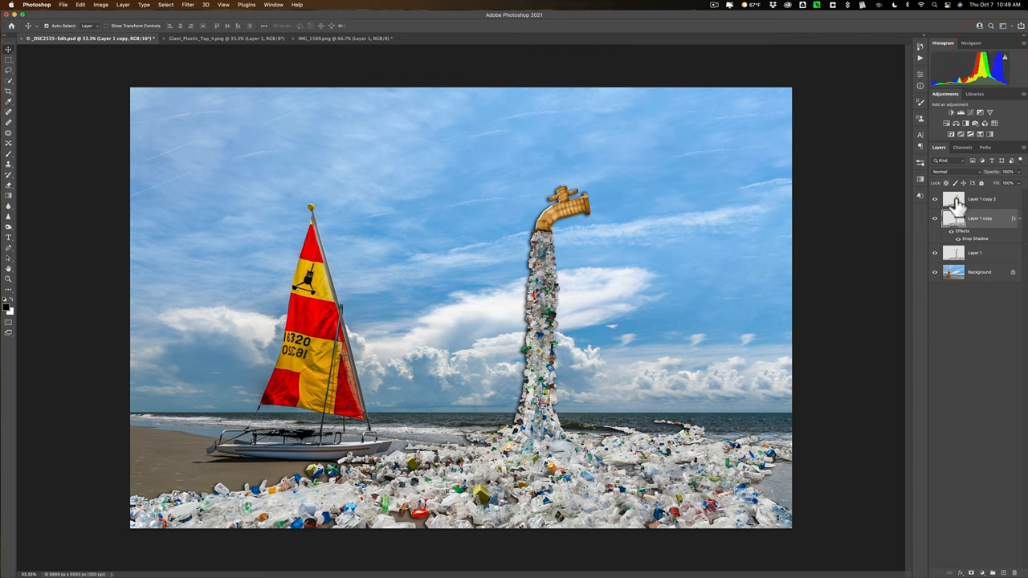
mouse_move(956, 207)
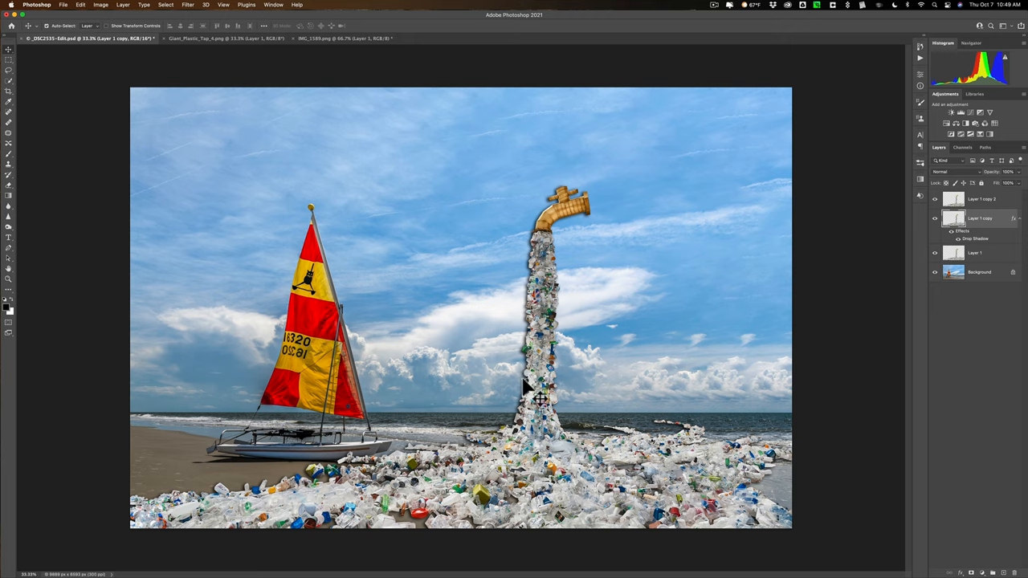
mouse_move(646, 366)
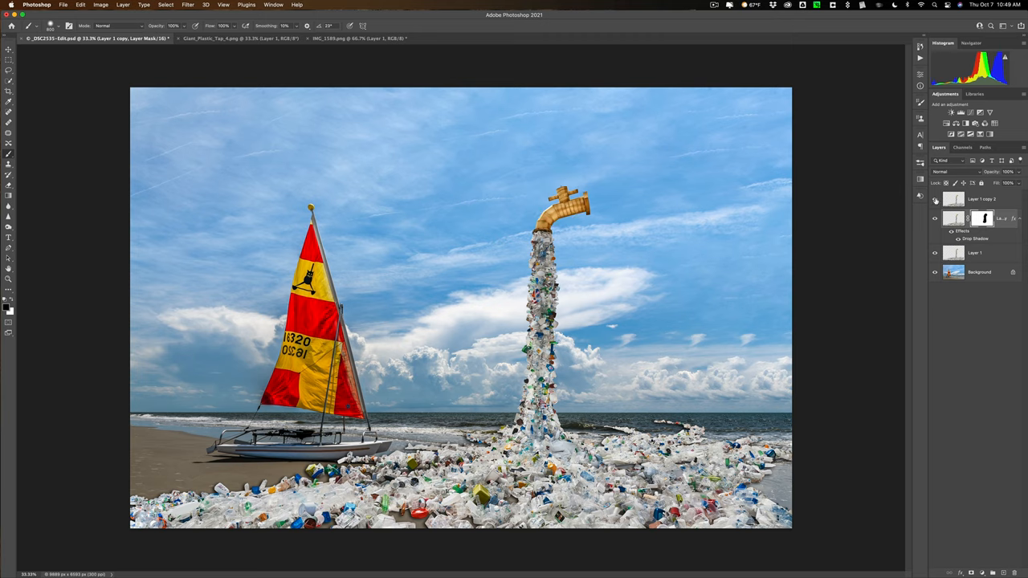
Target the faucet layer's mask, then reopen its Drop Shadow settings.
left_click(935, 199)
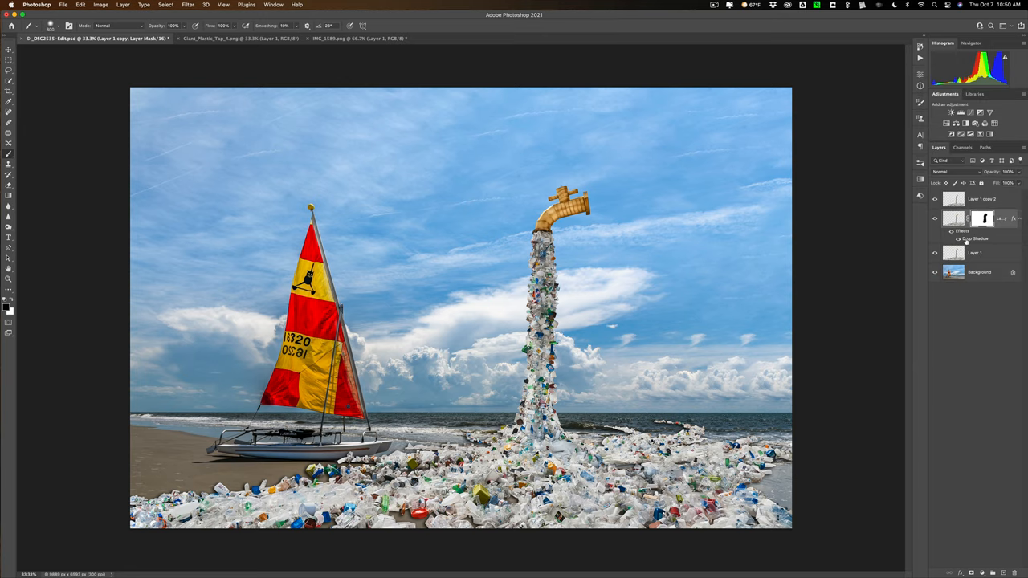
double_click(977, 238)
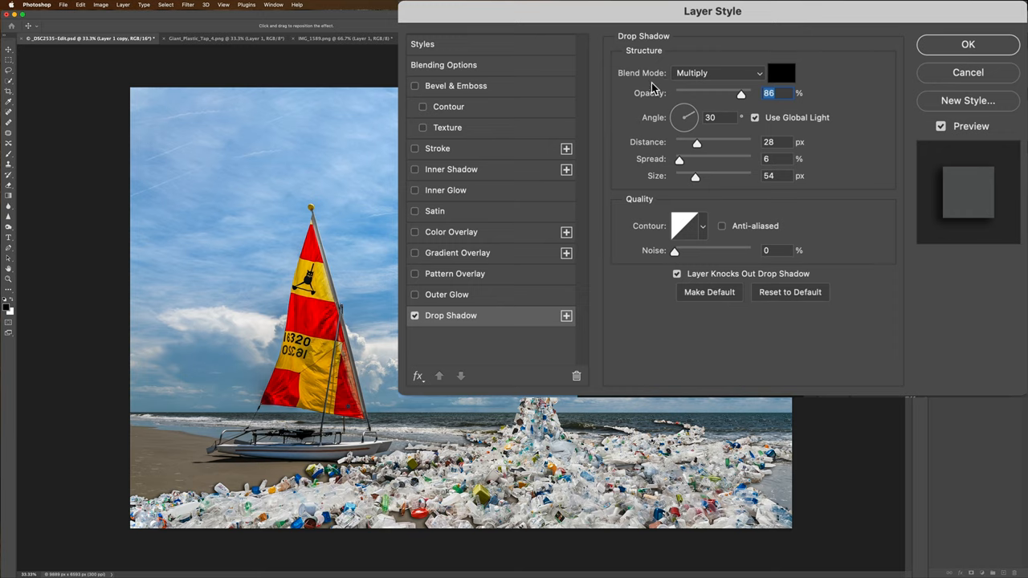
mouse_move(678, 153)
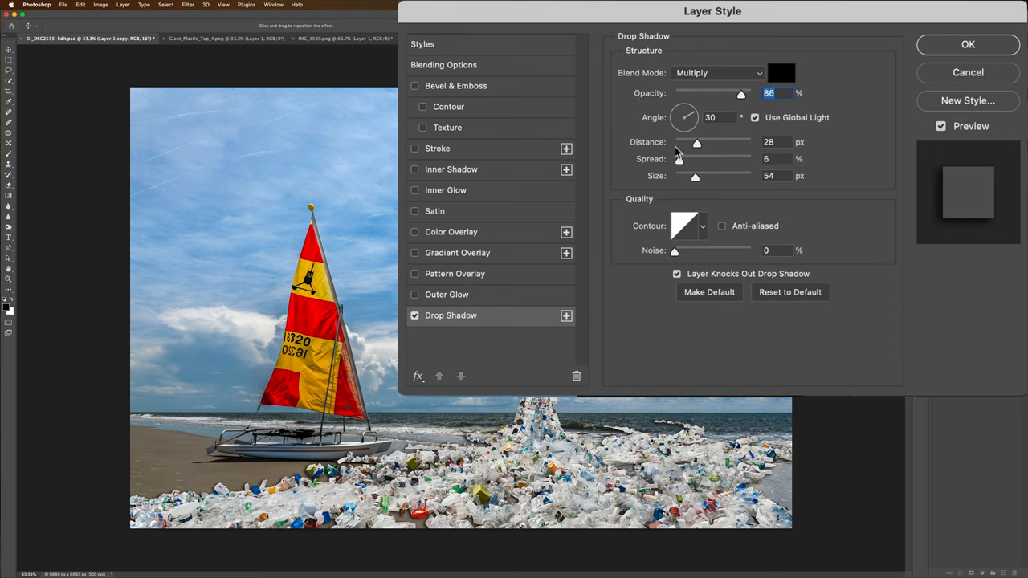
mouse_move(694, 116)
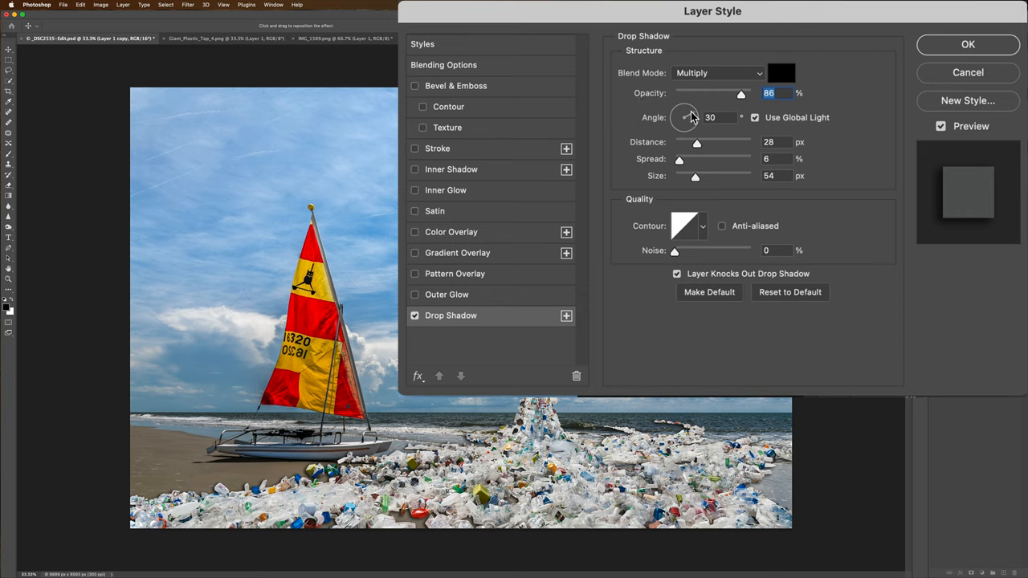
Set the faucet shadow's angle to 61° and its distance to 35 px.
left_click_drag(688, 117, 690, 113)
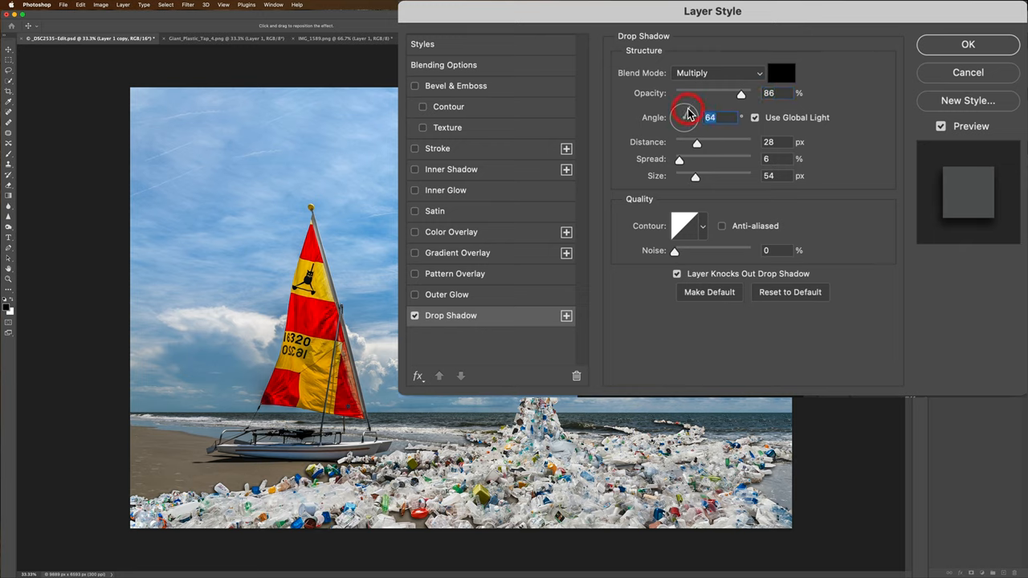
left_click_drag(687, 111, 692, 109)
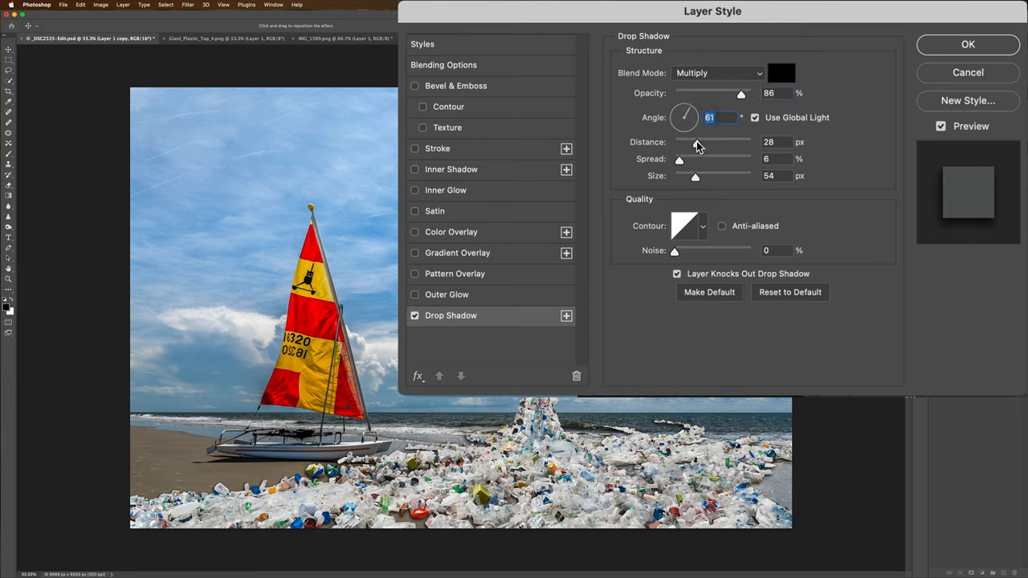
left_click_drag(698, 142, 731, 141)
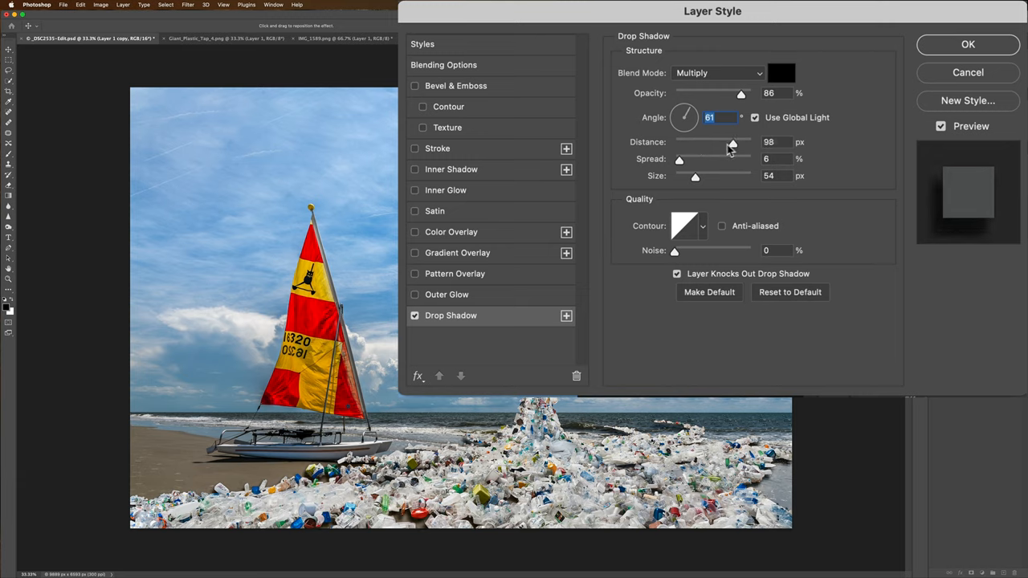
left_click_drag(731, 141, 691, 141)
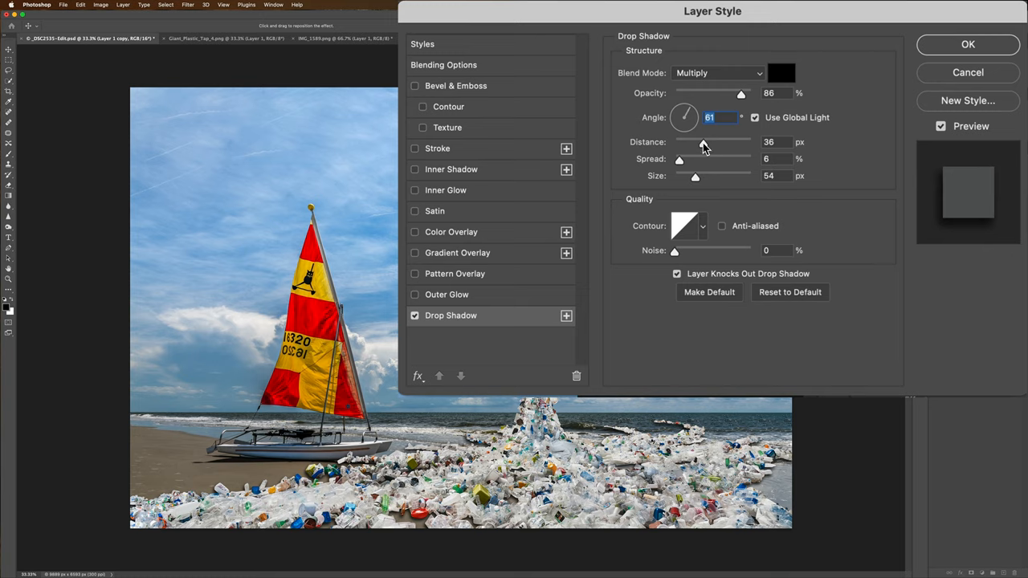
left_click_drag(707, 141, 702, 142)
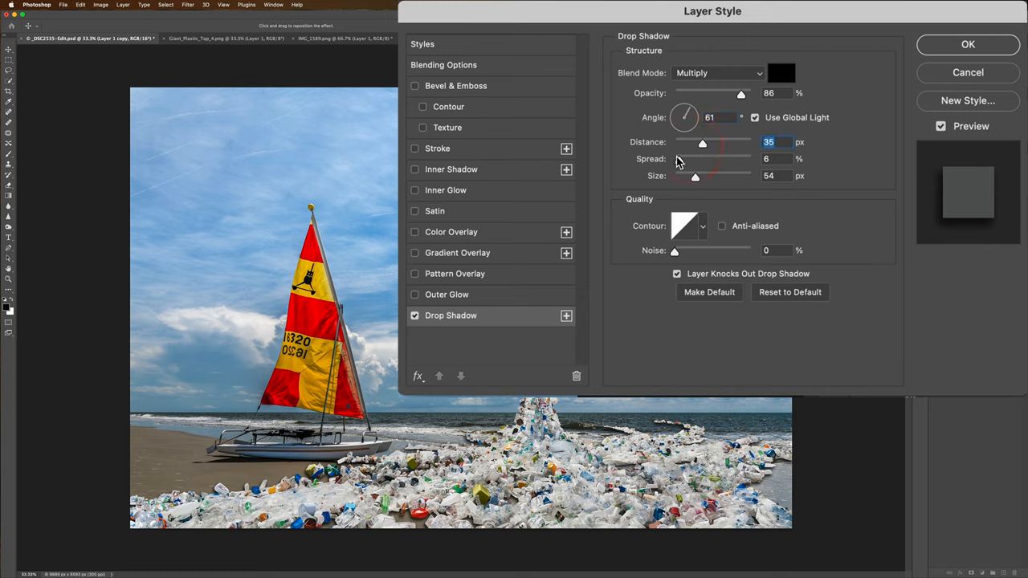
mouse_move(679, 161)
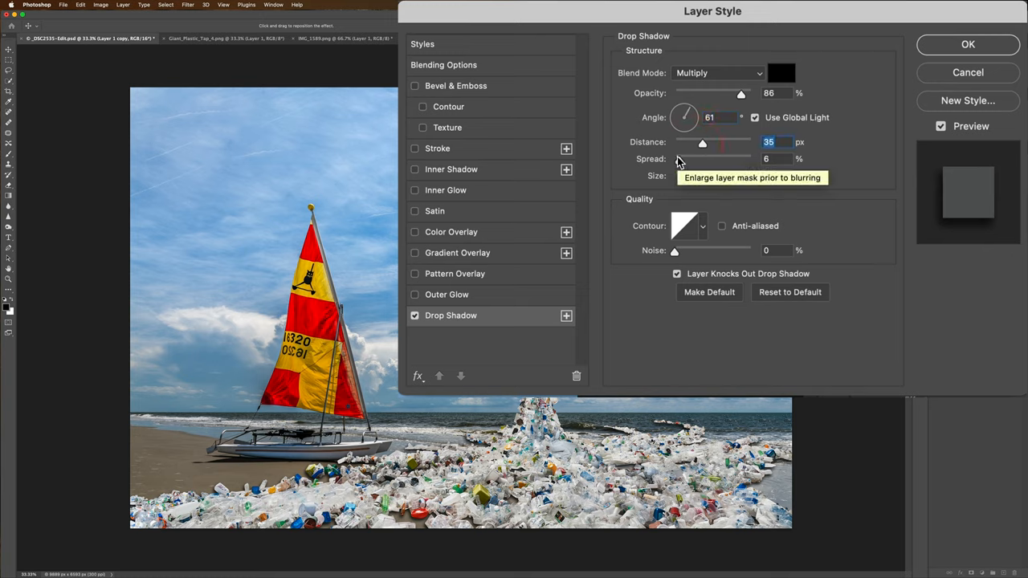
Set the shadow's spread to 7% and its size to about 59 px.
left_click_drag(674, 159, 723, 159)
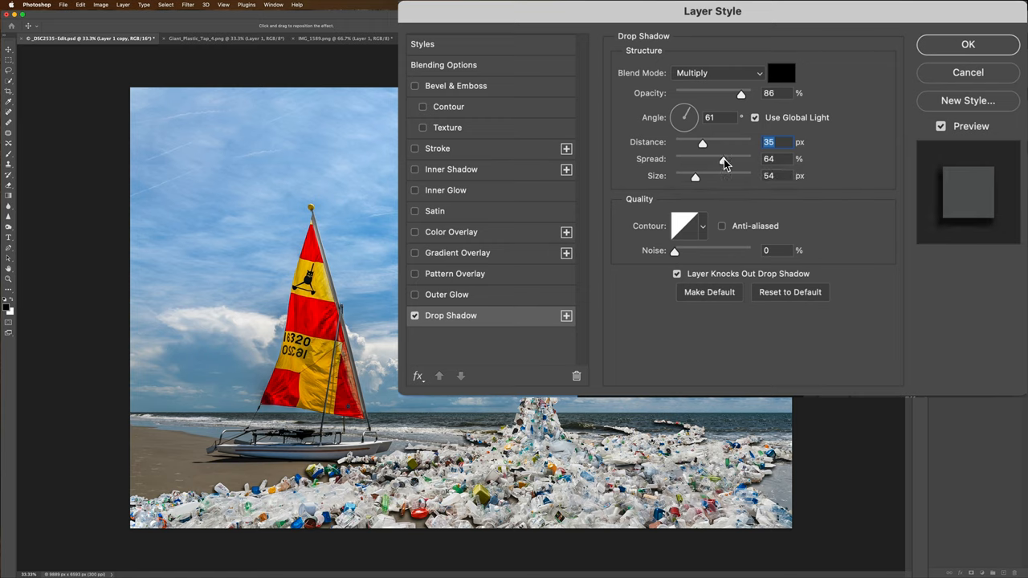
left_click_drag(726, 159, 688, 159)
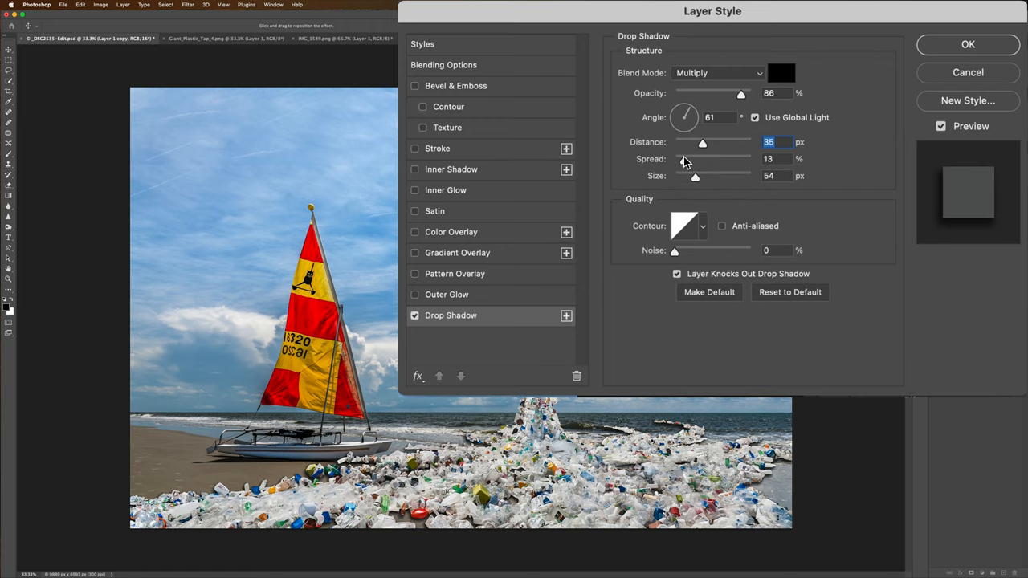
left_click_drag(682, 159, 692, 159)
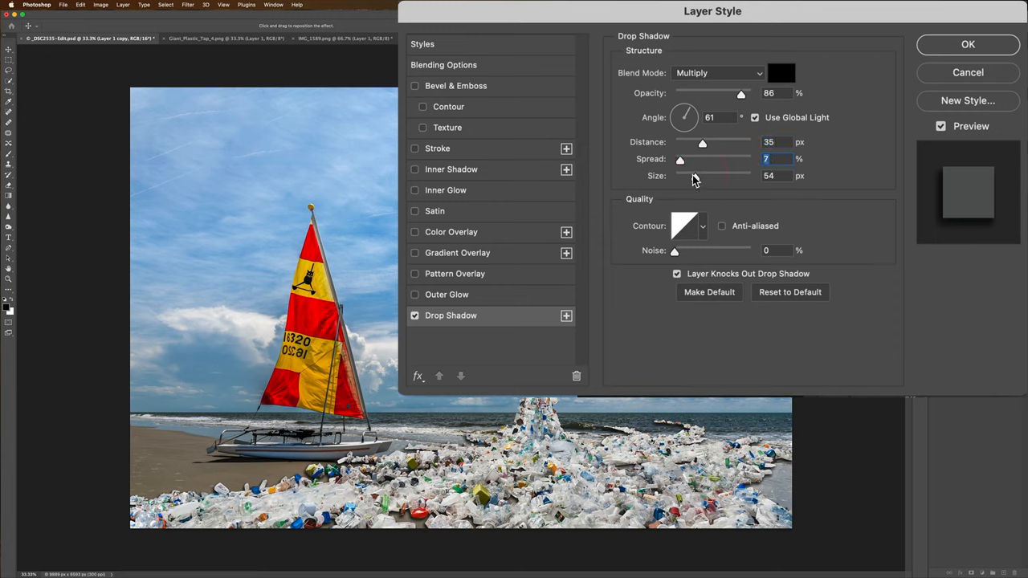
left_click_drag(680, 175, 715, 175)
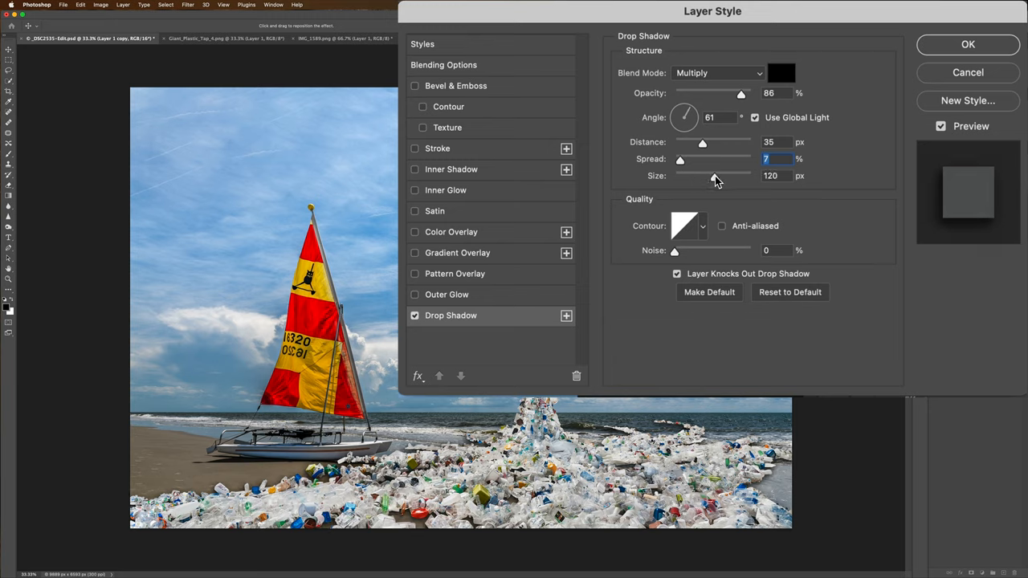
left_click_drag(699, 175, 698, 175)
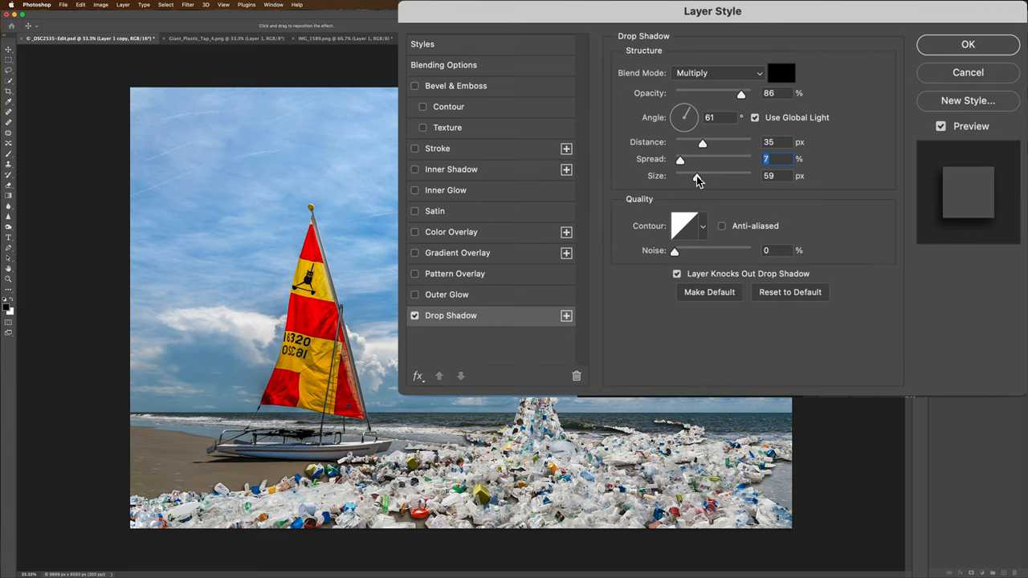
left_click(778, 176)
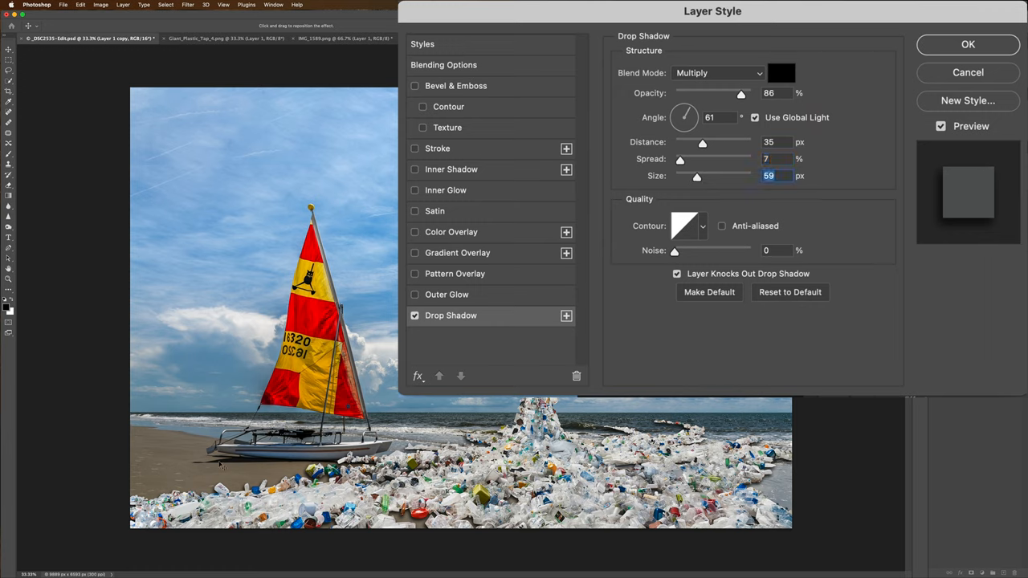
mouse_move(418, 532)
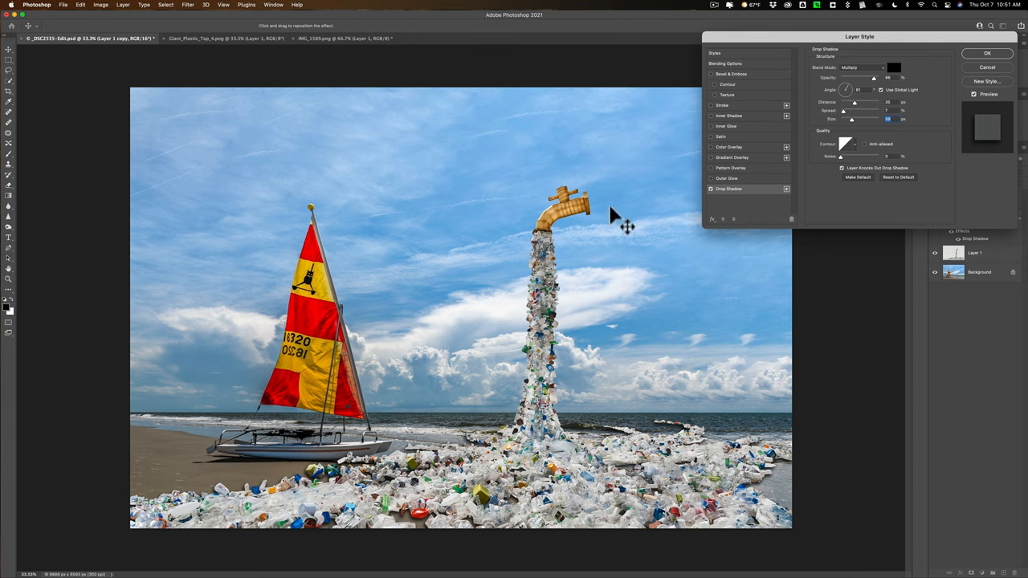
mouse_move(442, 505)
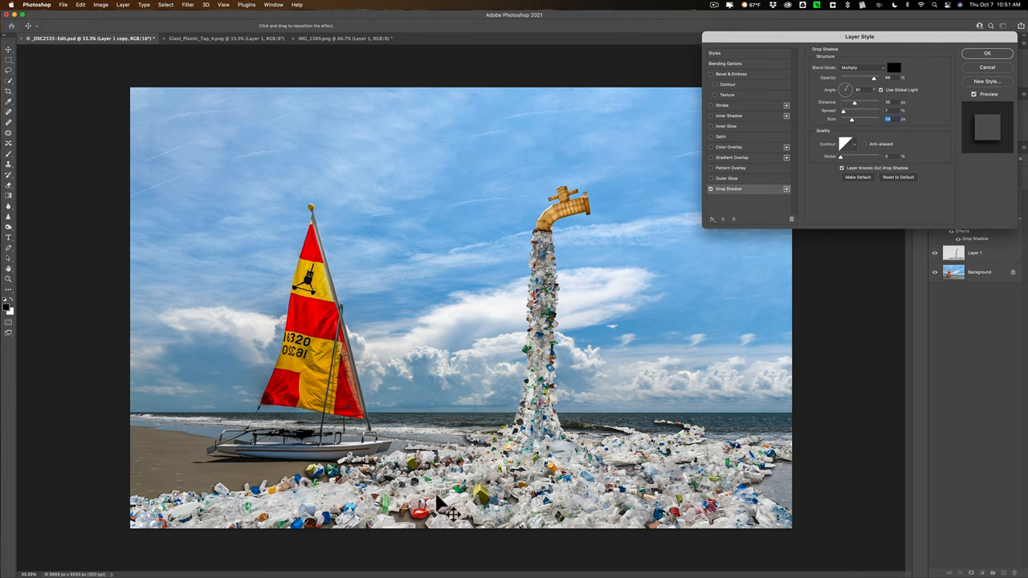
mouse_move(426, 532)
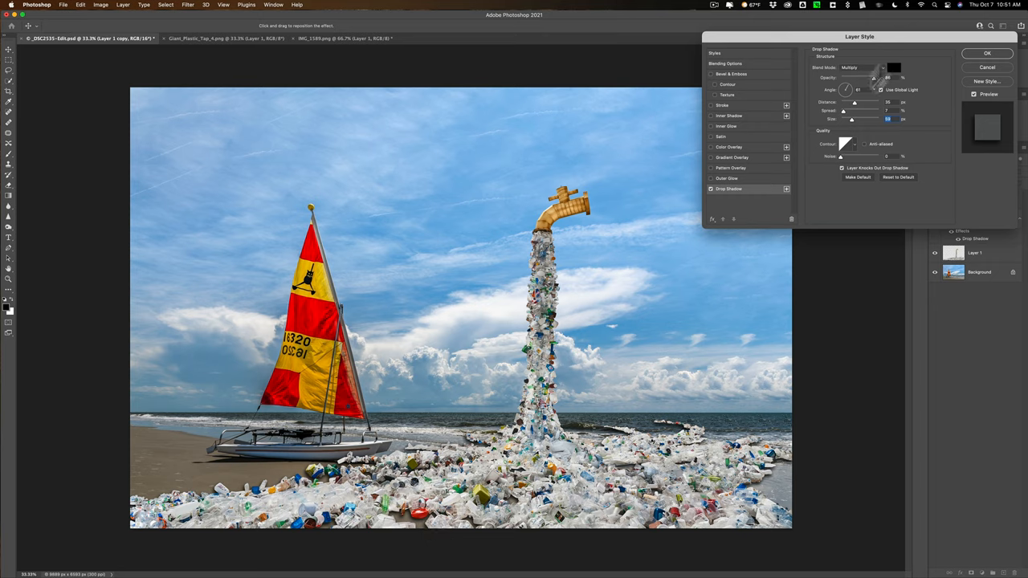
mouse_move(876, 84)
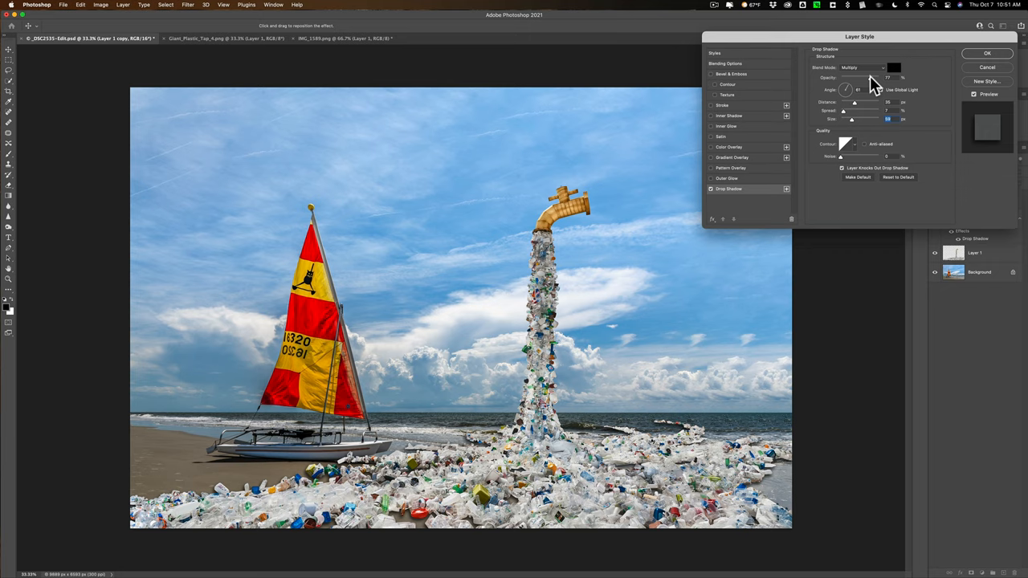
Confirm the Layer Style dialog to apply the tuned drop shadow to the faucet copy.
left_click_drag(876, 77, 871, 77)
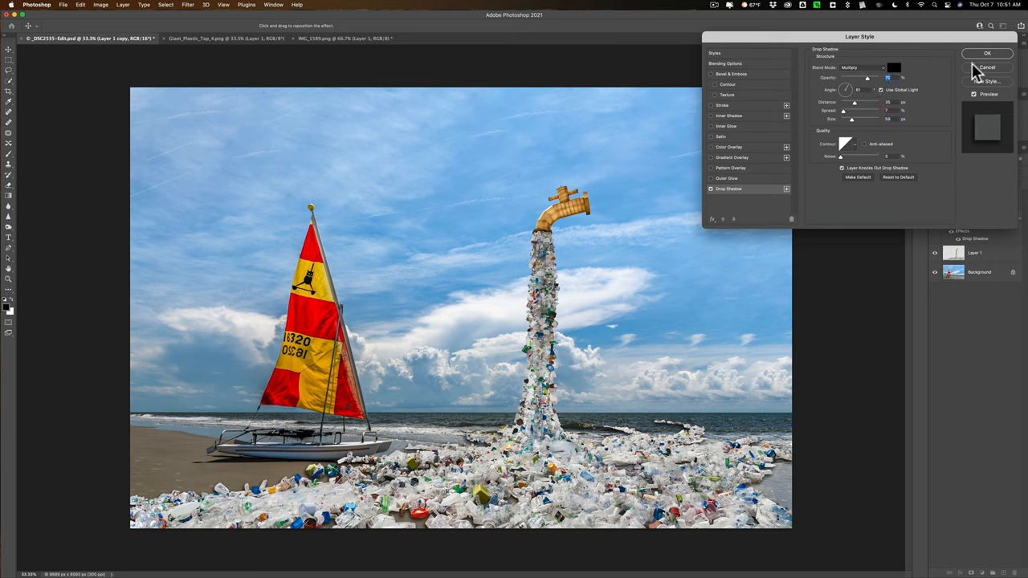
left_click(988, 53)
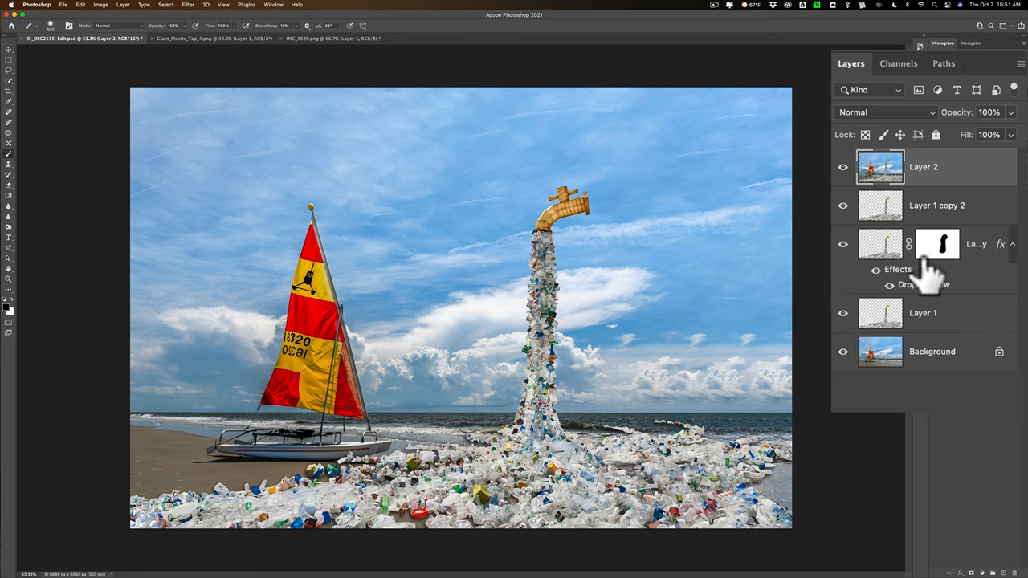
mouse_move(929, 282)
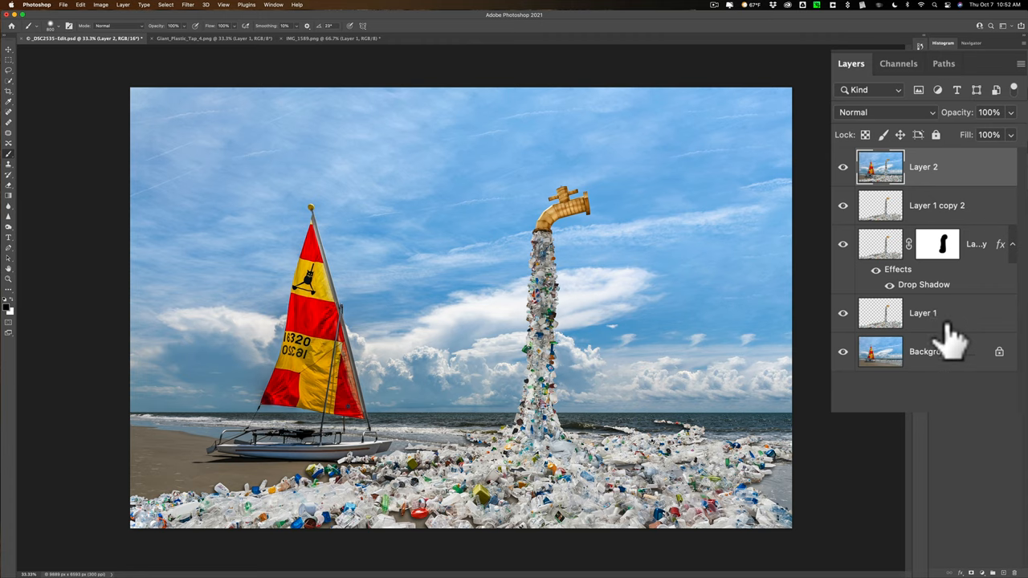
mouse_move(972, 131)
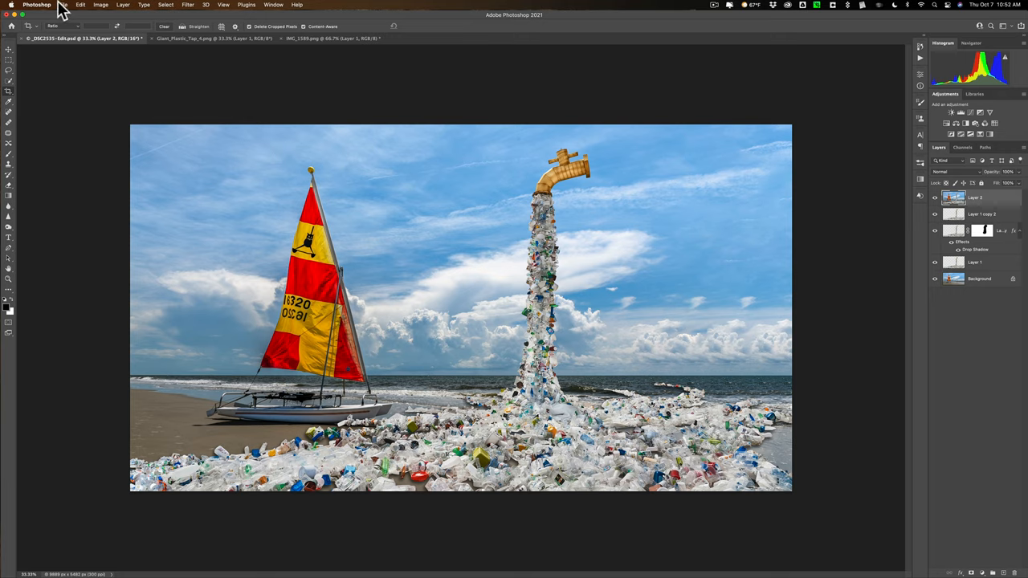
Check the Export preferences, then bring up the File menu's export commands.
left_click(37, 5)
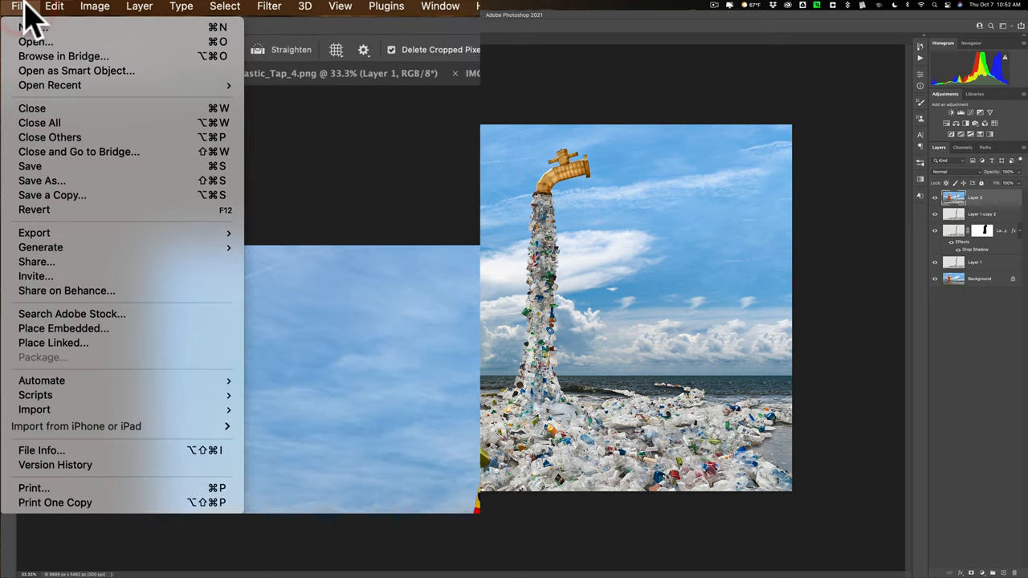
mouse_move(88, 241)
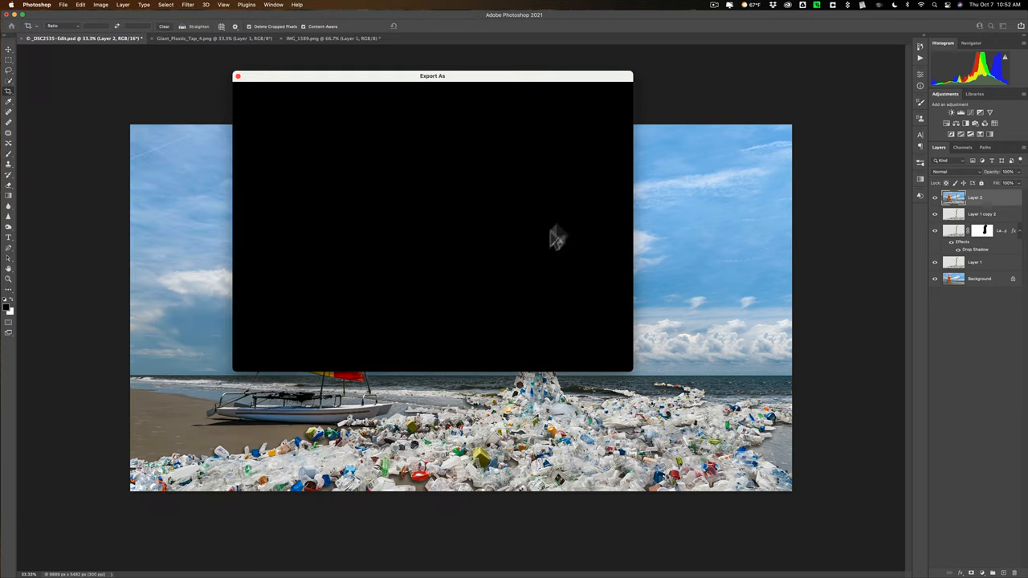
mouse_move(511, 201)
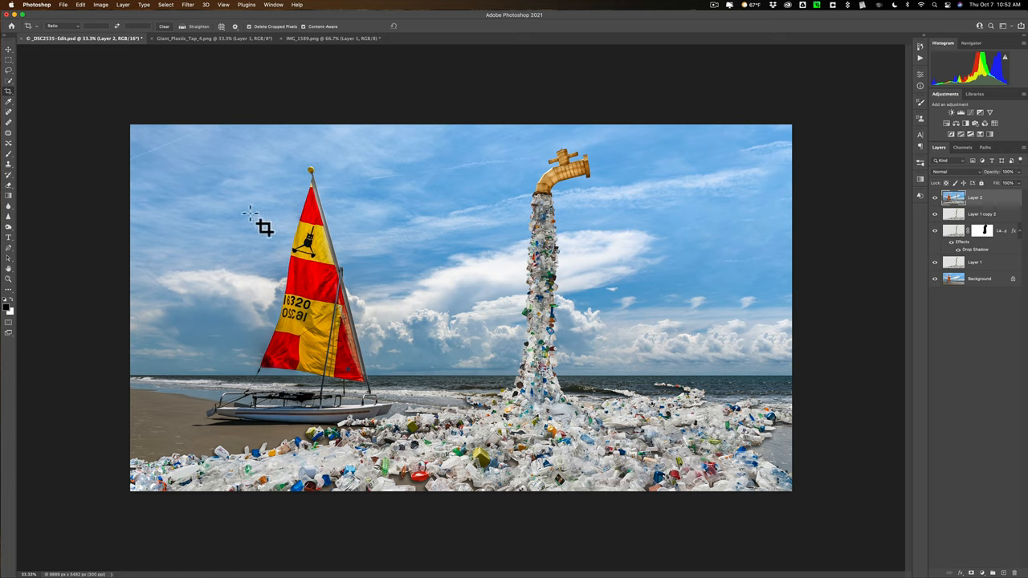
left_click(39, 5)
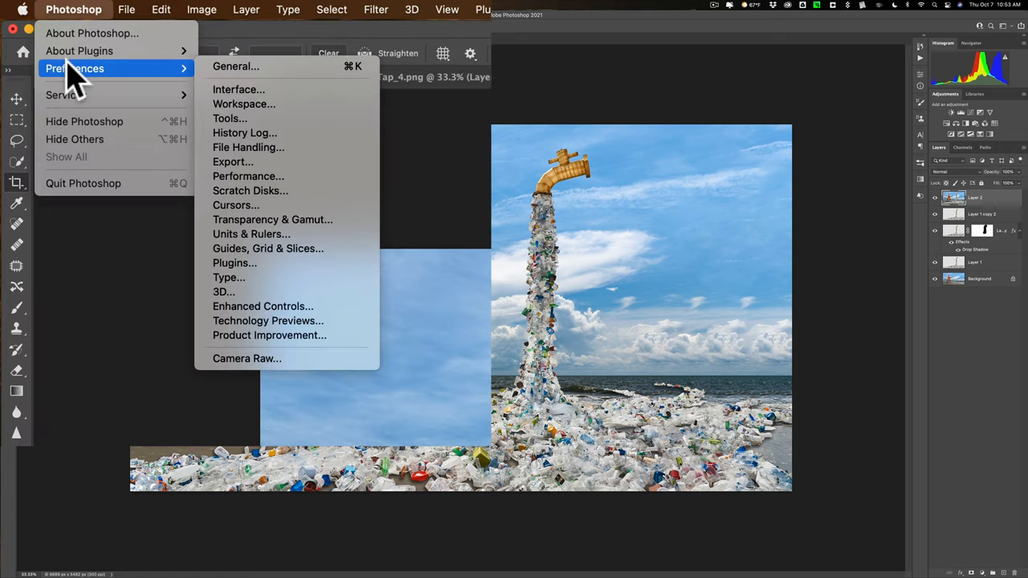
mouse_move(233, 161)
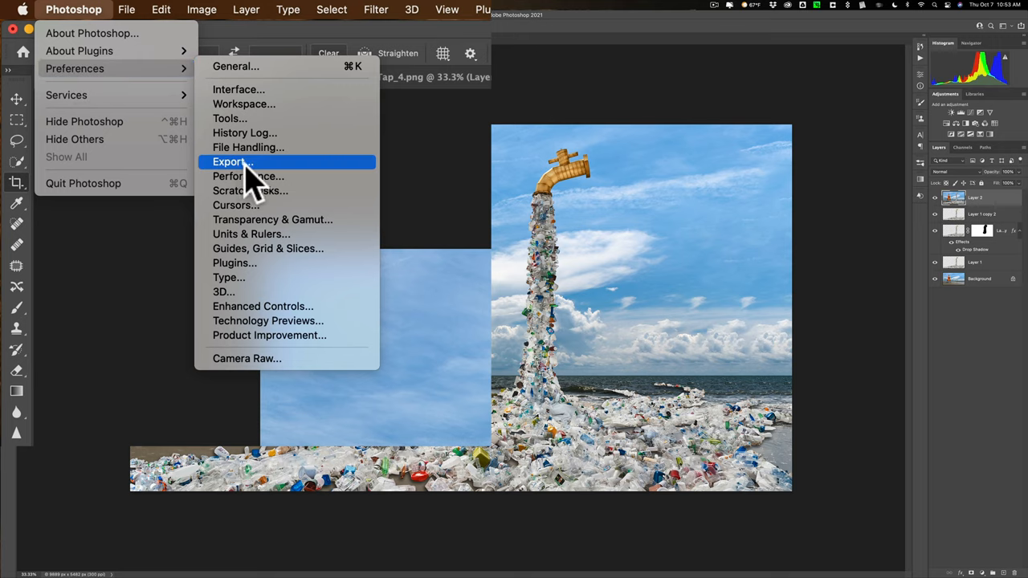
mouse_move(244, 173)
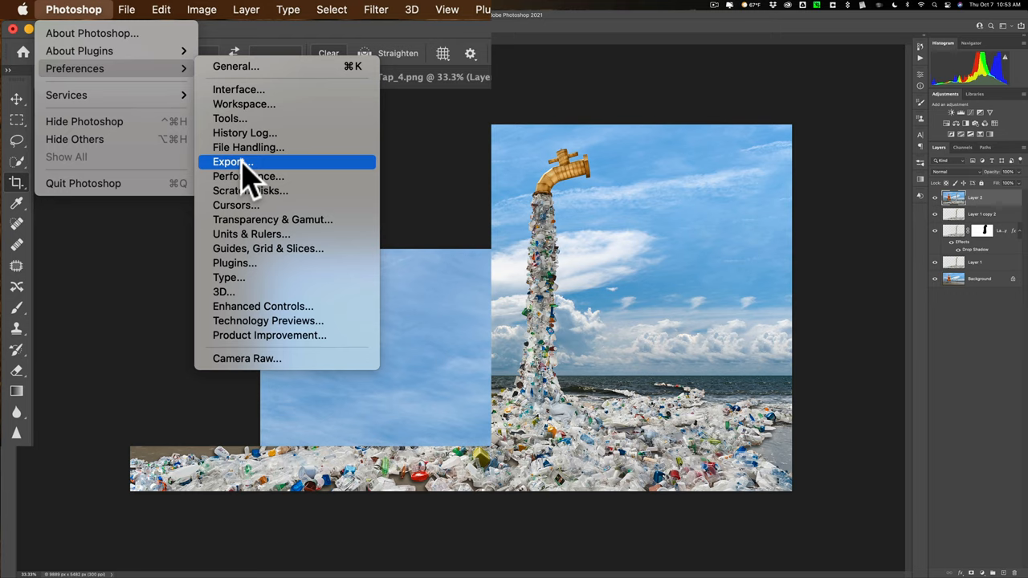
left_click(231, 161)
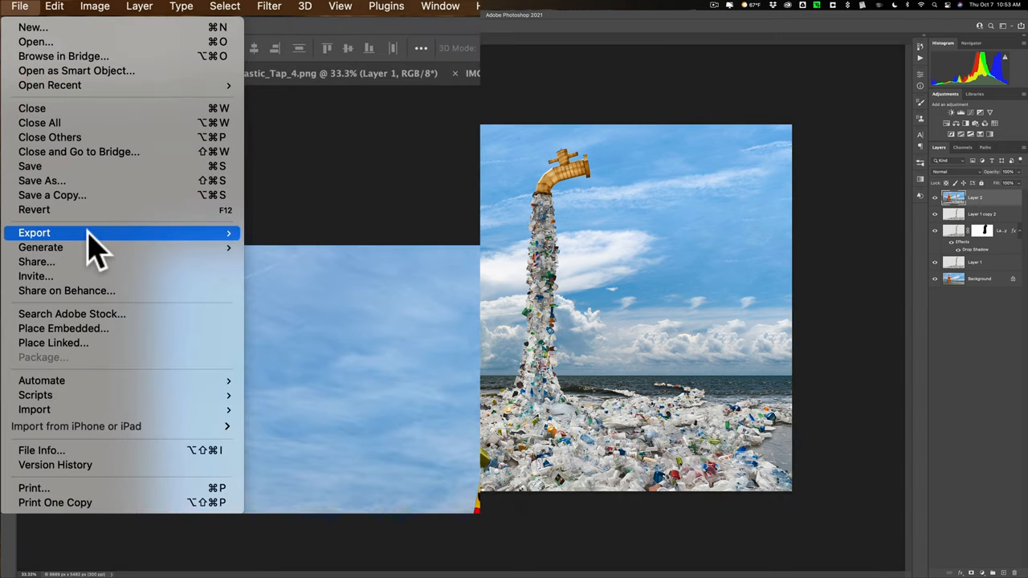
Export the cropped composite as a 100%-quality JPG to the Desktop via Export As.
left_click(33, 233)
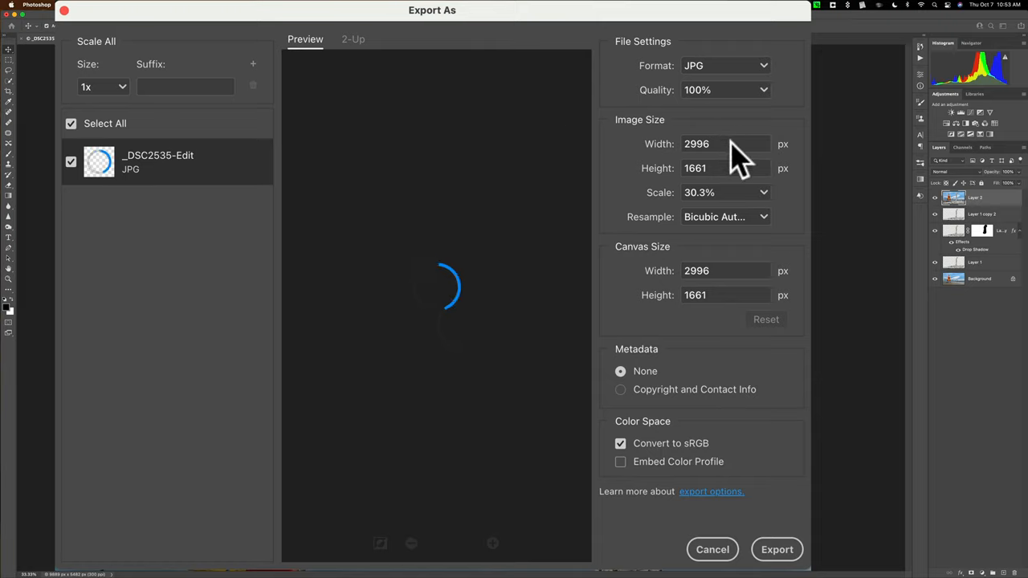
mouse_move(731, 157)
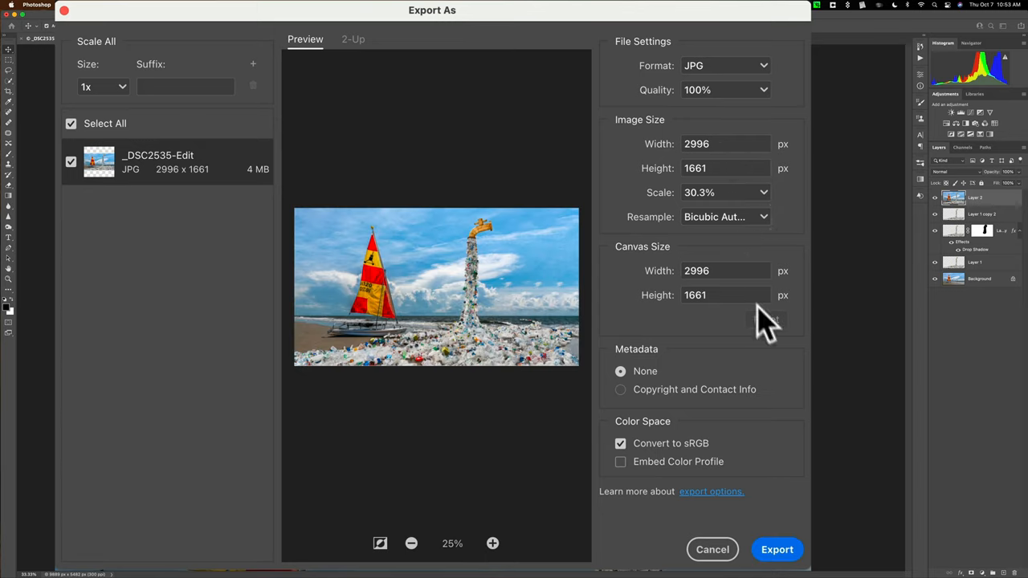
mouse_move(778, 549)
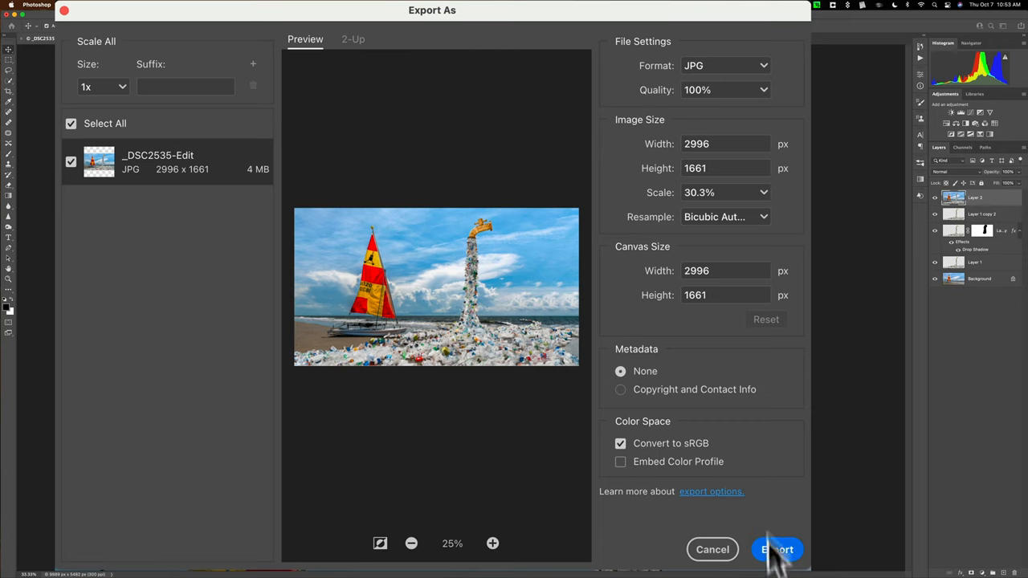
left_click(777, 549)
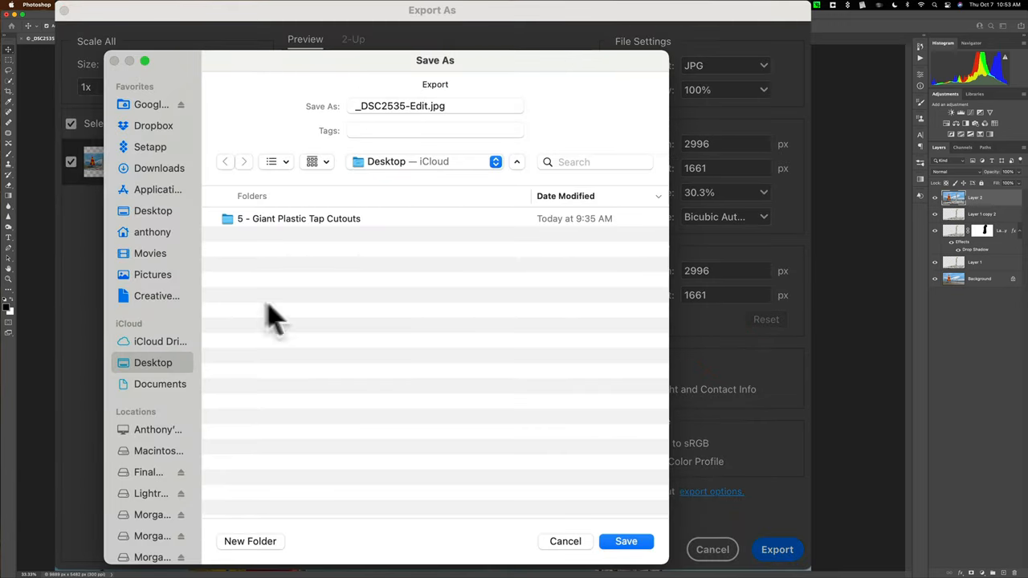
left_click(626, 540)
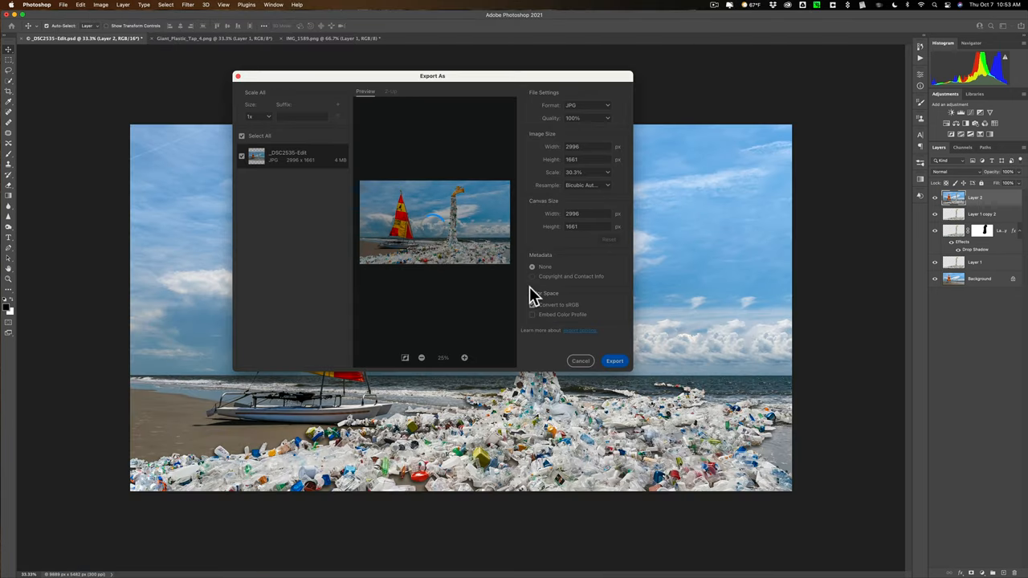
left_click(532, 306)
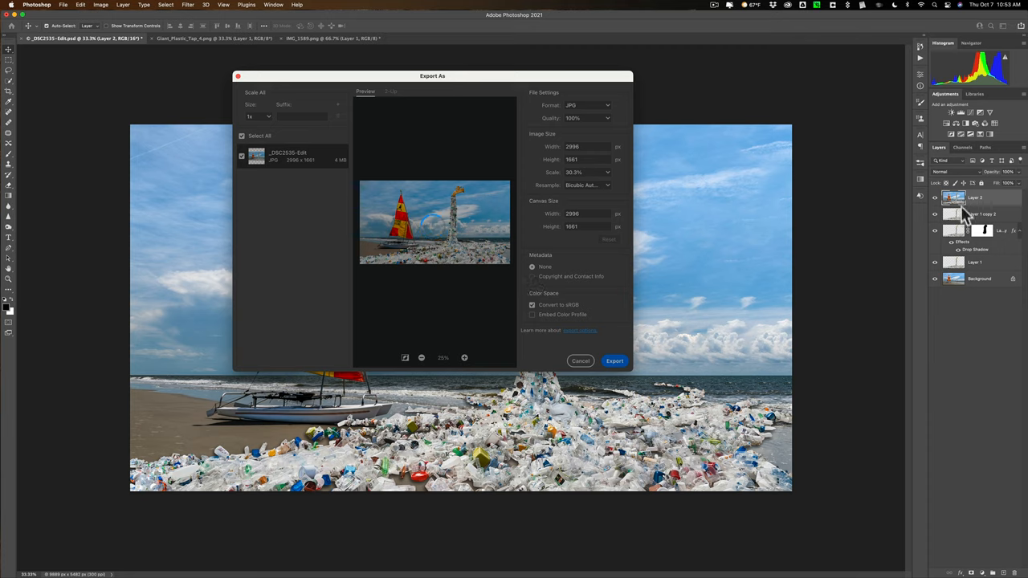
left_click(582, 360)
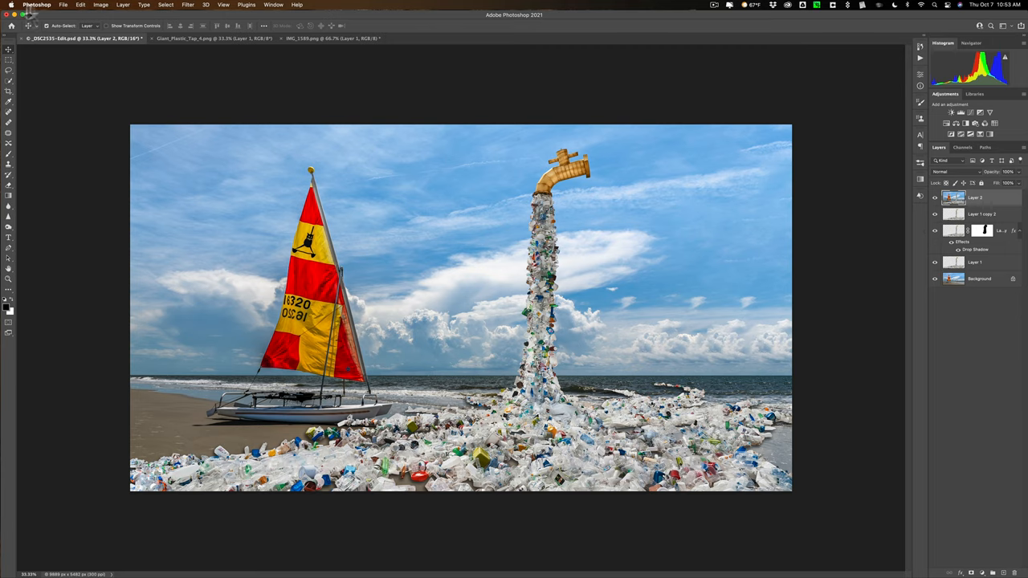
Save the layered composite as _DSC2535-Edit.psd on the Desktop.
left_click(63, 7)
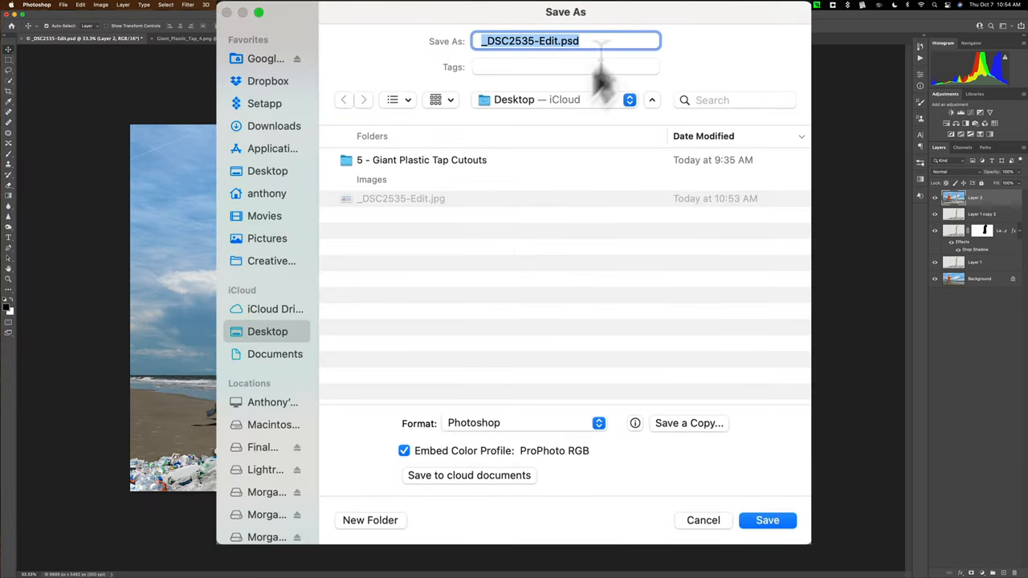
left_click(767, 520)
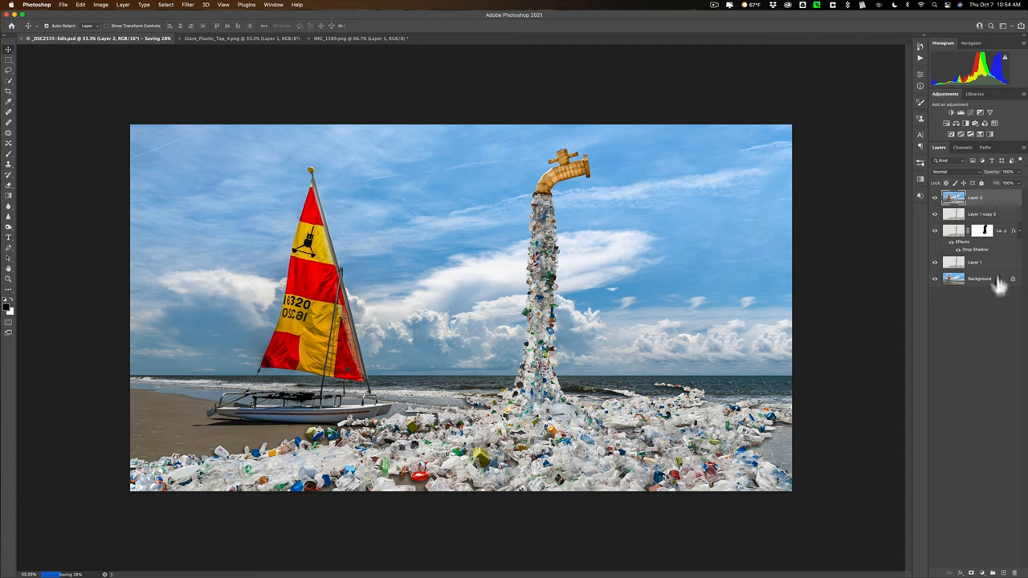
mouse_move(1004, 244)
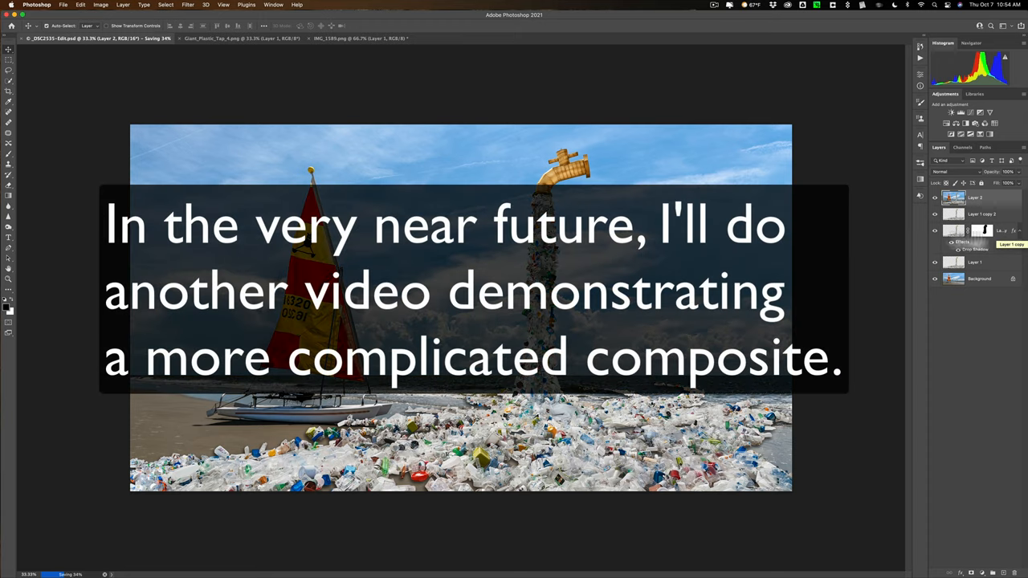
mouse_move(474, 121)
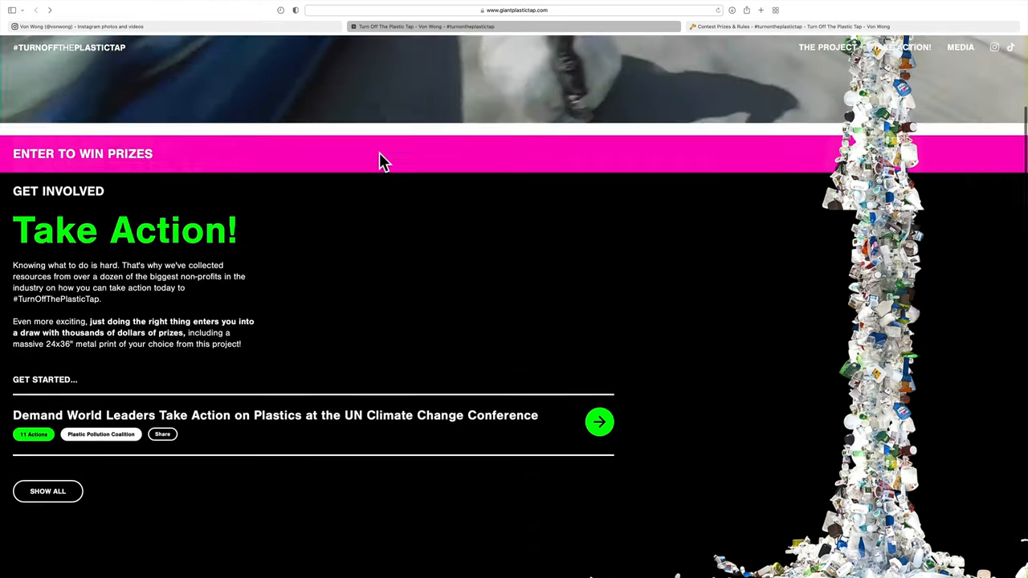
Scroll through the Giant Plastic Tap site to its Prizes & Rewards listing.
scroll("up", 3)
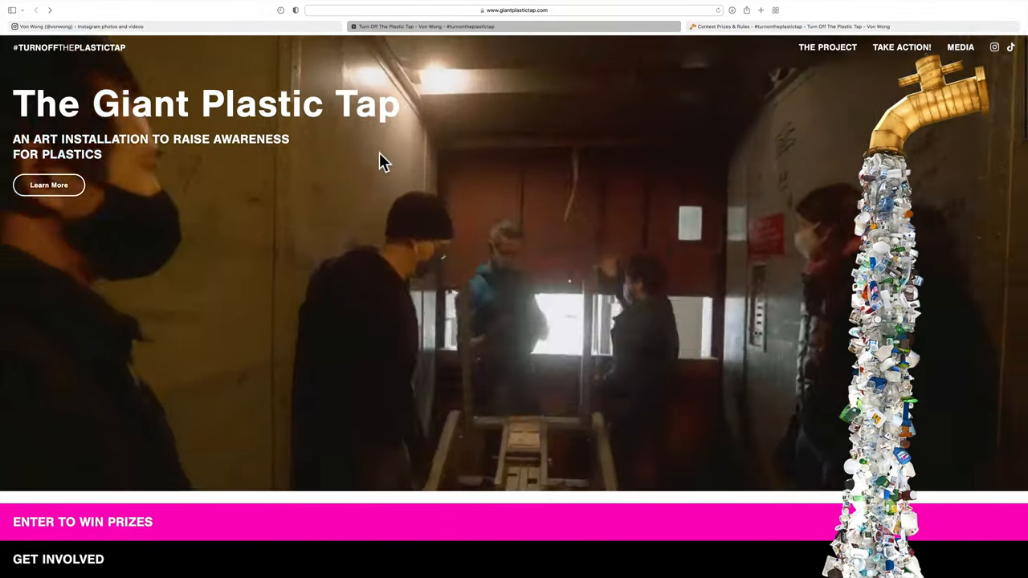
scroll("down", 3)
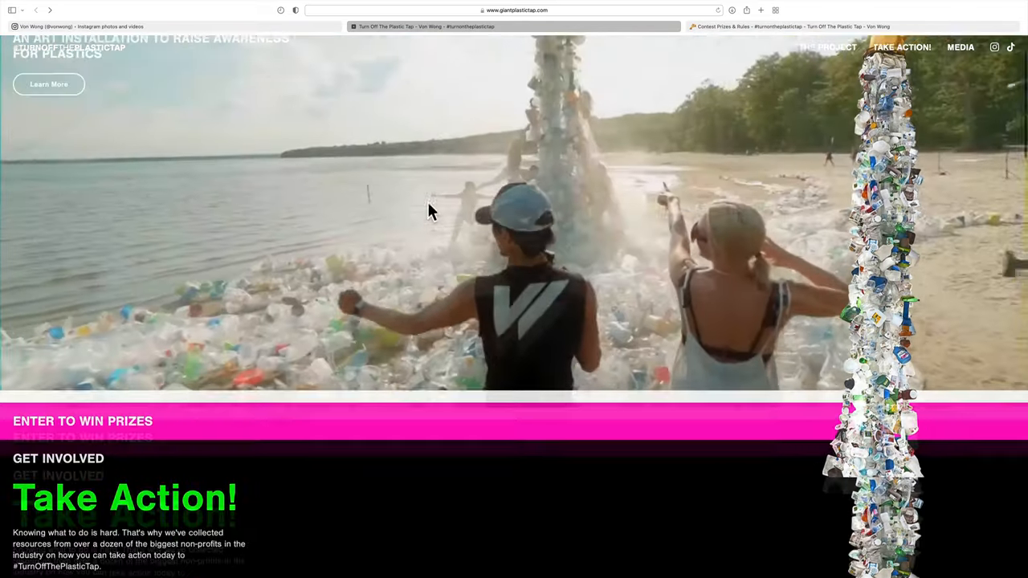
scroll("down", 3)
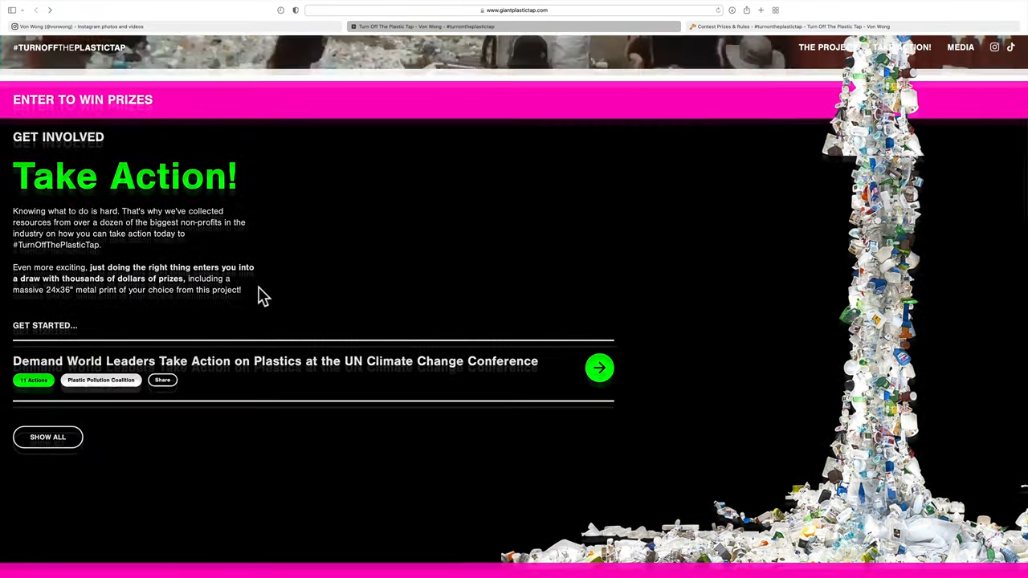
scroll("down", 3)
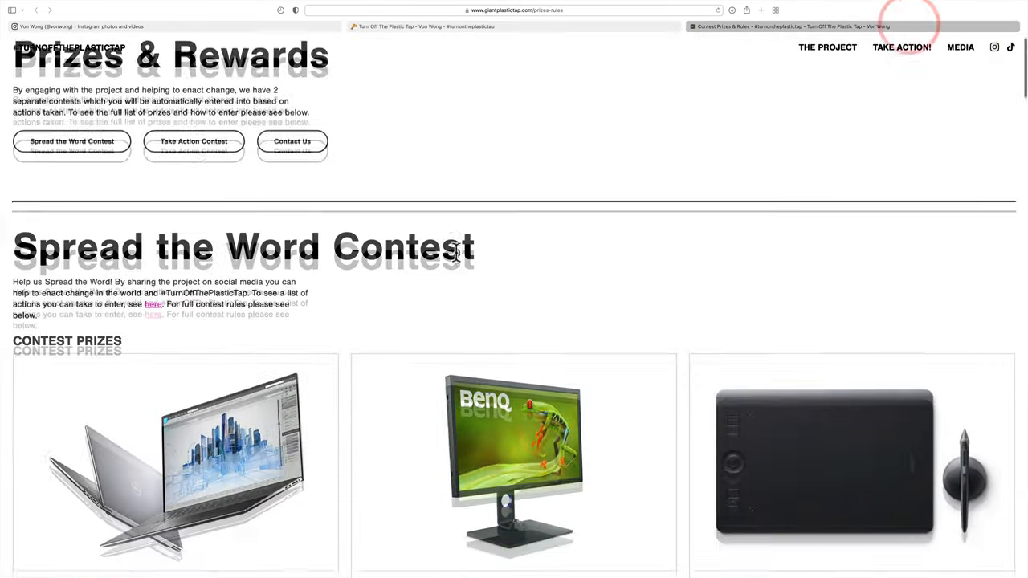
scroll("down", 3)
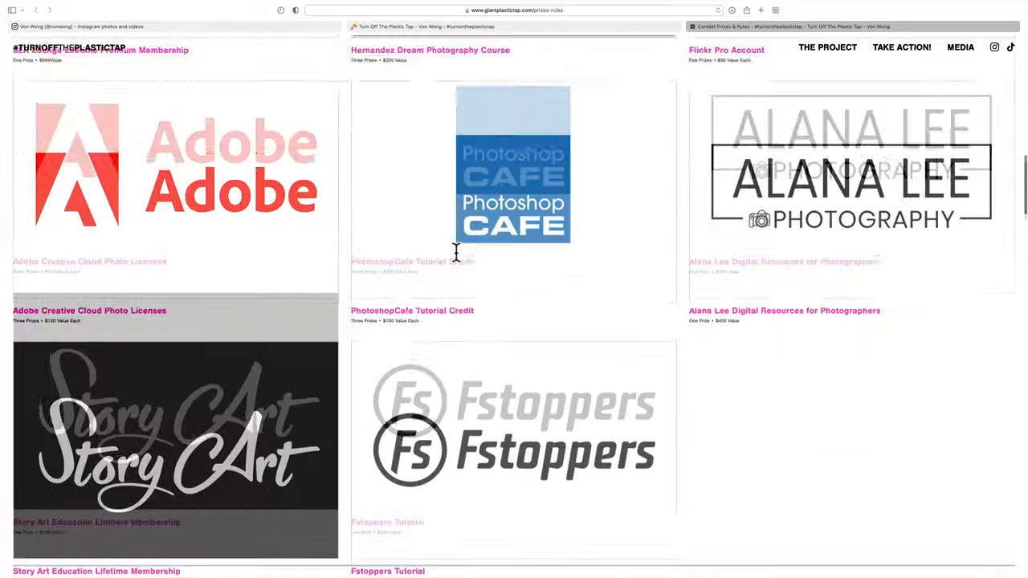